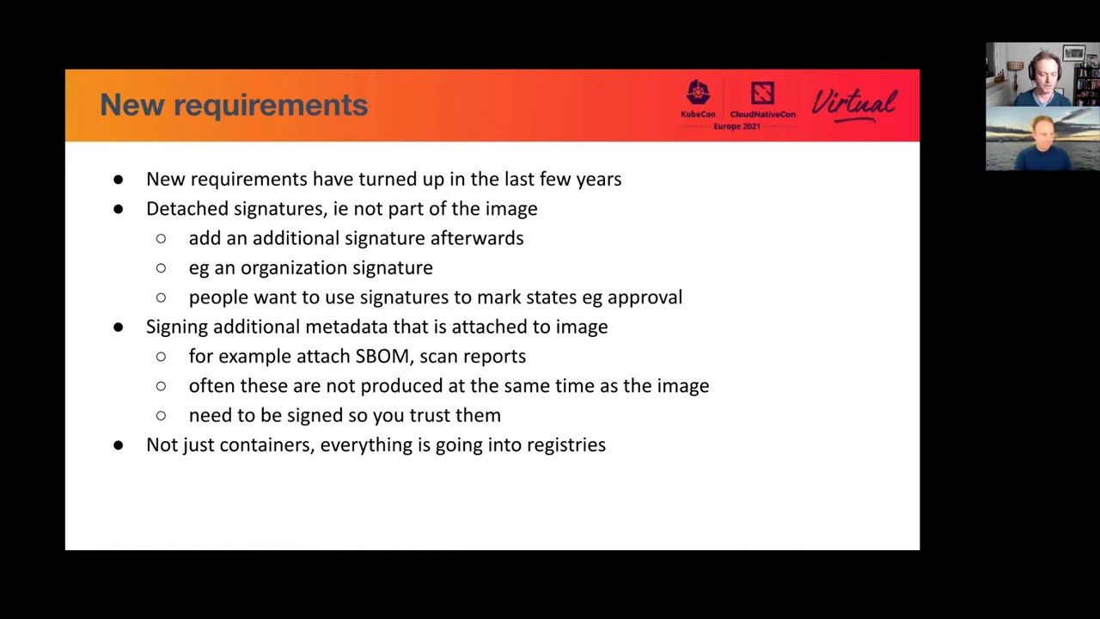
# Advance the 'New requirements' slide on detached signatures and SBOM signing metadata.
pyautogui.press('Right')
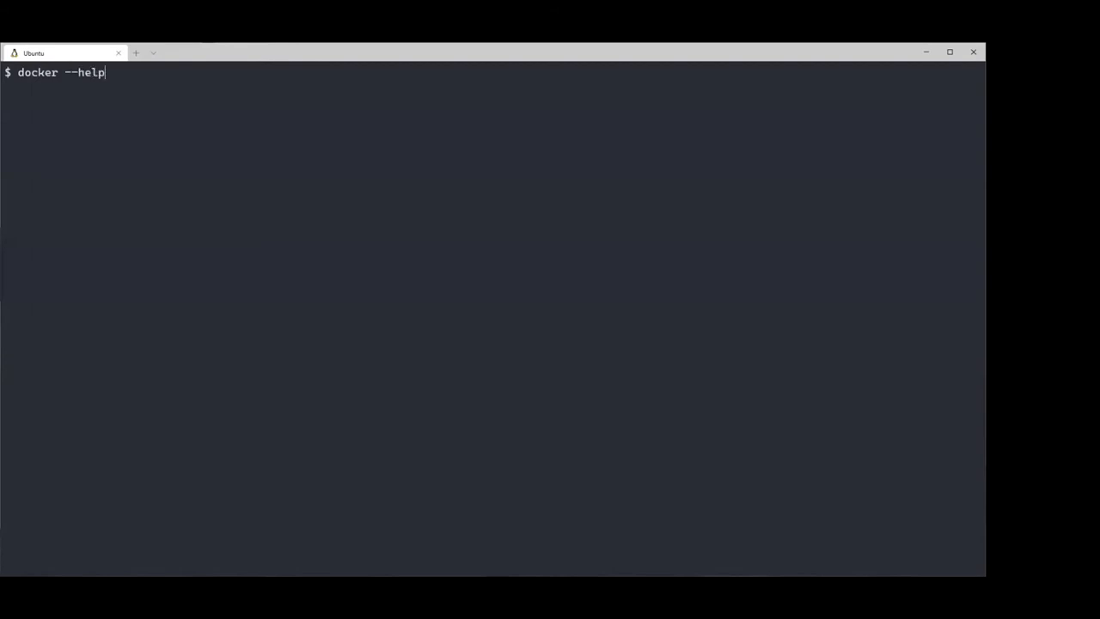
# Review docker help for nv2, clear, and set image=registry.wabbit-networks.io/net-monitor:v1.
pyautogui.press('Return')
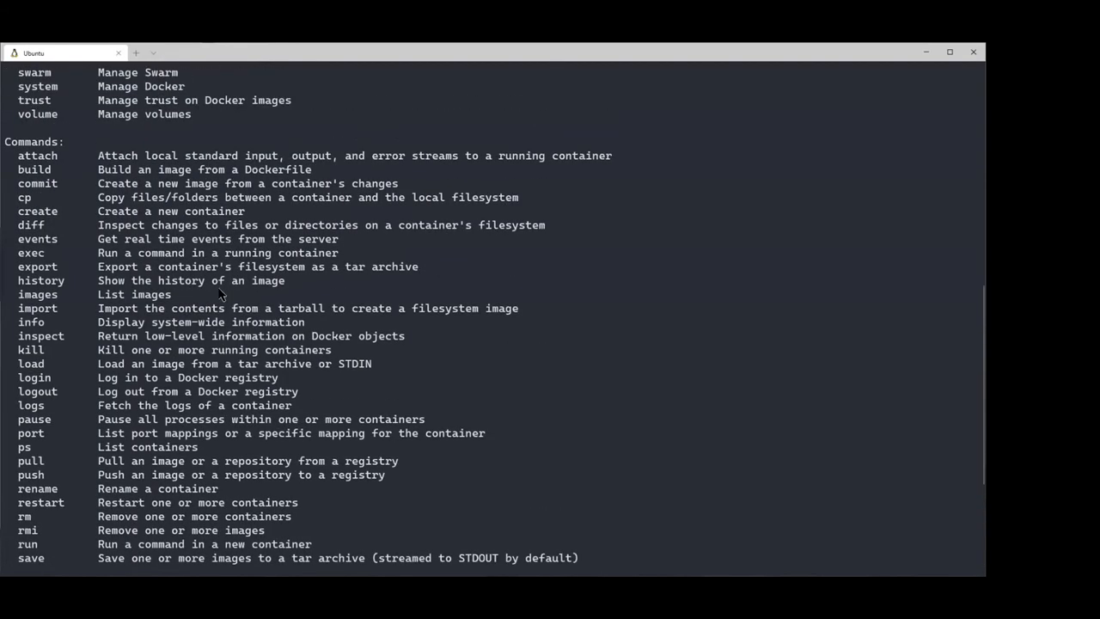
pyautogui.scroll(3)
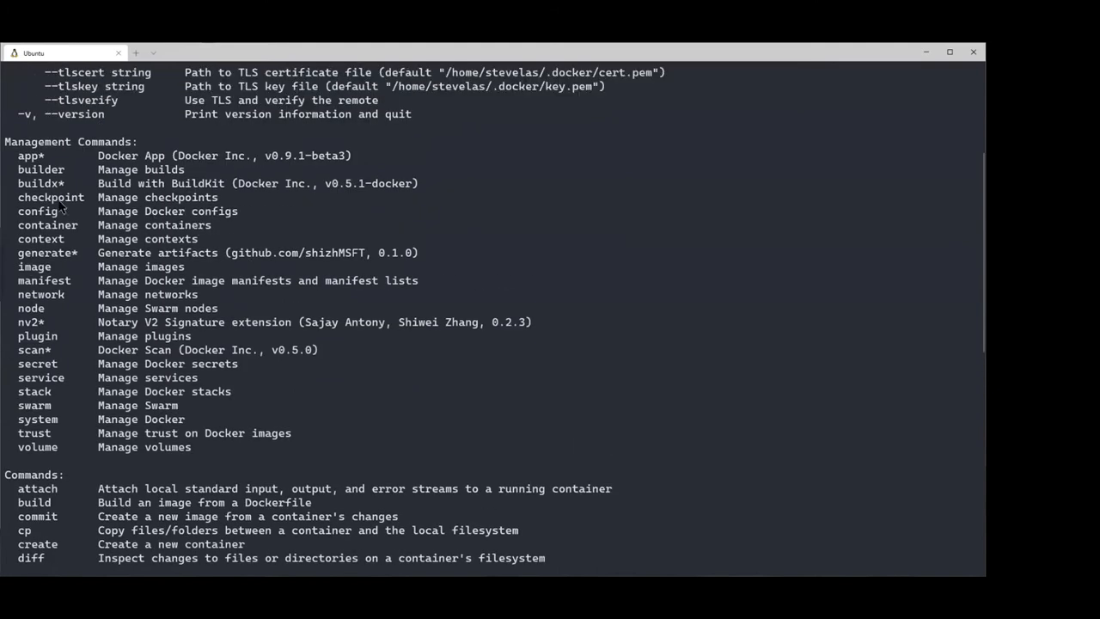
pyautogui.moveTo(247, 240)
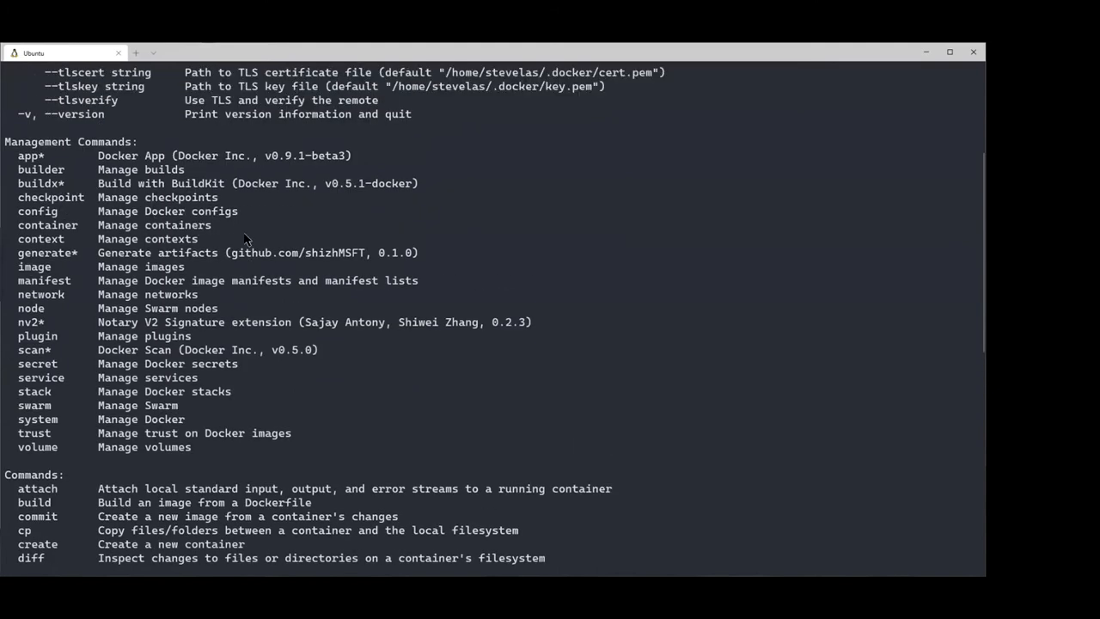
pyautogui.scroll(-3)
pyautogui.write('cl')
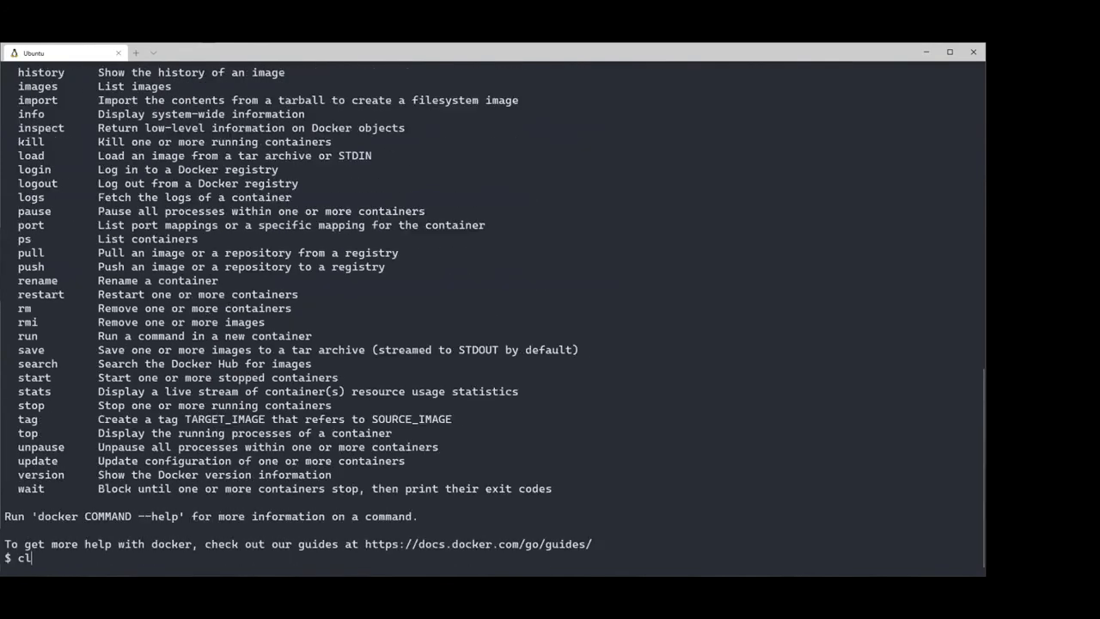
pyautogui.write('alias docker="docker nv2"')
pyautogui.press('Return')
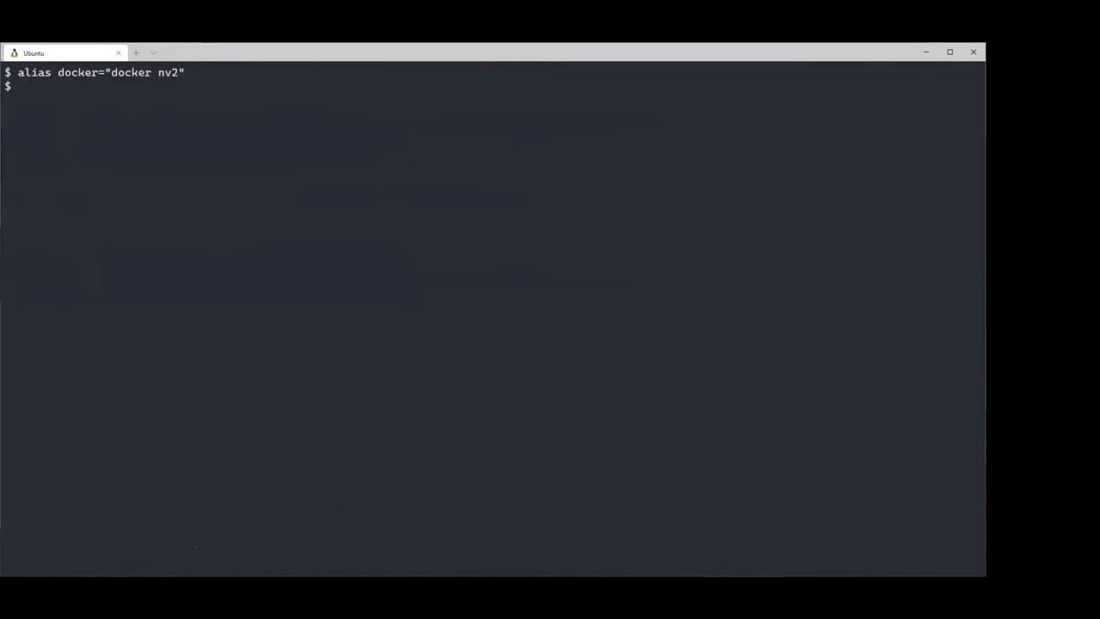
pyautogui.moveTo(144, 228)
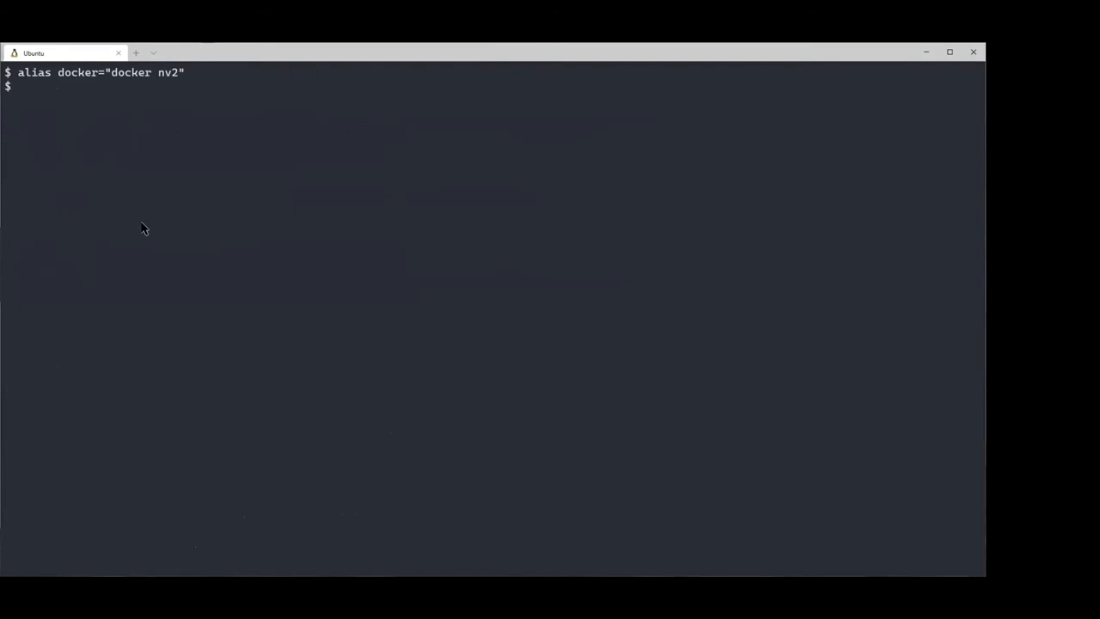
pyautogui.write('image=registry.wabbit-networks.io/net-monitor:v1')
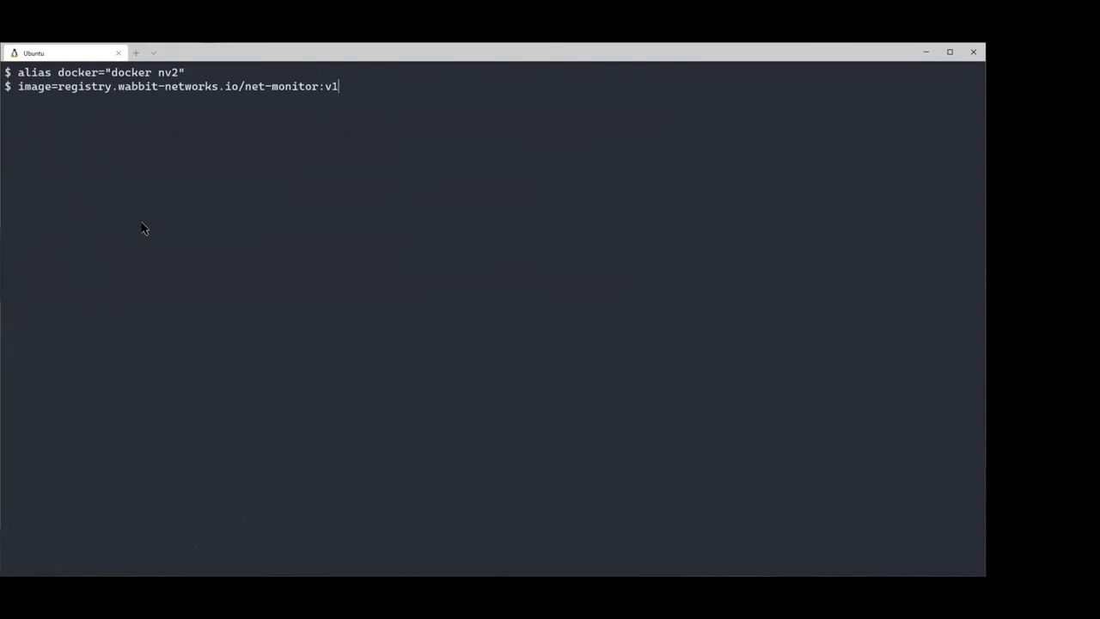
pyautogui.press('Return')
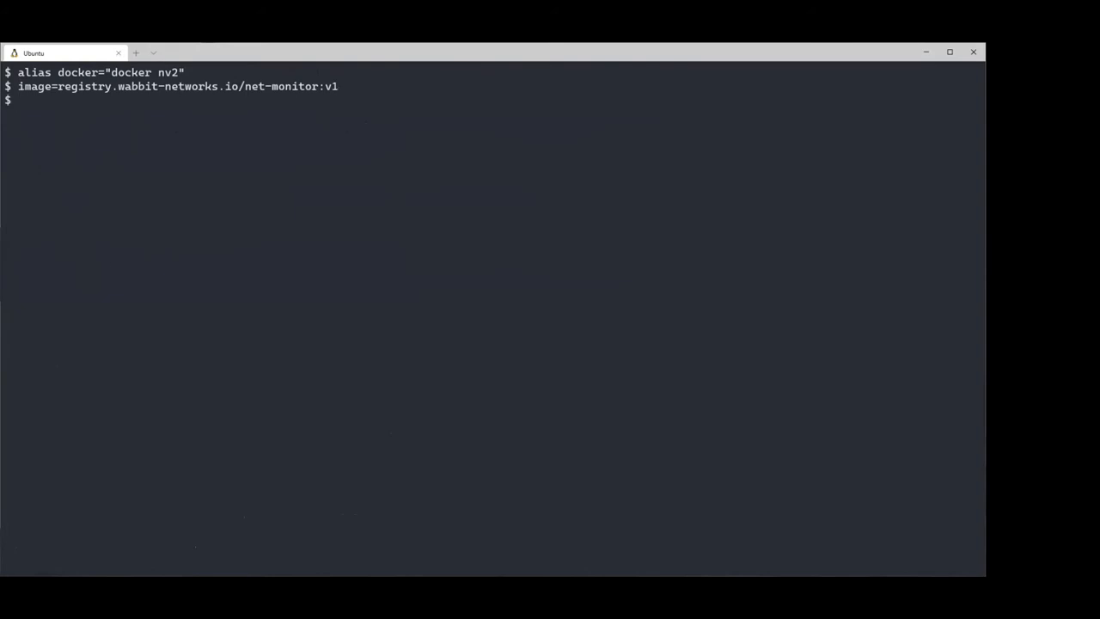
pyautogui.moveTo(231, 279)
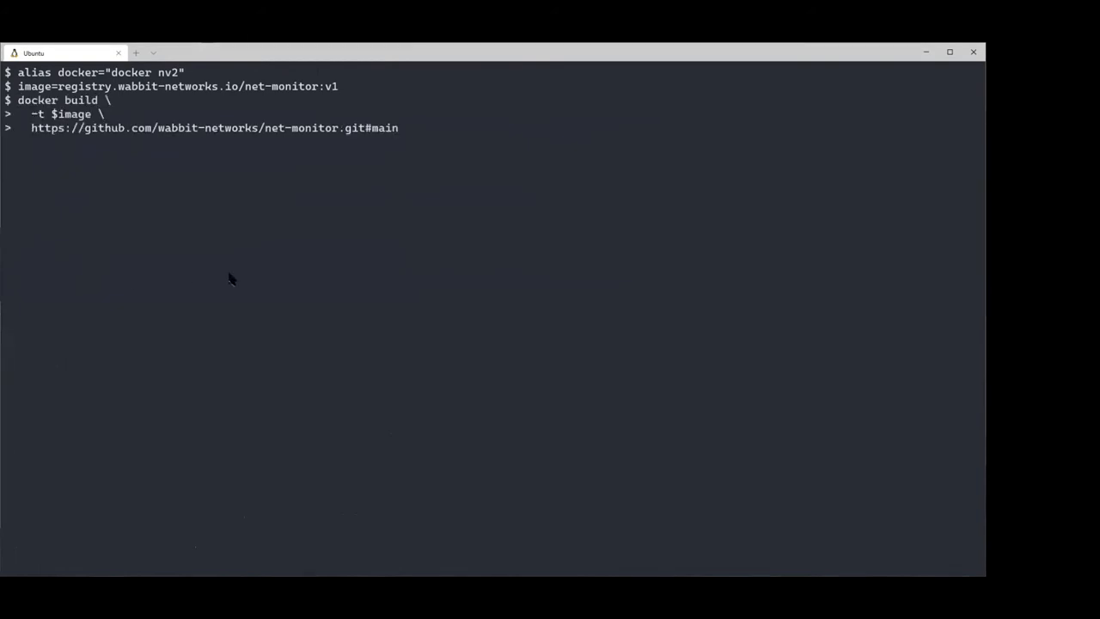
# Build net-monitor:v1 from the wabbit-networks GitHub repo and list the local images.
pyautogui.press('Return')
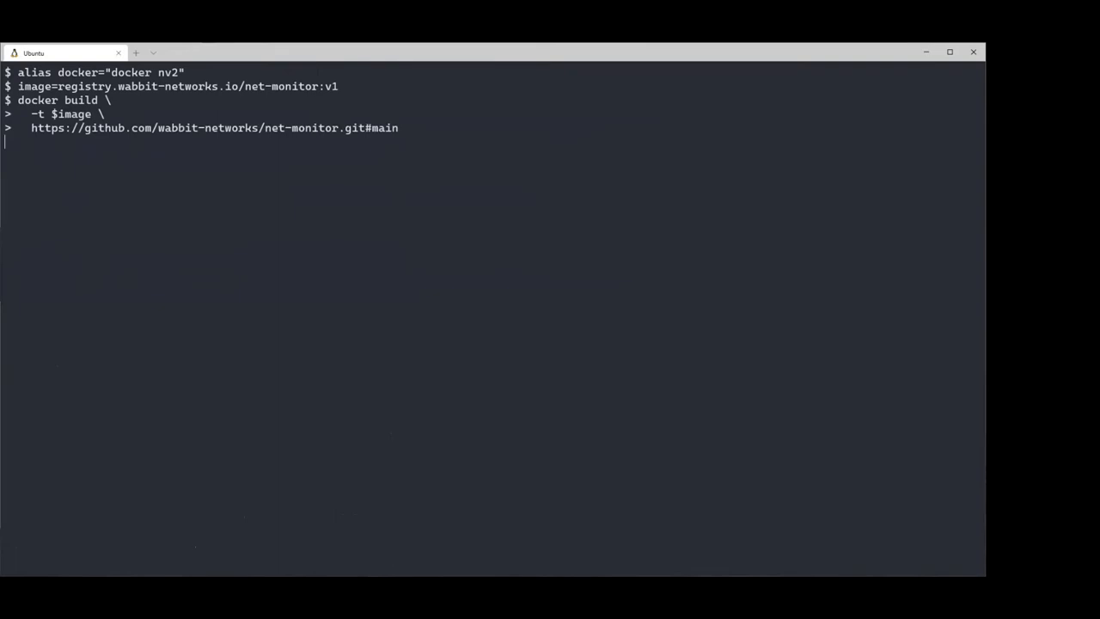
pyautogui.press('Return')
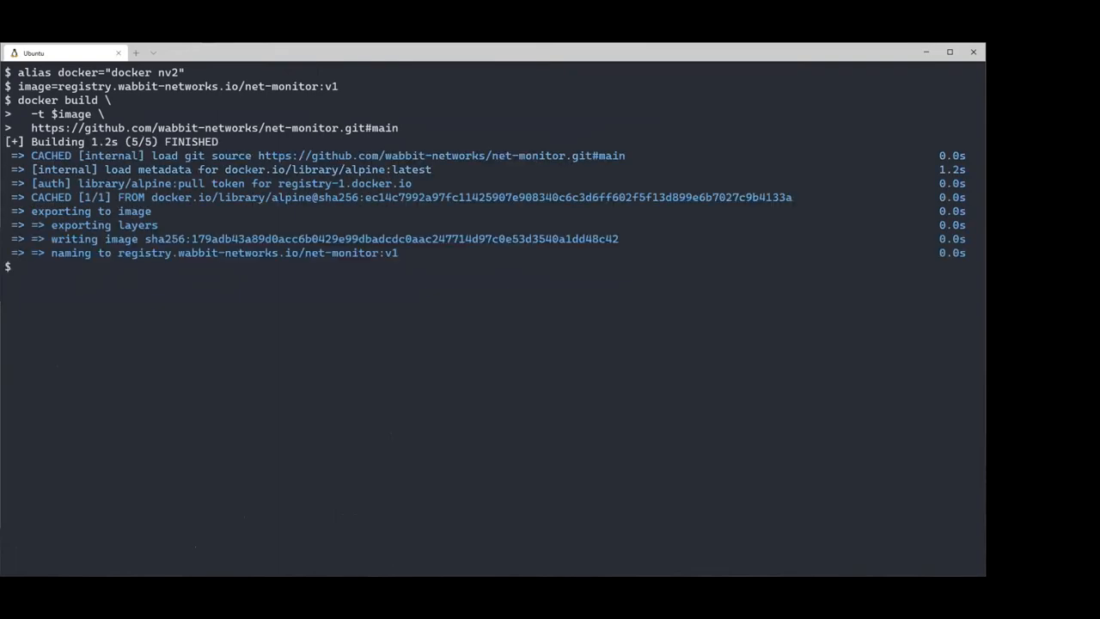
pyautogui.write('docker image')
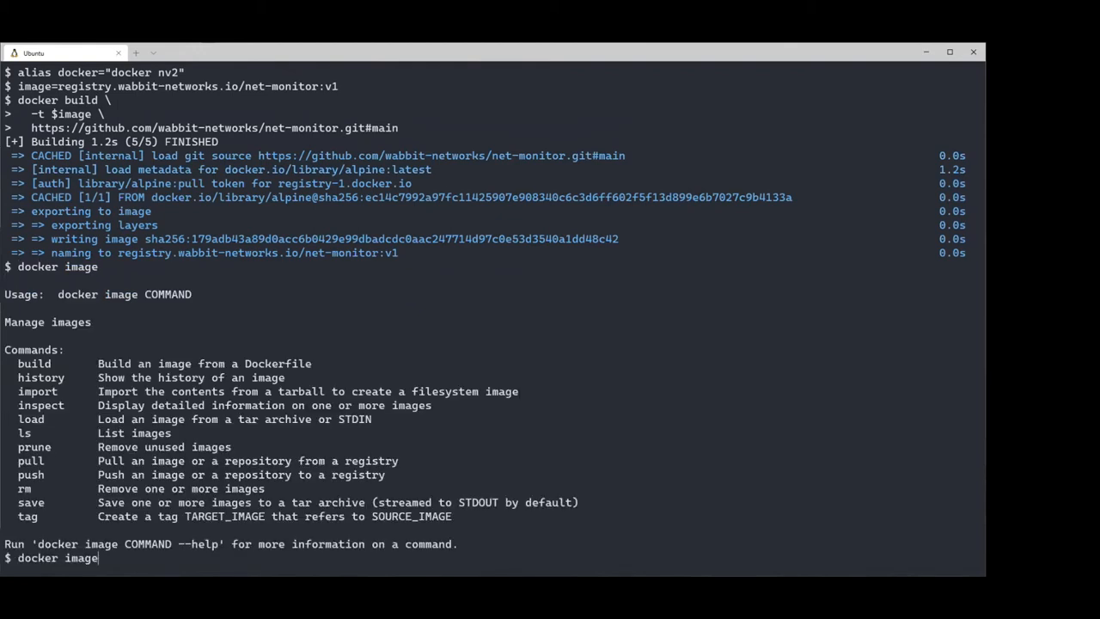
pyautogui.press('Return')
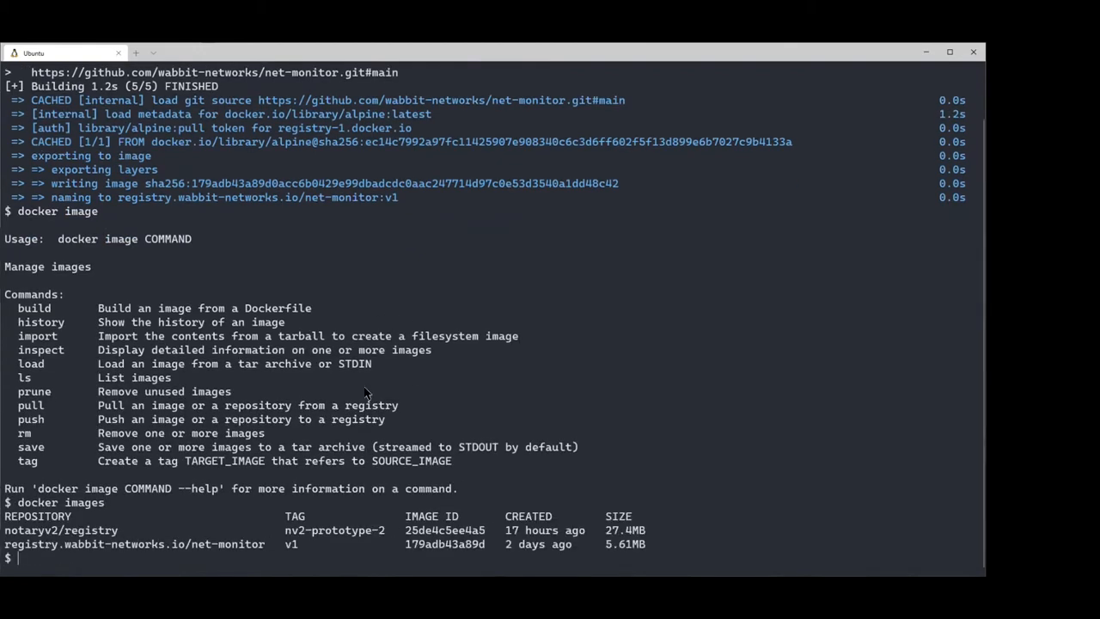
pyautogui.moveTo(199, 534)
pyautogui.write('docker notary --enabled')
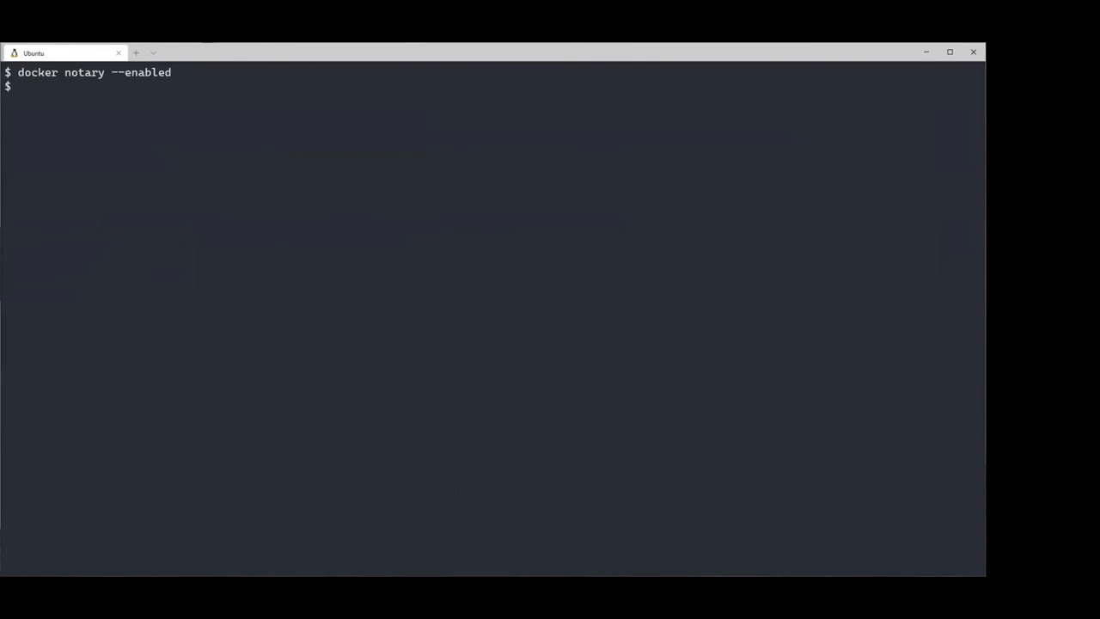
# Enable Notary and sign net-monitor:v1 with wabbit-networks.key and wabbit-networks.crt.
pyautogui.press('Return')
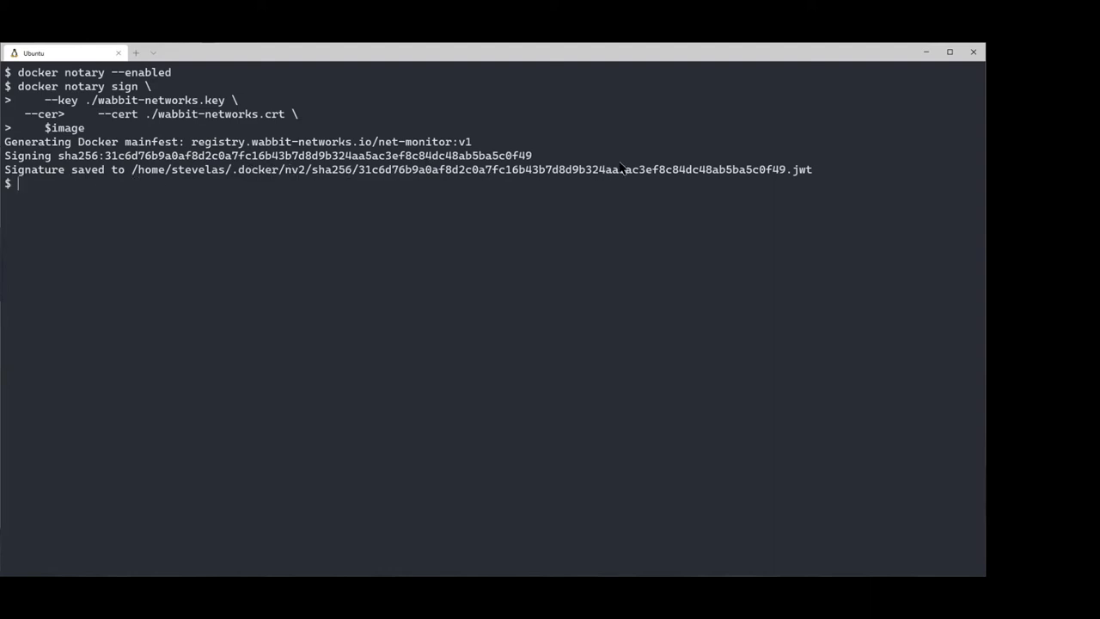
pyautogui.moveTo(286, 393)
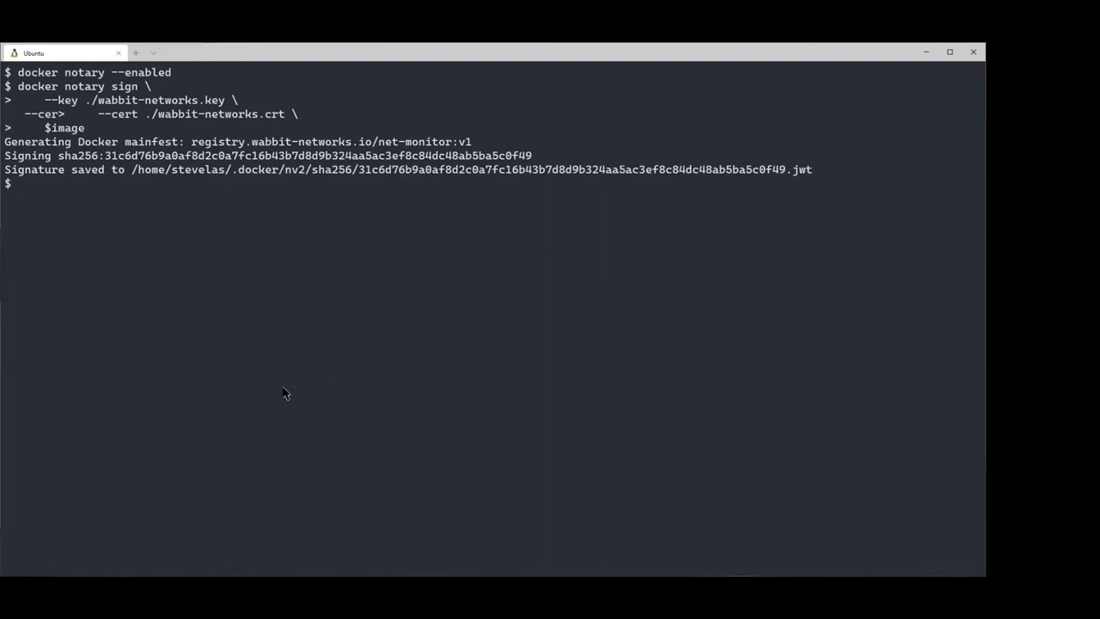
pyautogui.write('docker p')
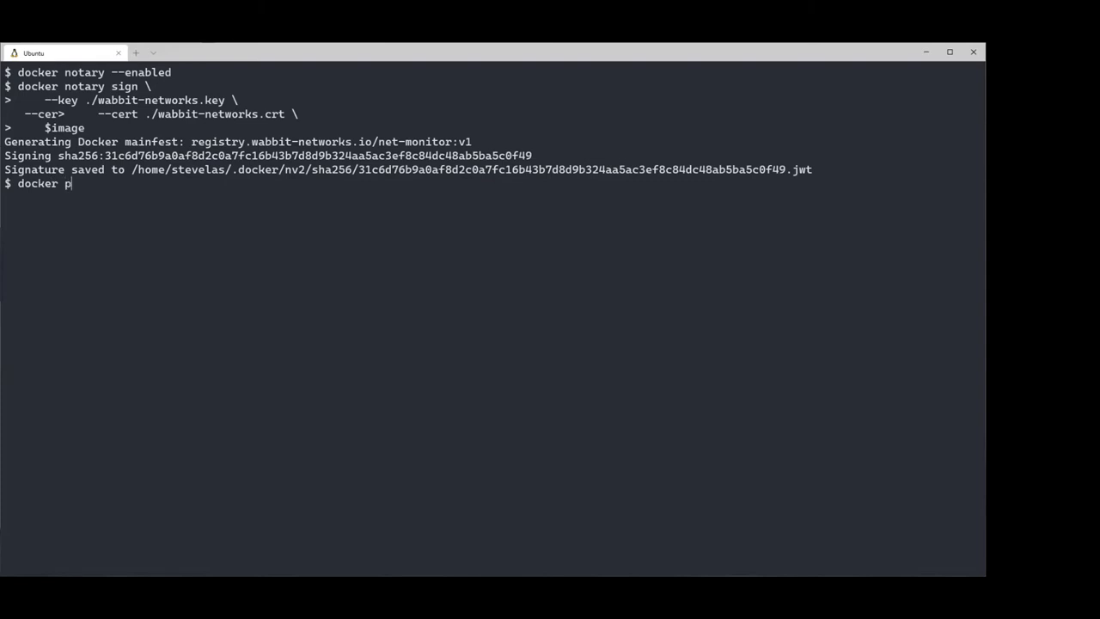
# Push net-monitor:v1 with docker push $image, uploading its signature and link.
pyautogui.write('ush $i')
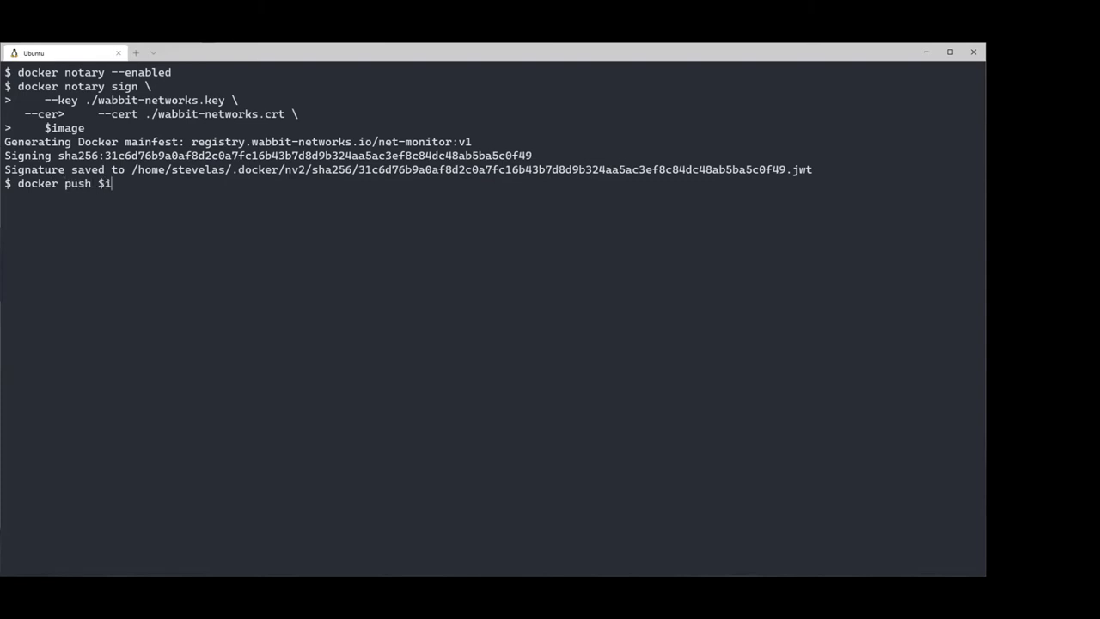
pyautogui.press('Return')
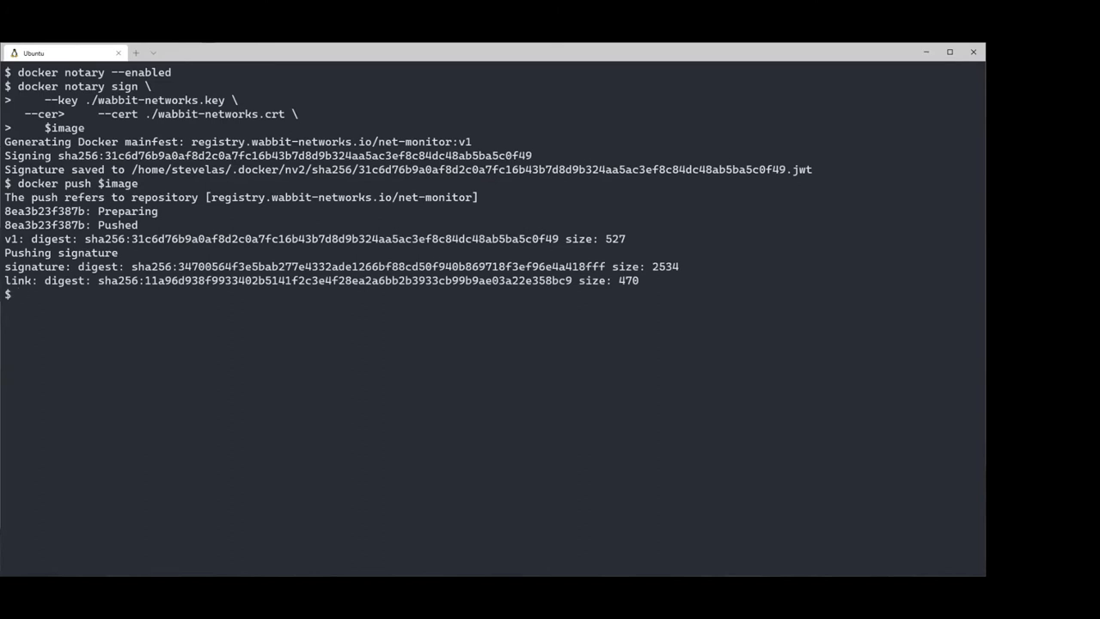
pyautogui.moveTo(236, 473)
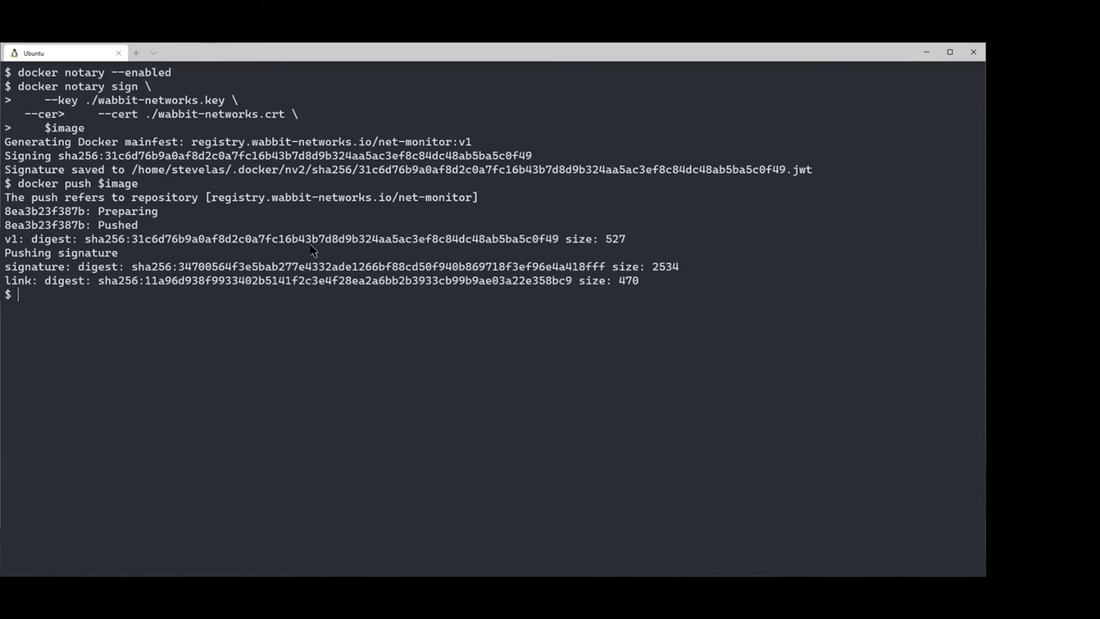
pyautogui.moveTo(488, 273)
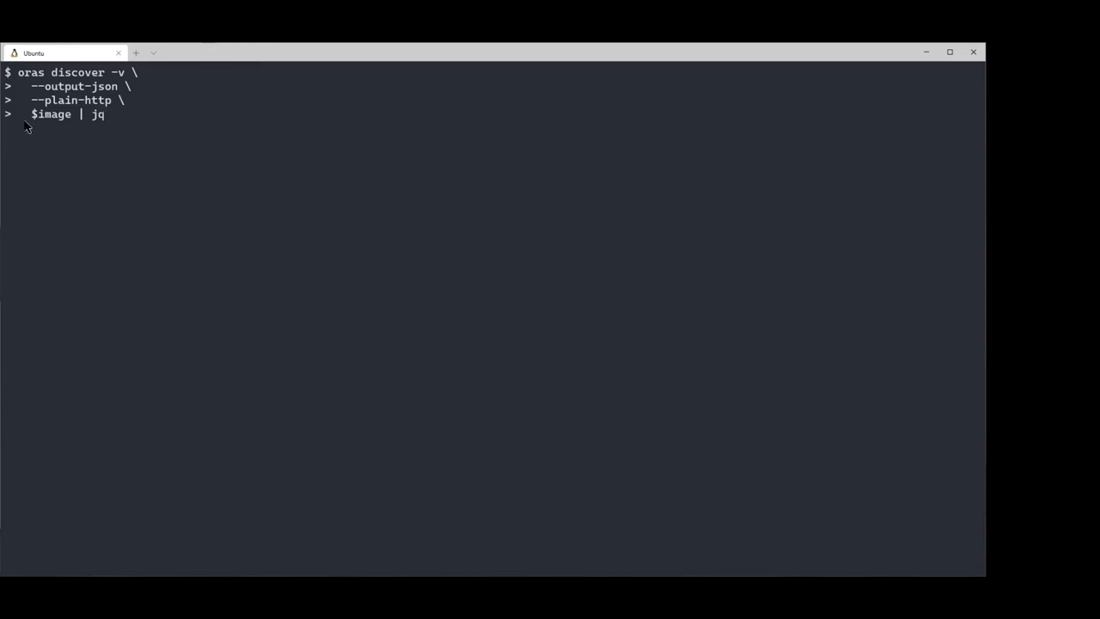
pyautogui.moveTo(112, 136)
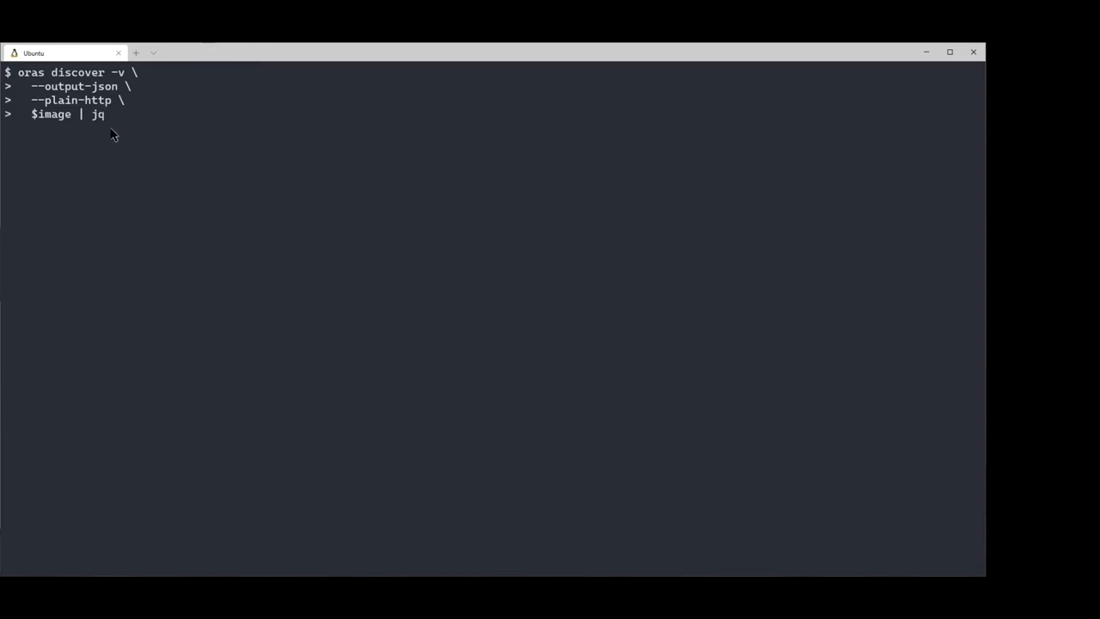
# Run oras discover on net-monitor:v1, highlight the linked manifest digest, then clear.
pyautogui.press('Return')
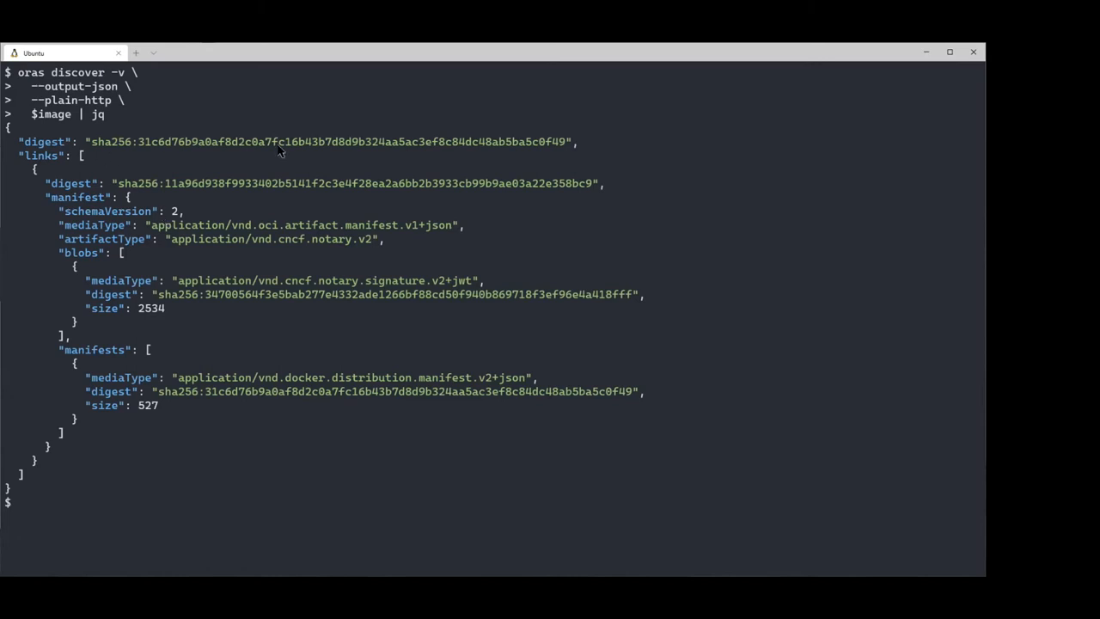
pyautogui.moveTo(29, 160)
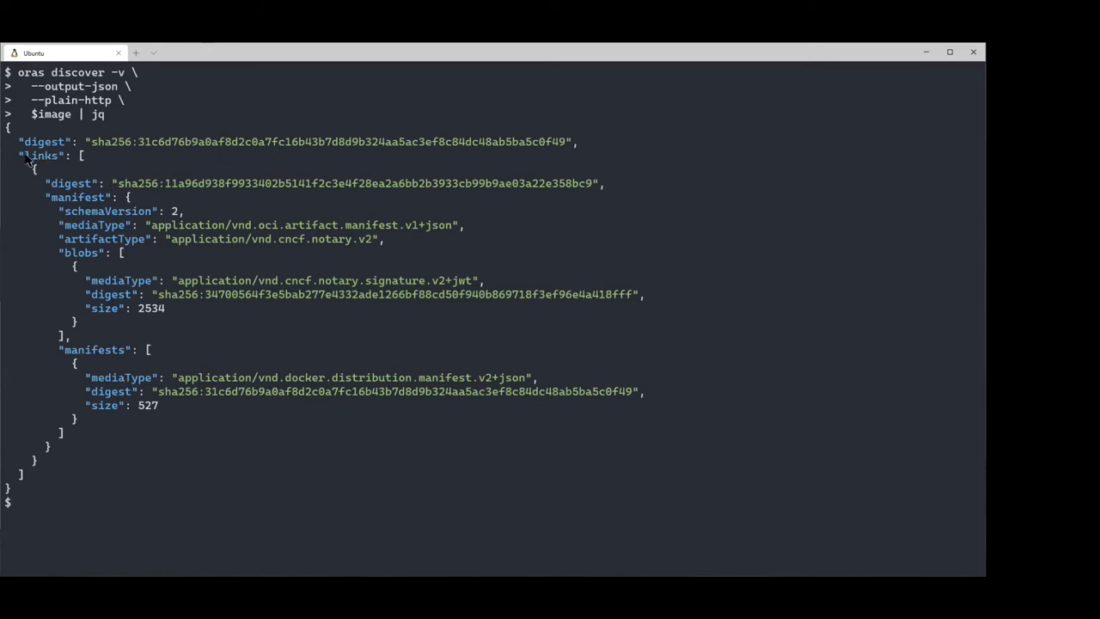
pyautogui.moveTo(162, 198)
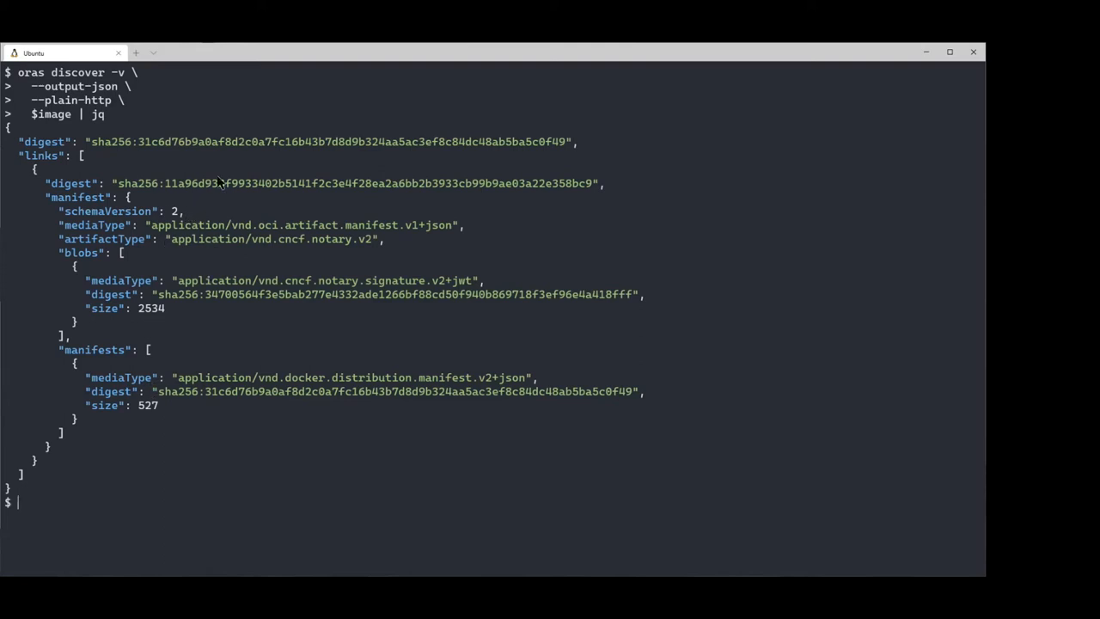
pyautogui.moveTo(209, 250)
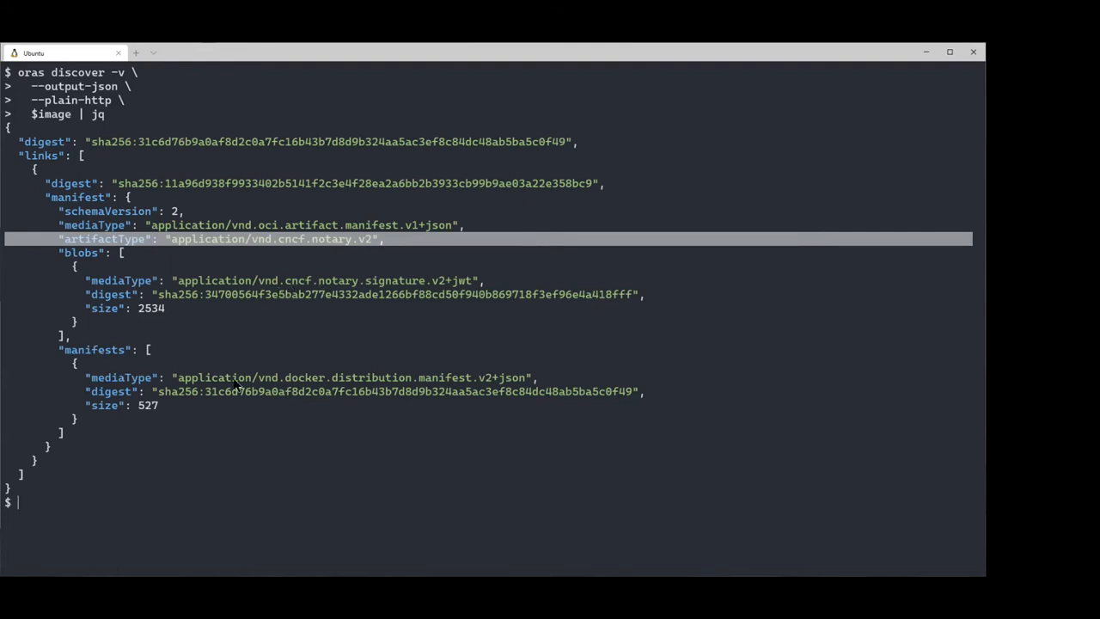
pyautogui.doubleClick(371, 378)
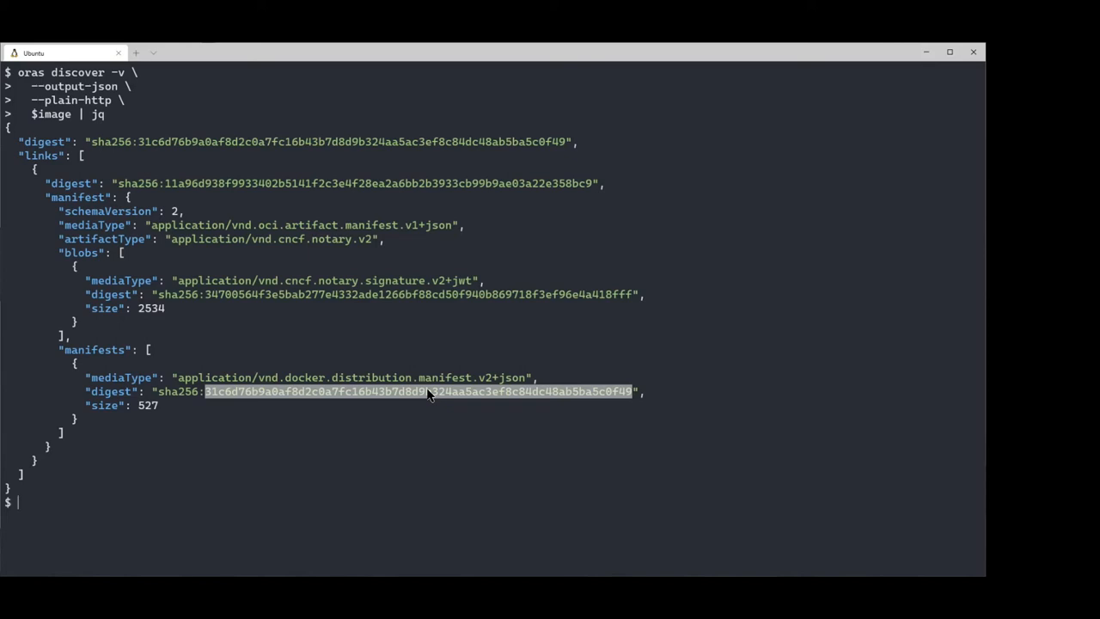
pyautogui.write('clear')
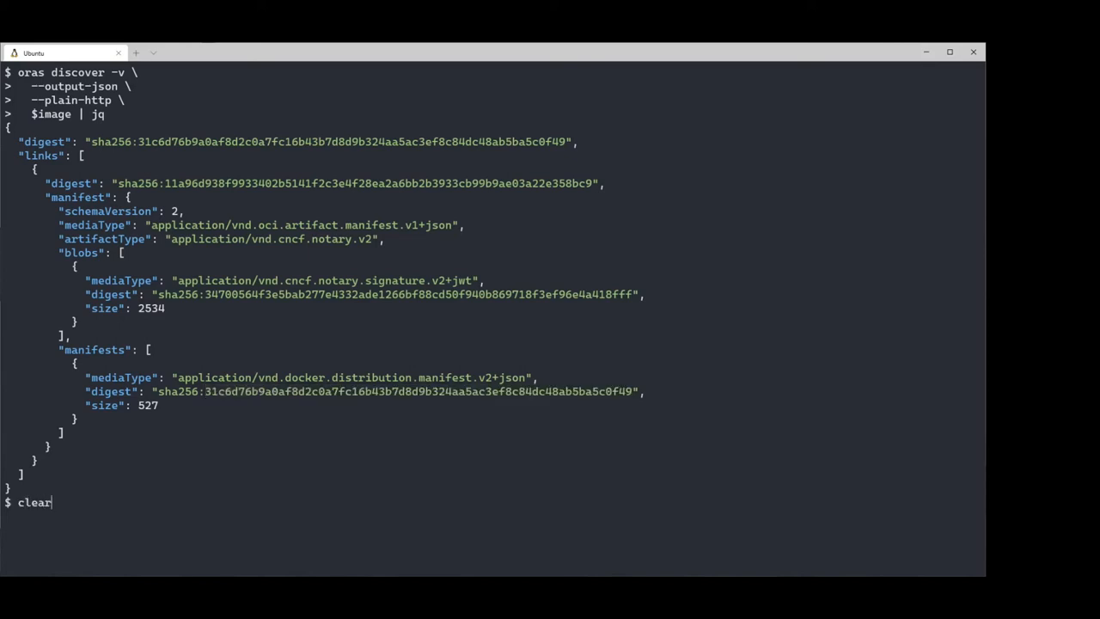
pyautogui.press('Return')
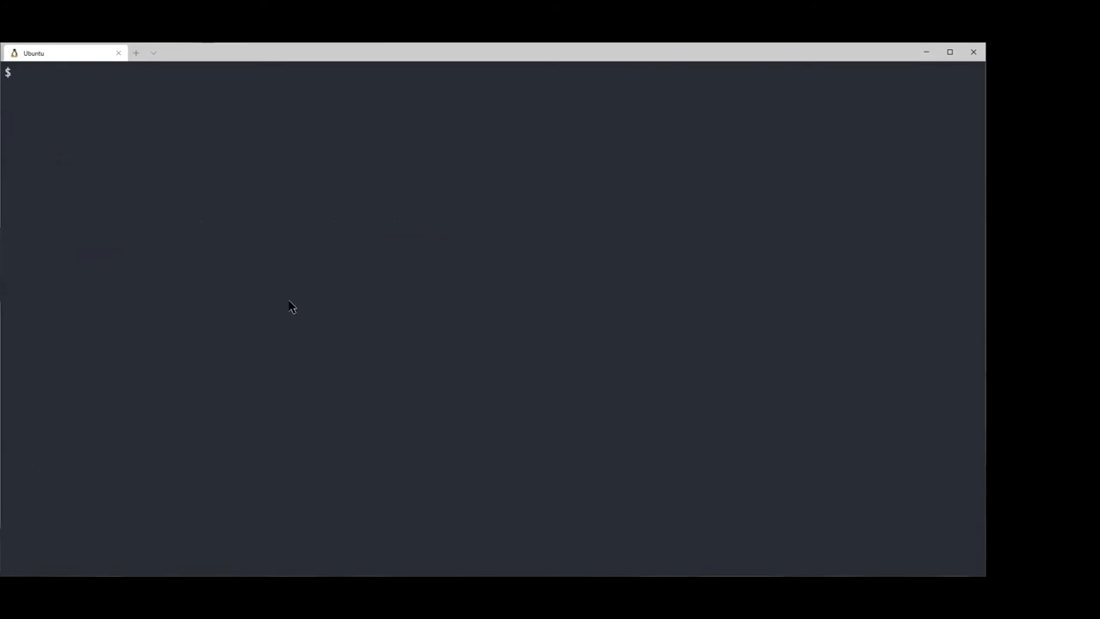
# List the local docker images, retrying after a misspelled command.
pyautogui.write('docker iam')
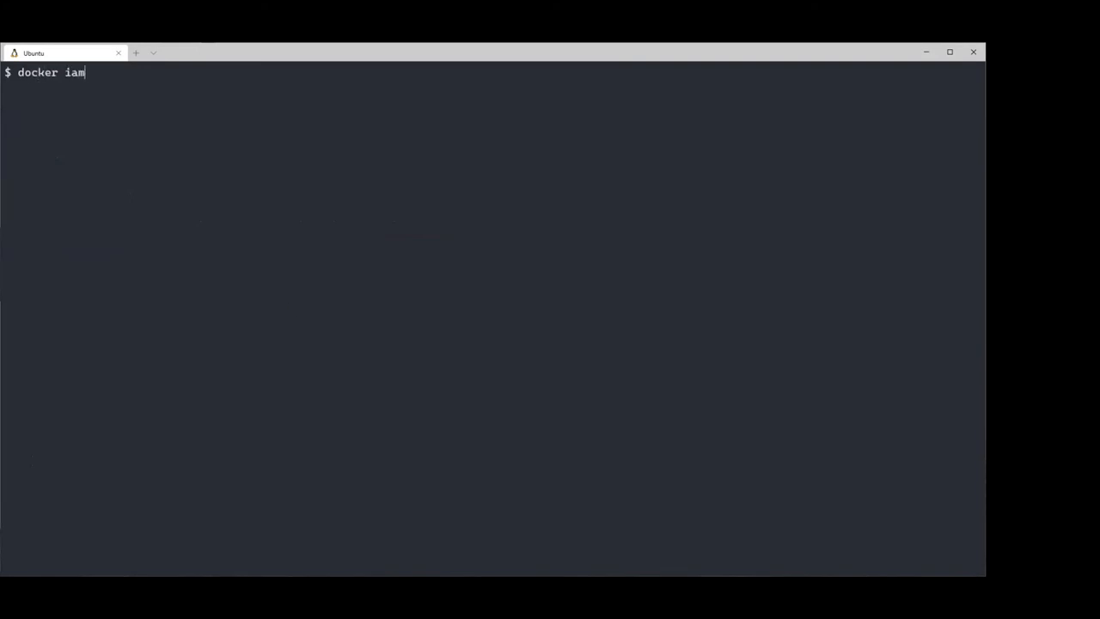
pyautogui.press('Return')
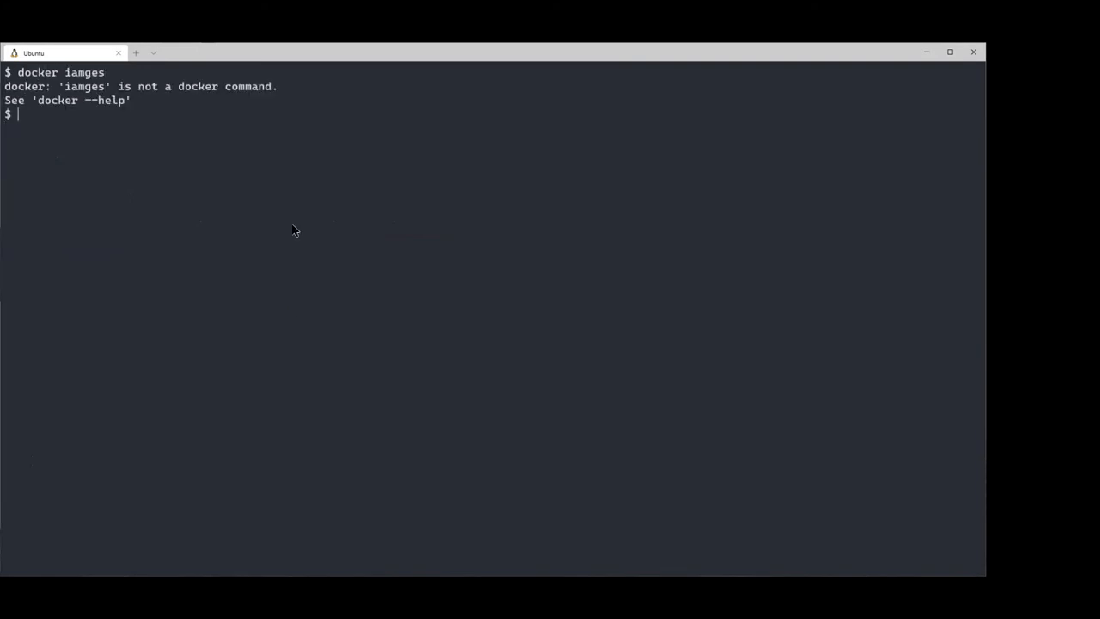
pyautogui.write('docker ima')
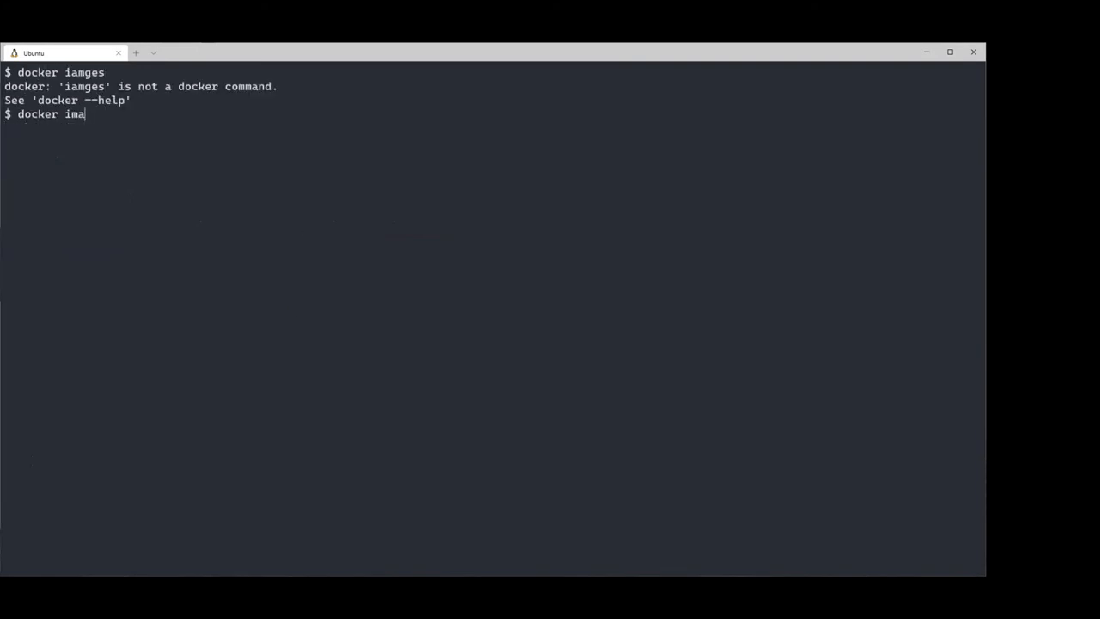
pyautogui.press('Return')
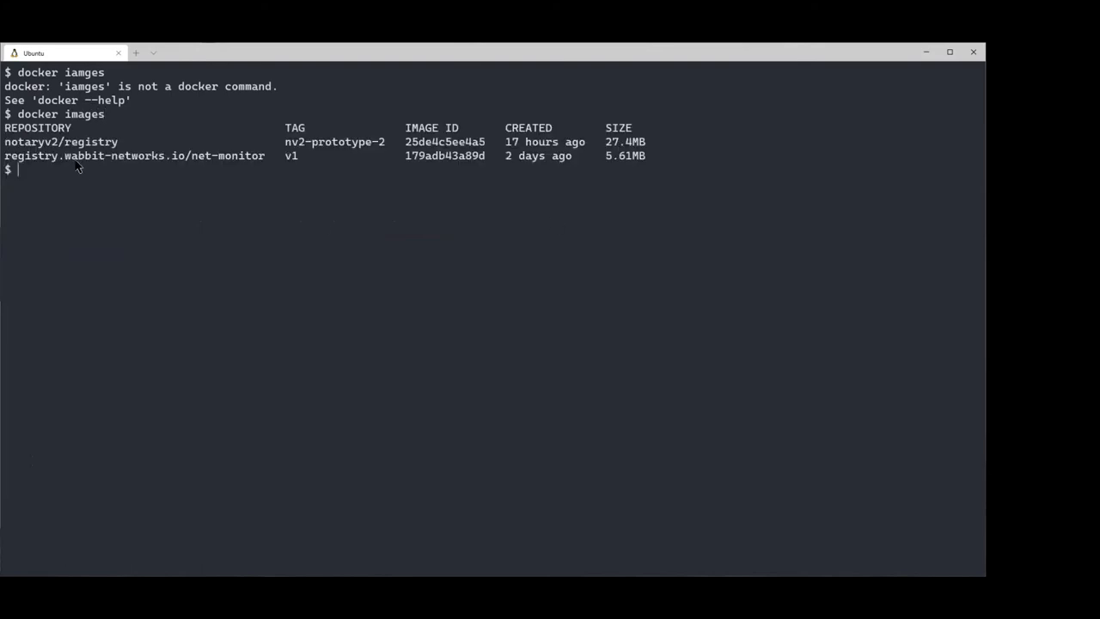
# Force-remove all local images with docker rmi -f $(docker images).
pyautogui.write('docker')
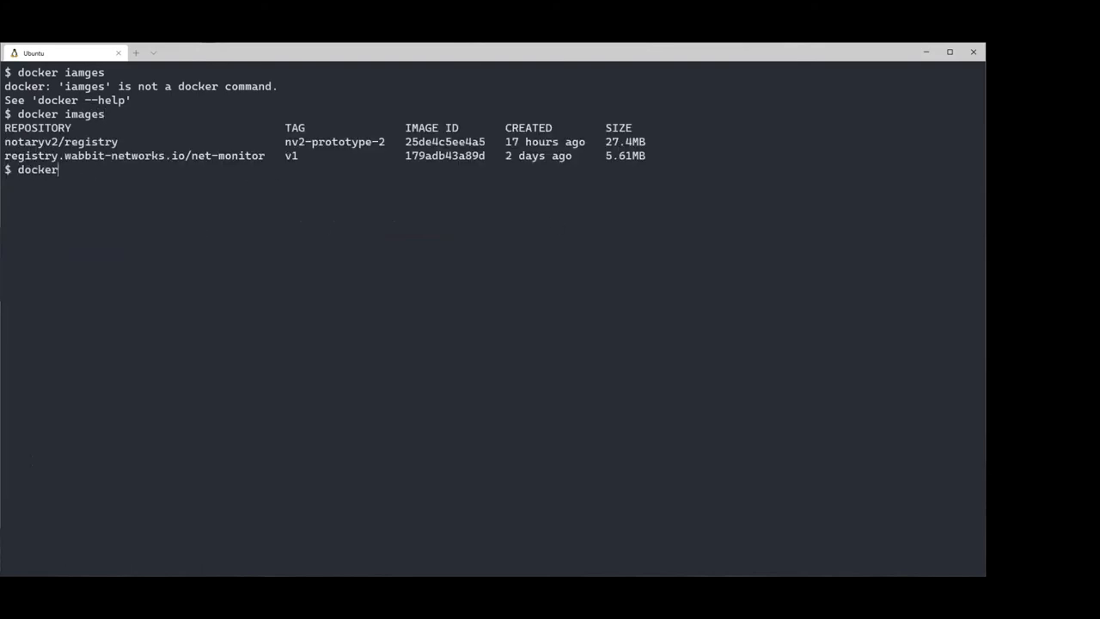
pyautogui.write('rmi -f')
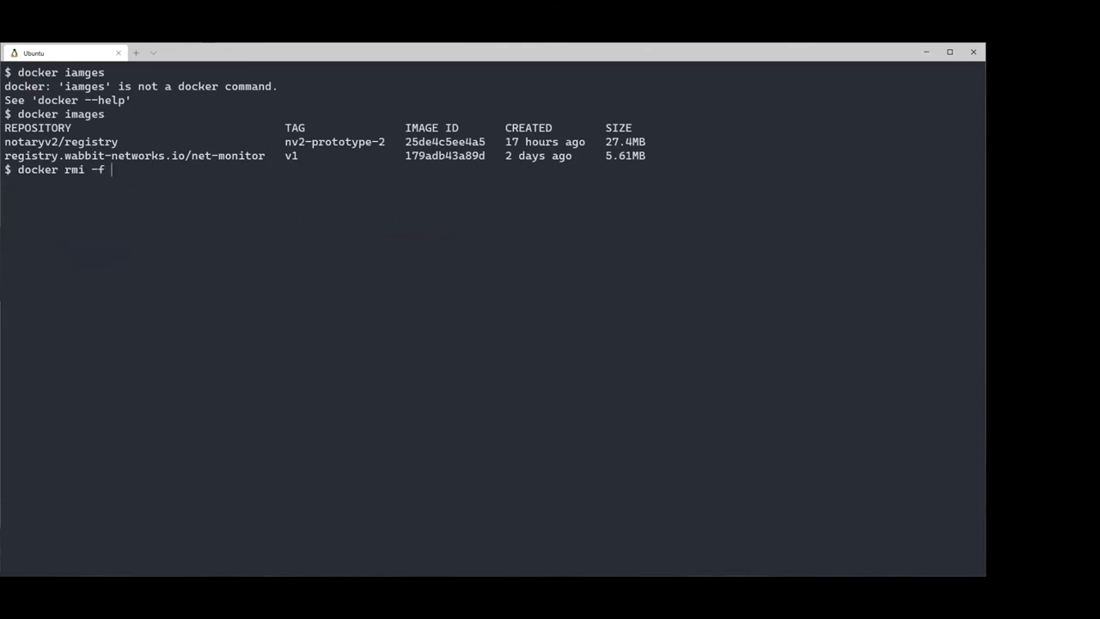
pyautogui.write('$(docke')
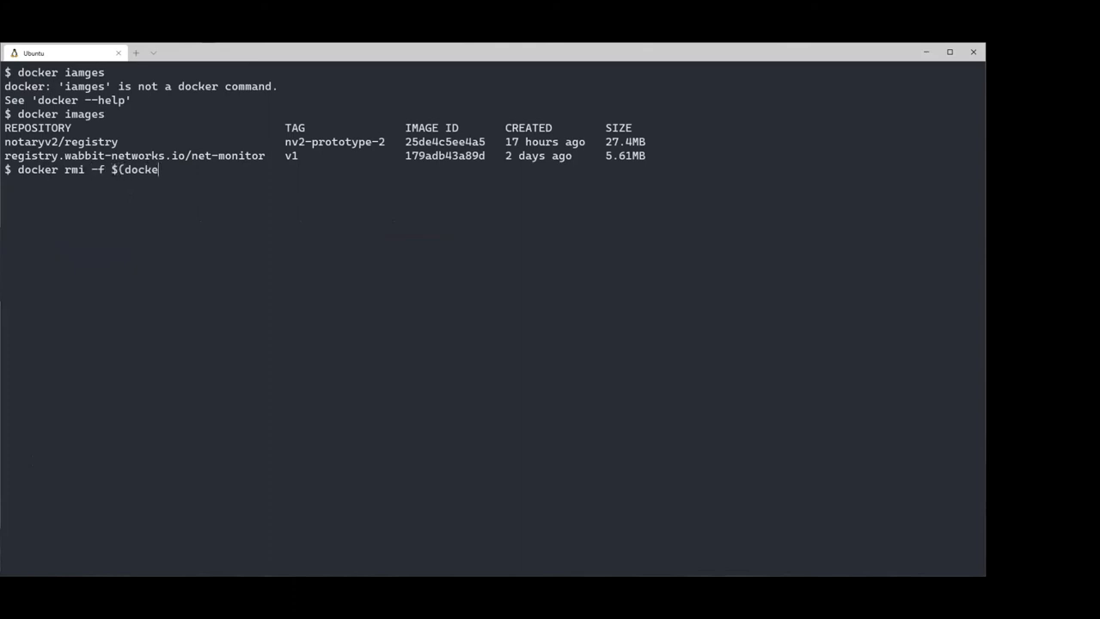
pyautogui.write('r images')
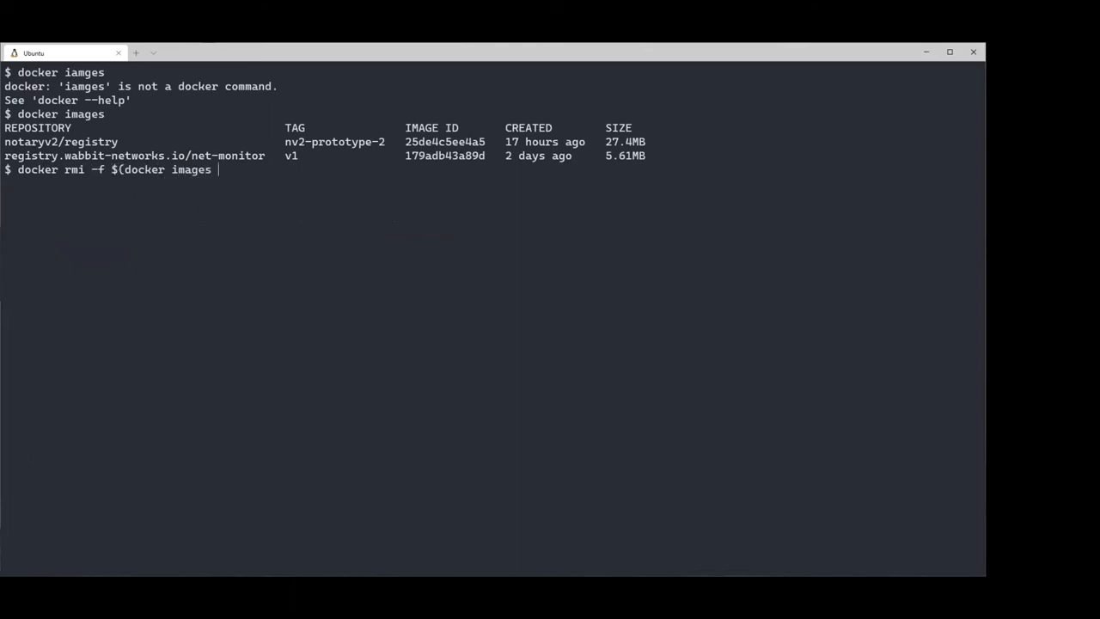
pyautogui.press('Return')
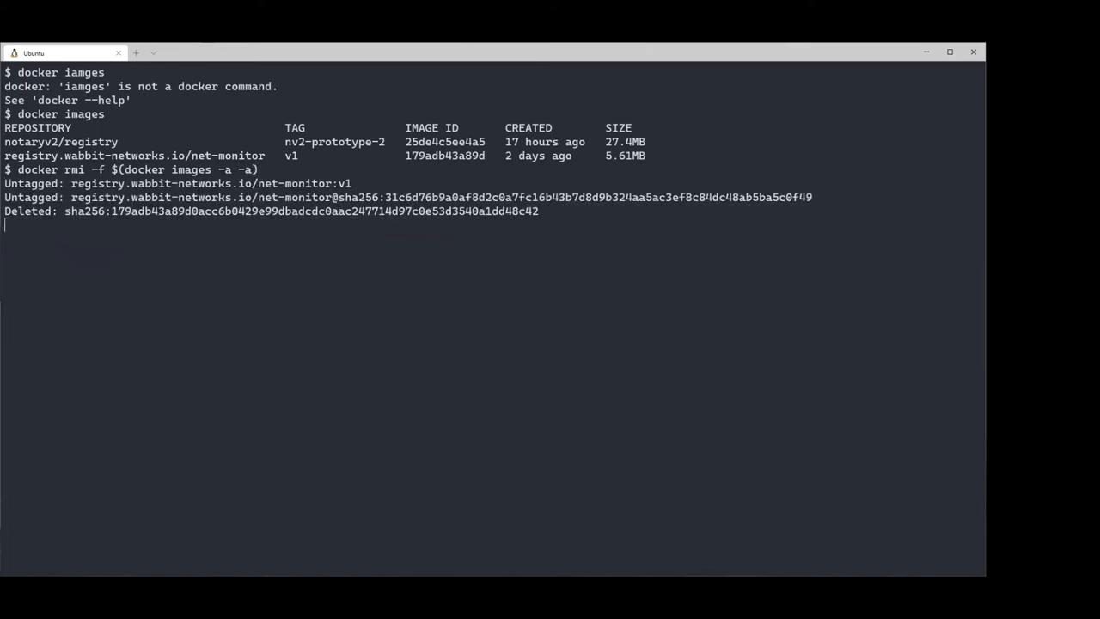
# Clear the screen and relist images, leaving only notaryv2/registry.
pyautogui.press('Return')
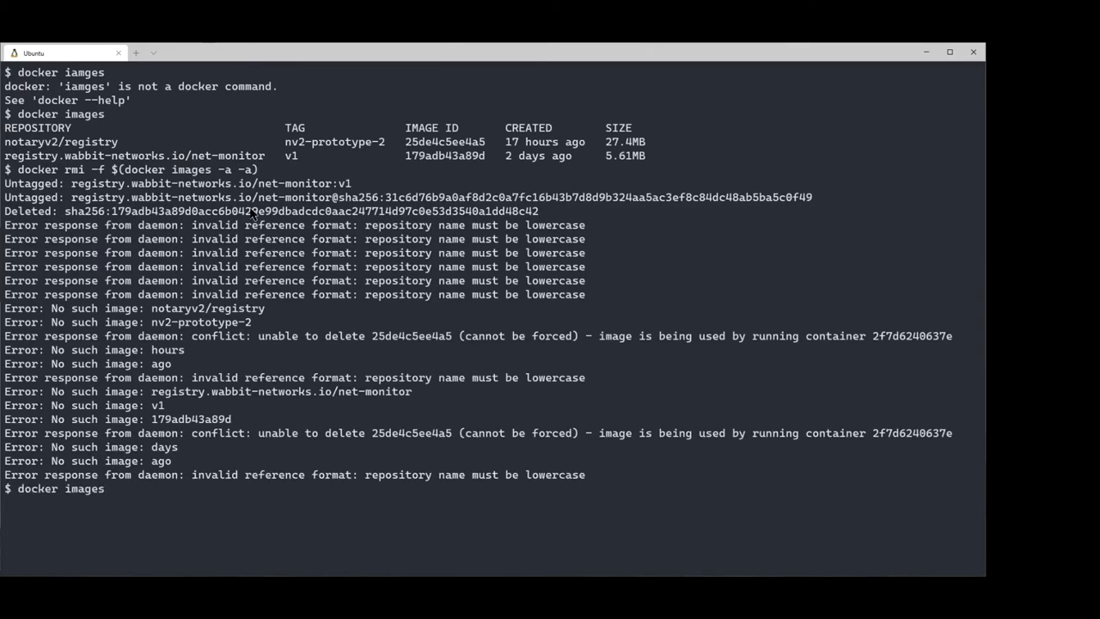
pyautogui.press('Return')
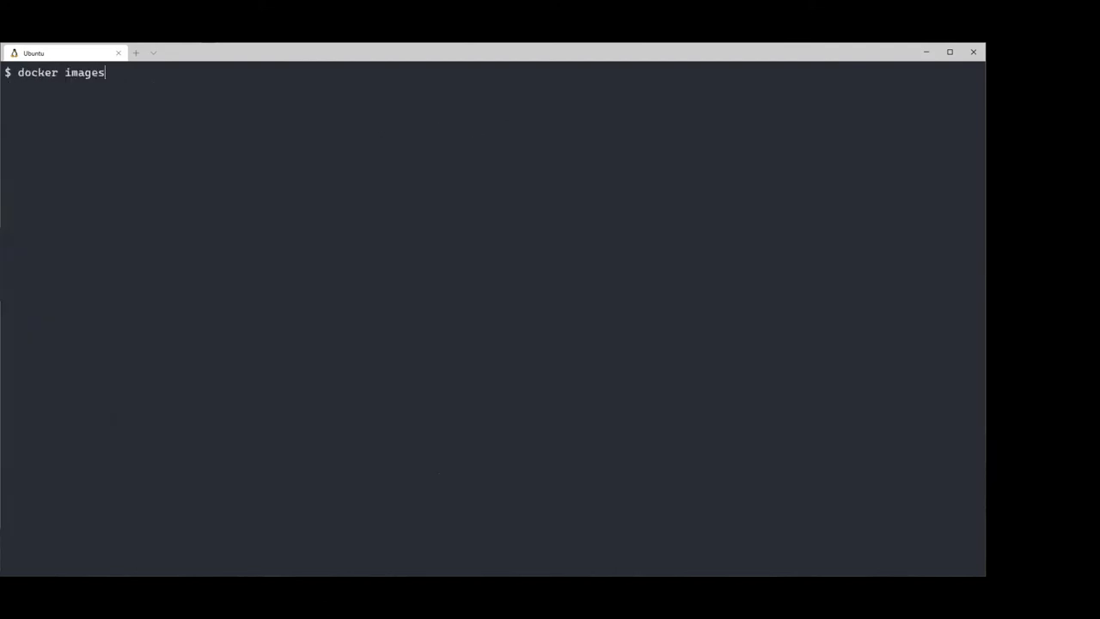
pyautogui.press('Return')
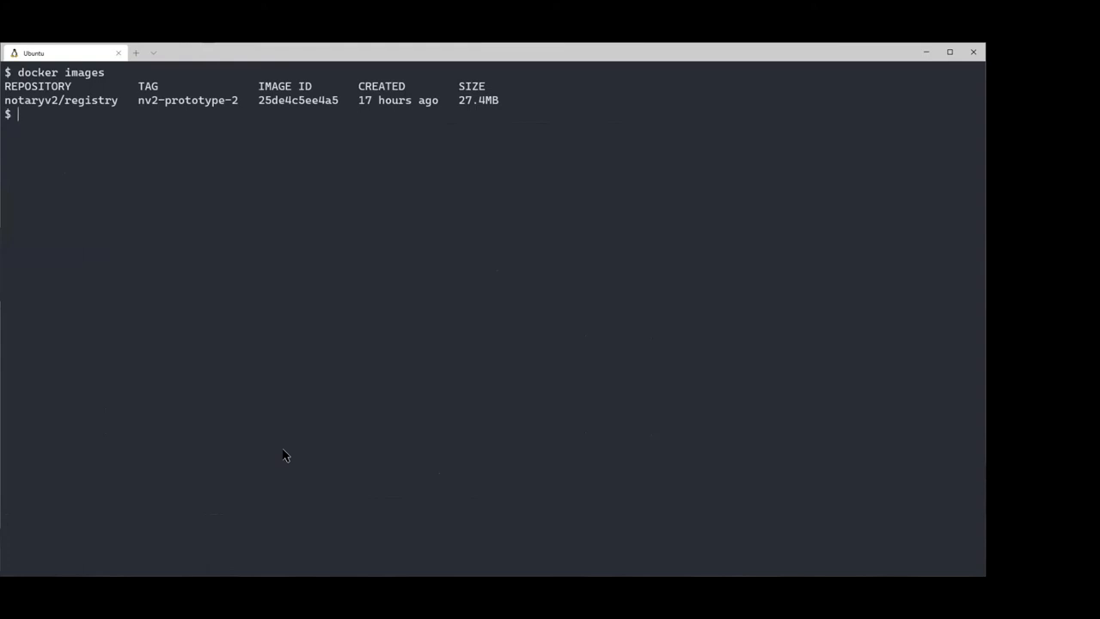
pyautogui.moveTo(301, 324)
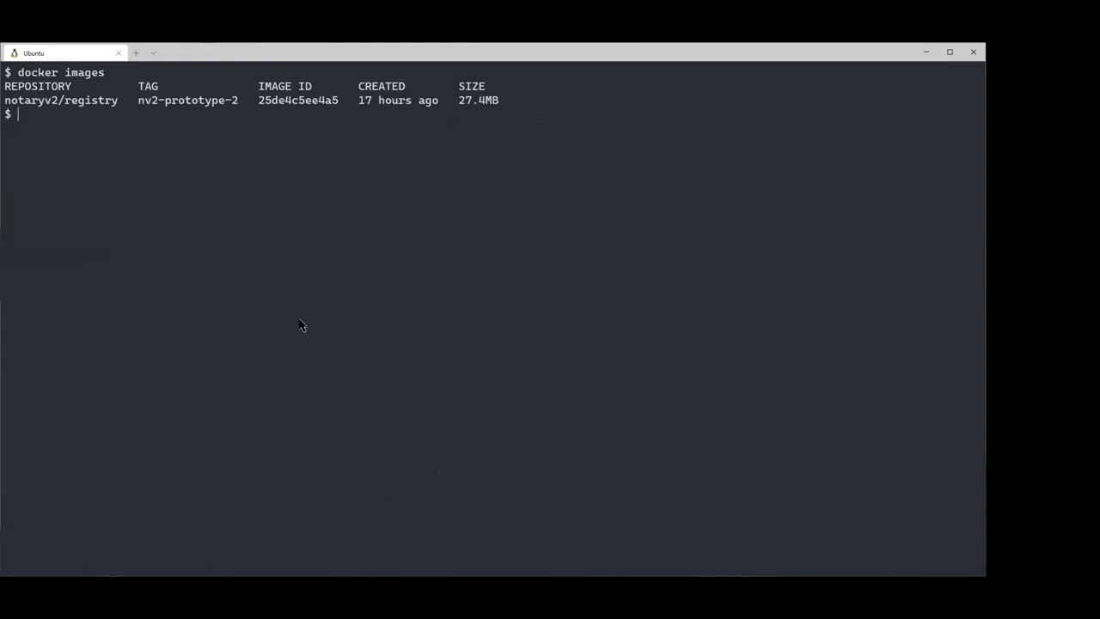
pyautogui.moveTo(148, 117)
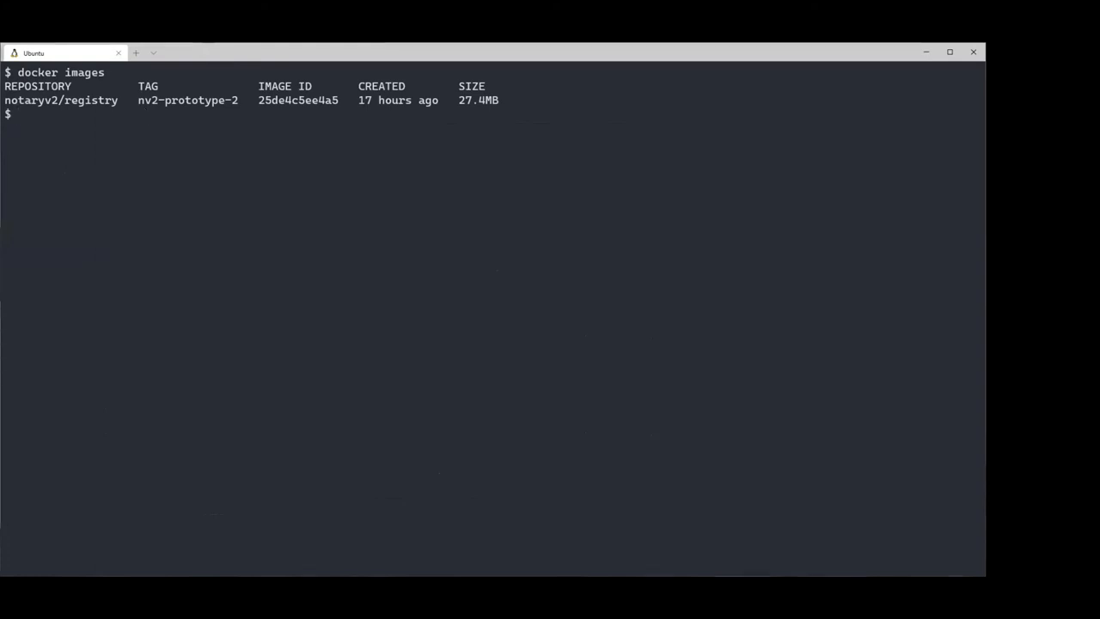
# Pull the validly signed net-monitor:v1, list images, and clear the terminal.
pyautogui.write('d')
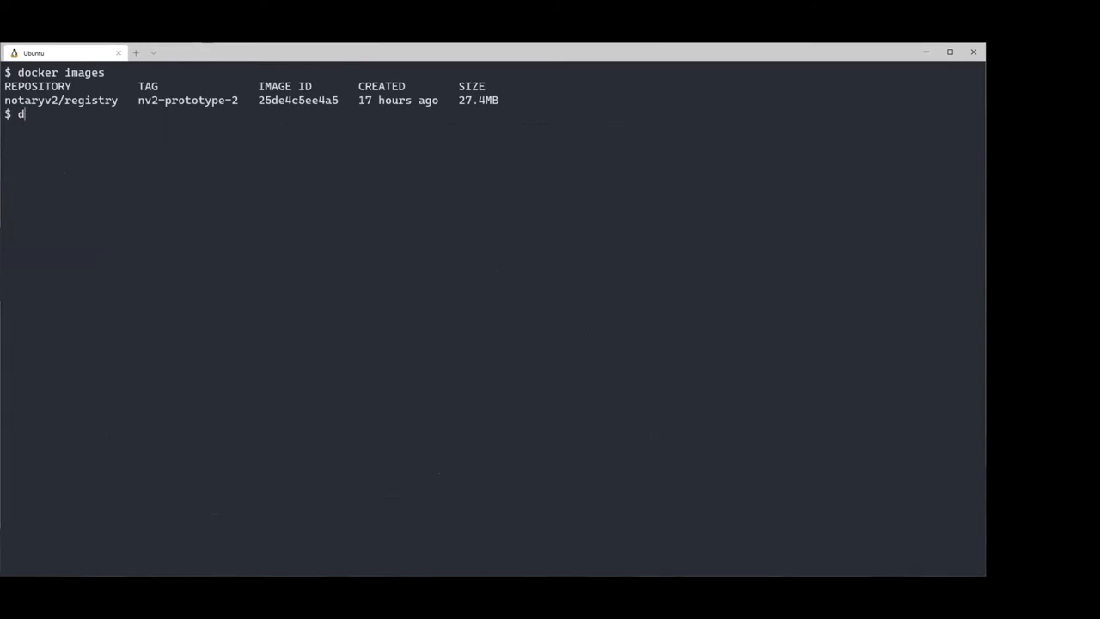
pyautogui.write('ocker pull $image')
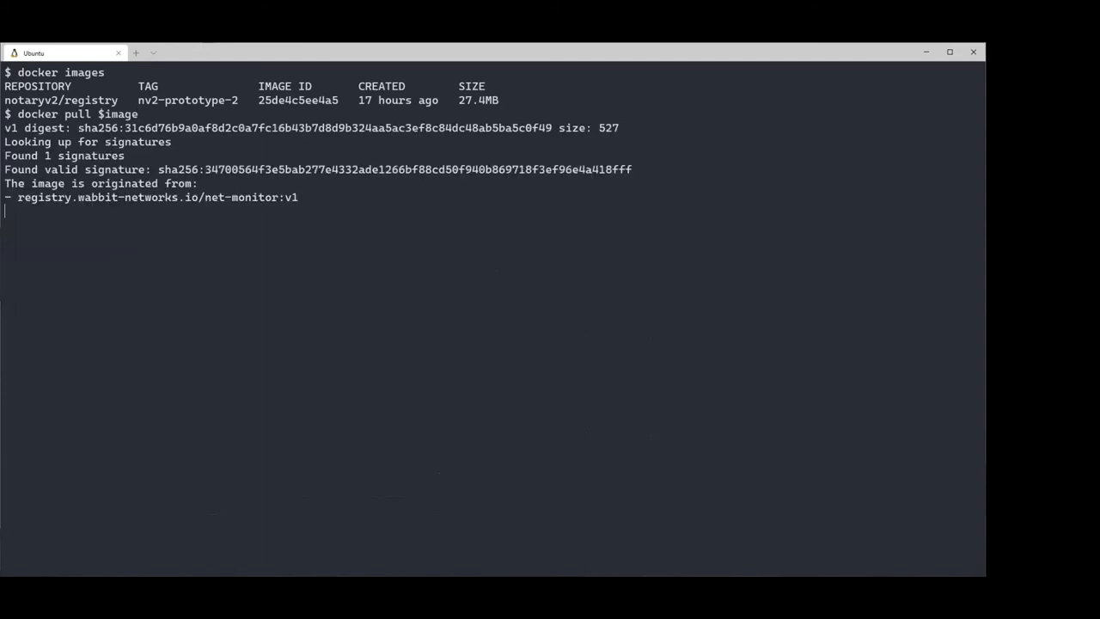
pyautogui.press('Return')
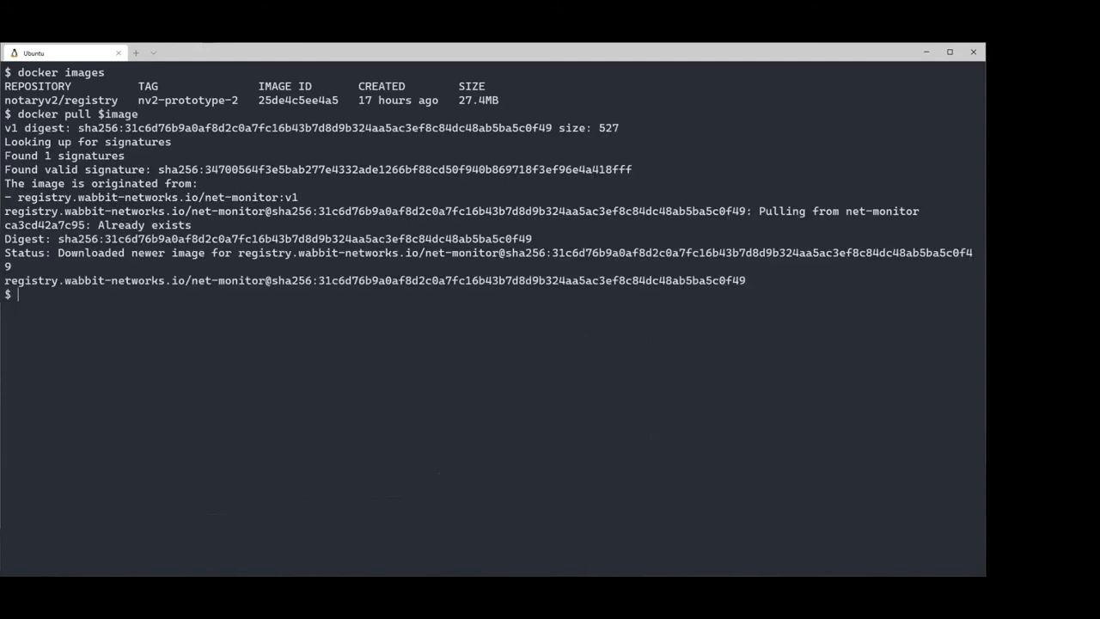
pyautogui.moveTo(306, 383)
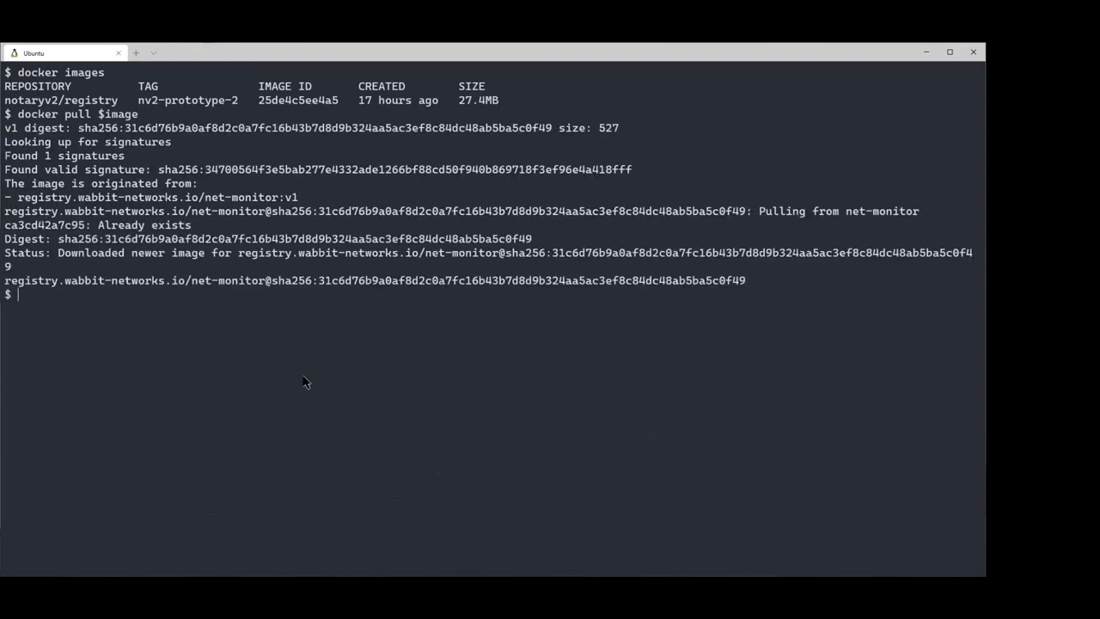
pyautogui.moveTo(270, 365)
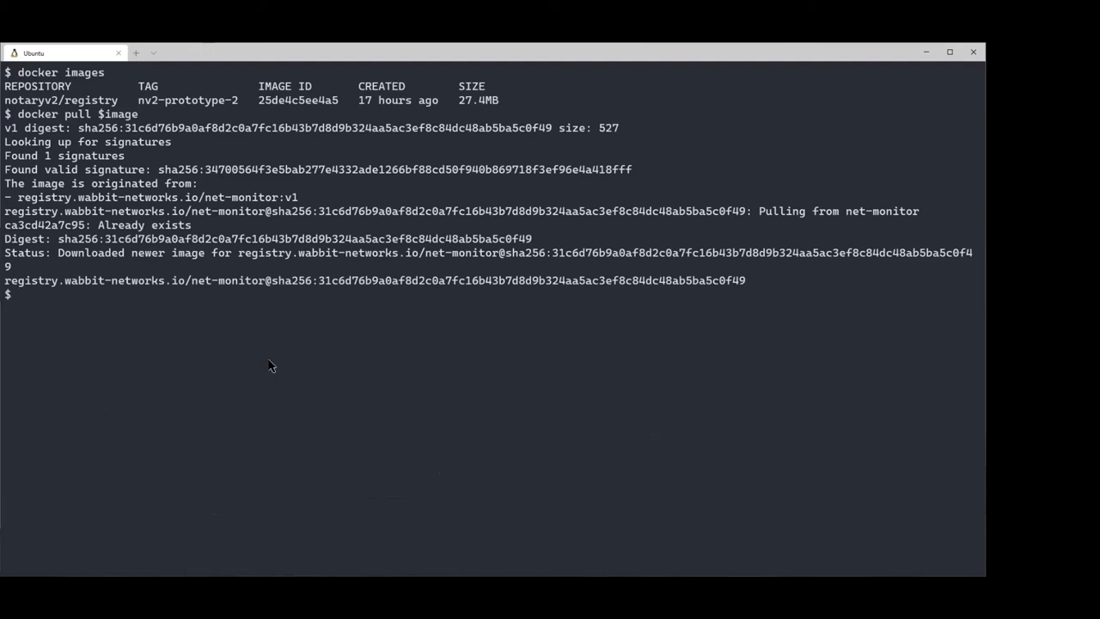
pyautogui.moveTo(265, 350)
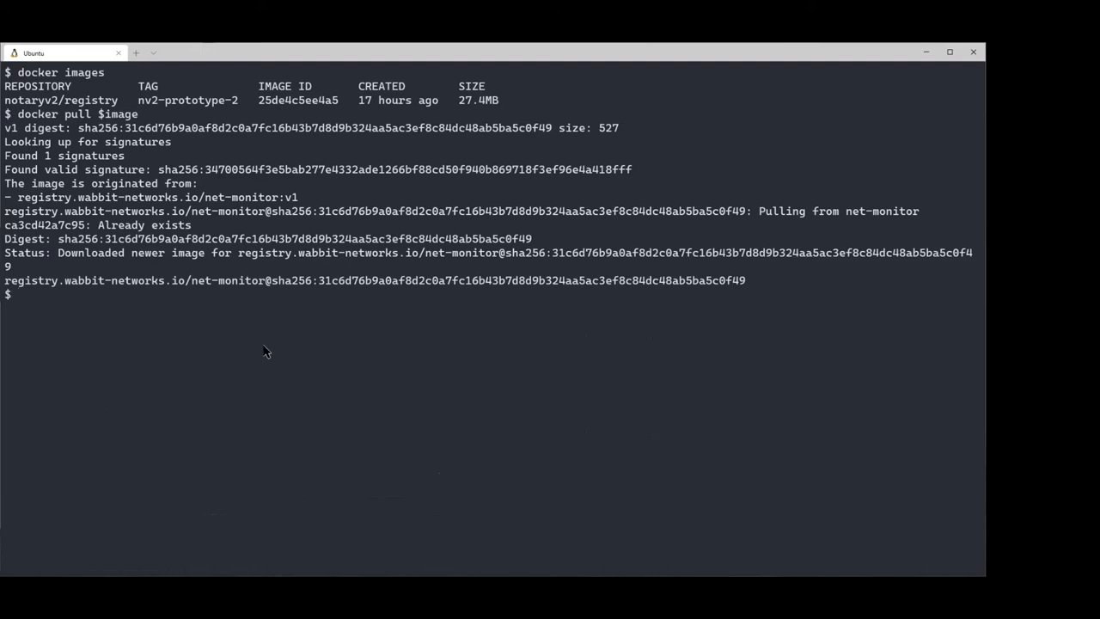
pyautogui.write('docker images')
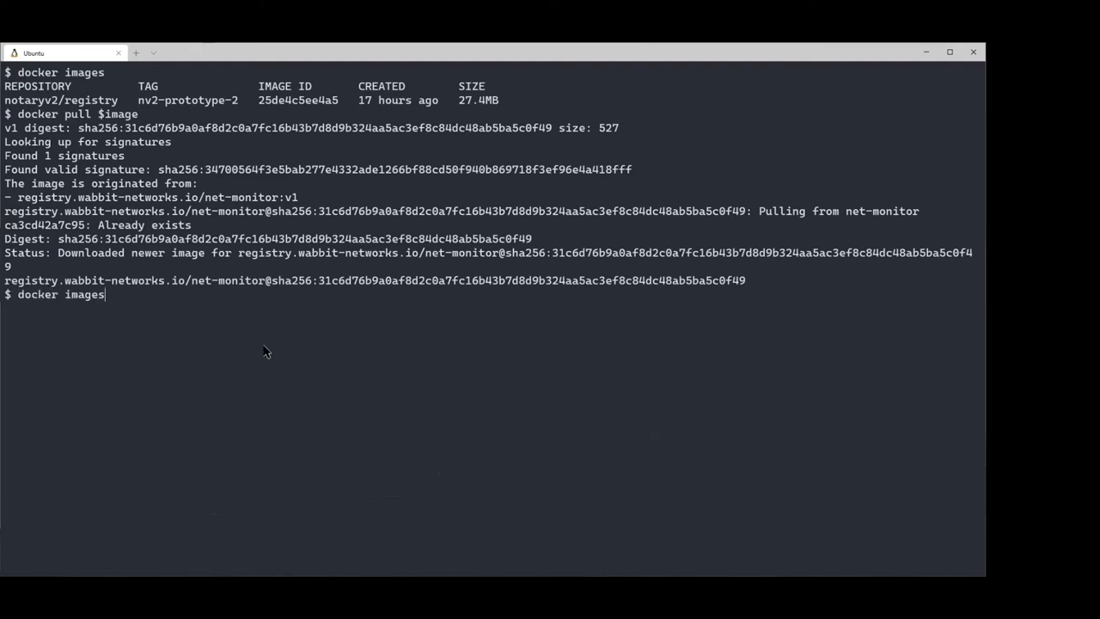
pyautogui.press('Return')
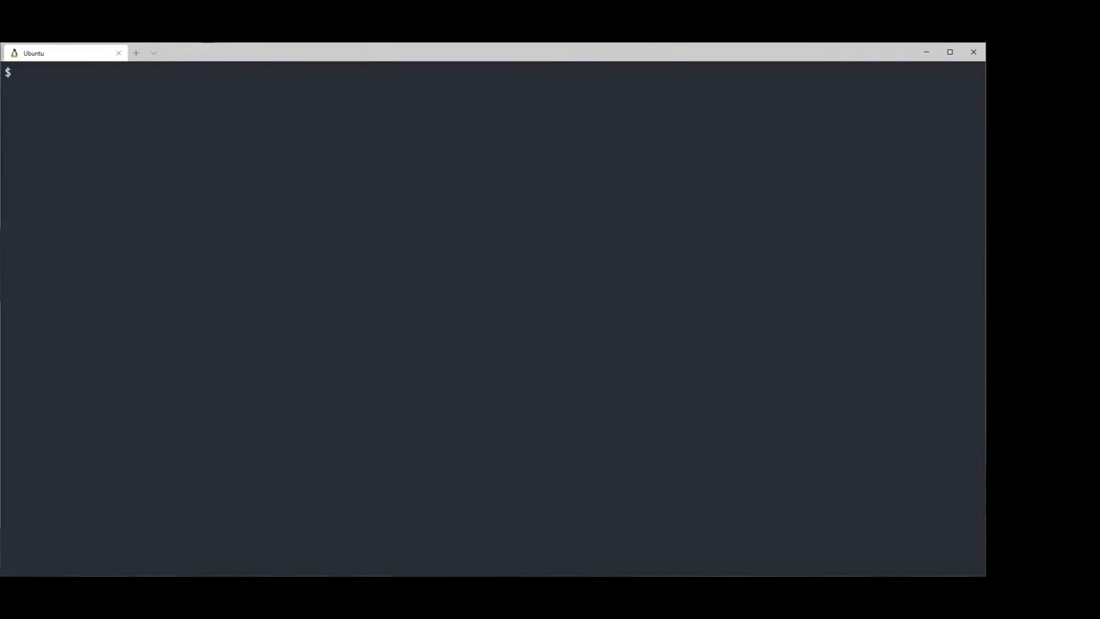
# Pull net-monitor:v1 again and observe the x509 unknown-authority signature rejection.
pyautogui.write('docker pull $image')
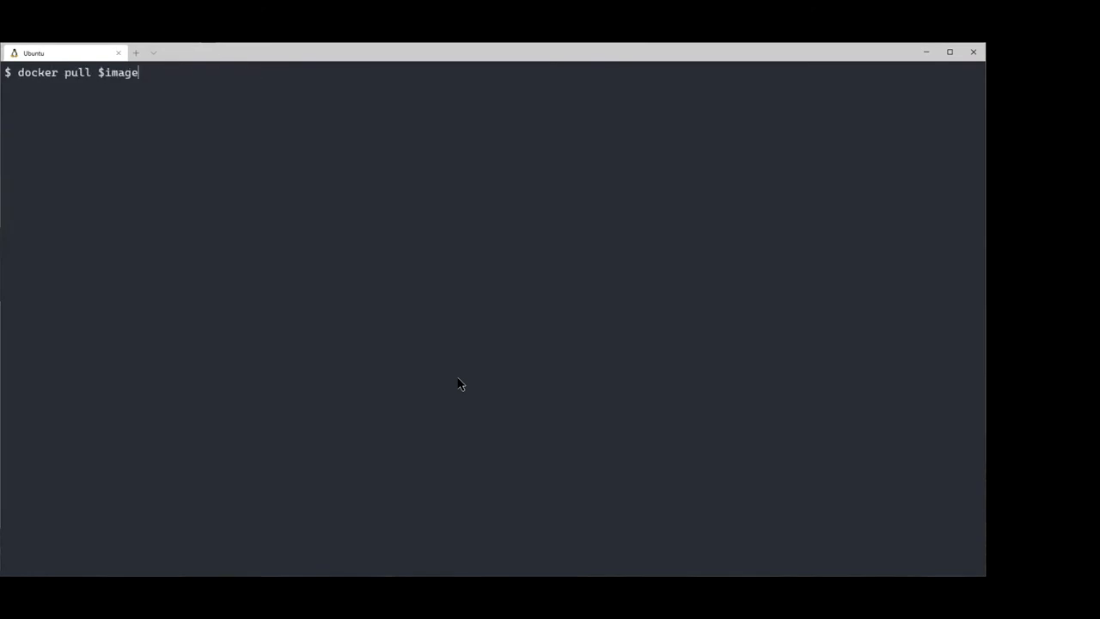
pyautogui.press('Return')
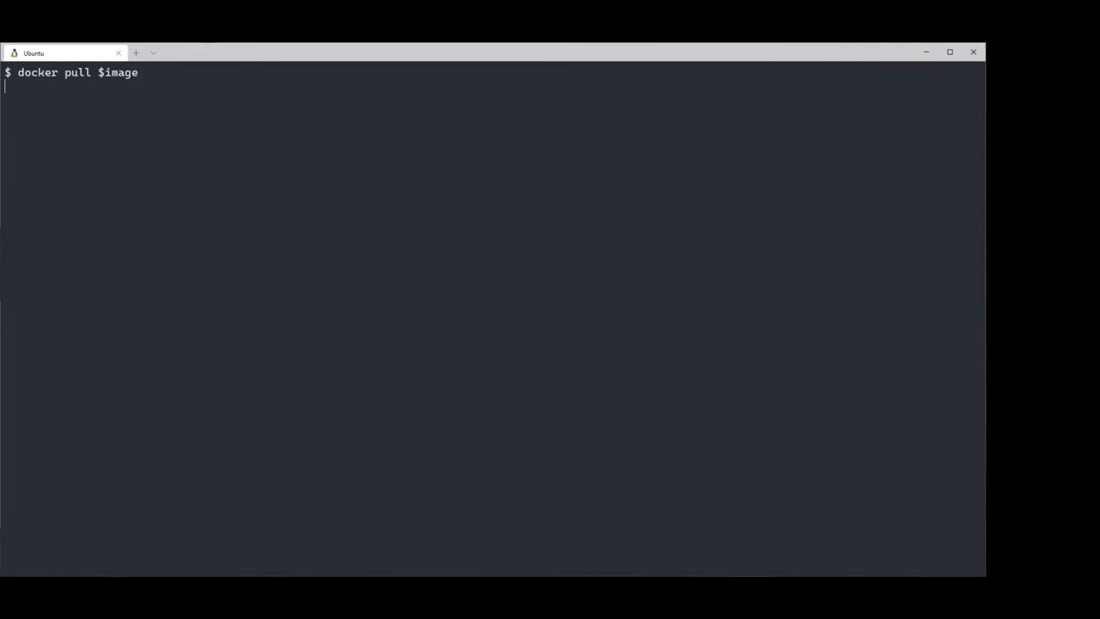
pyautogui.press('Return')
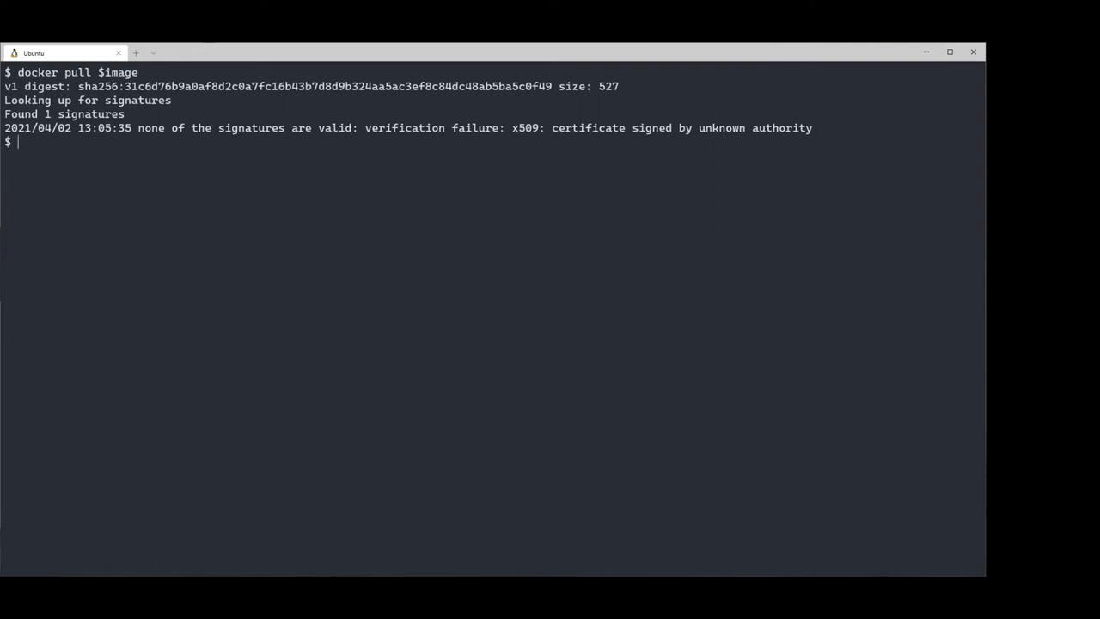
pyautogui.moveTo(376, 563)
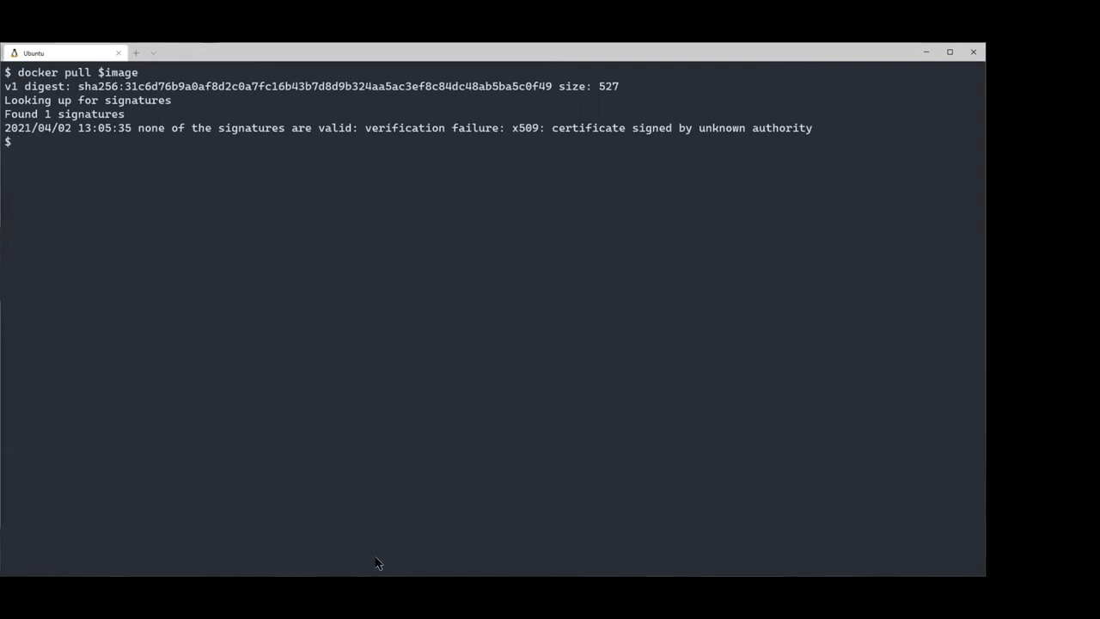
pyautogui.moveTo(183, 483)
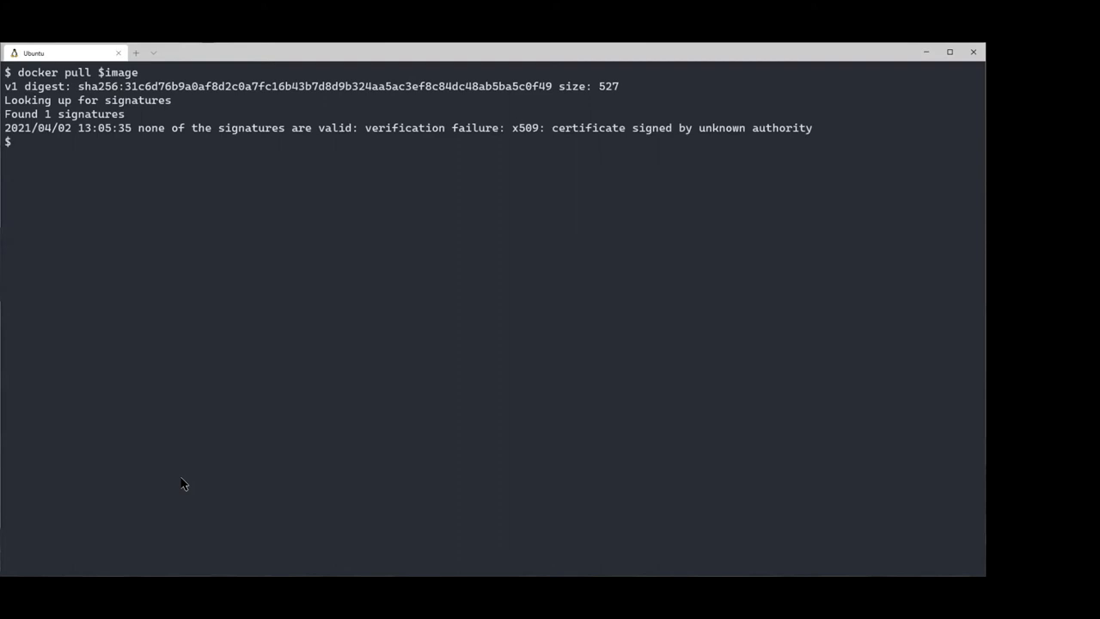
pyautogui.moveTo(302, 417)
pyautogui.write('cat ~/.docker/nv2.json | jq')
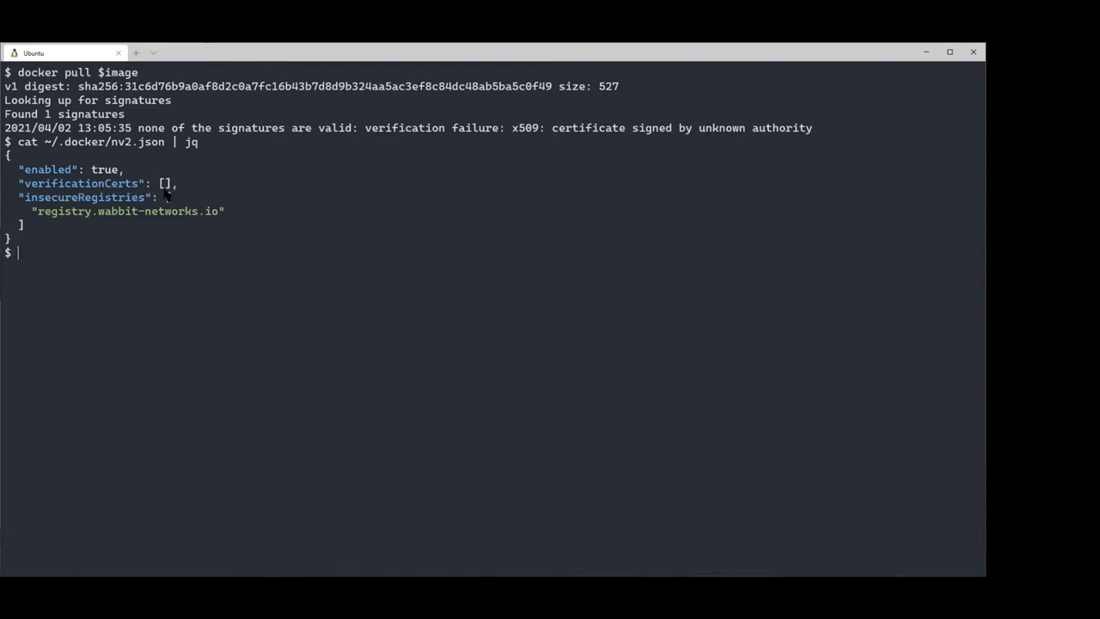
pyautogui.moveTo(176, 193)
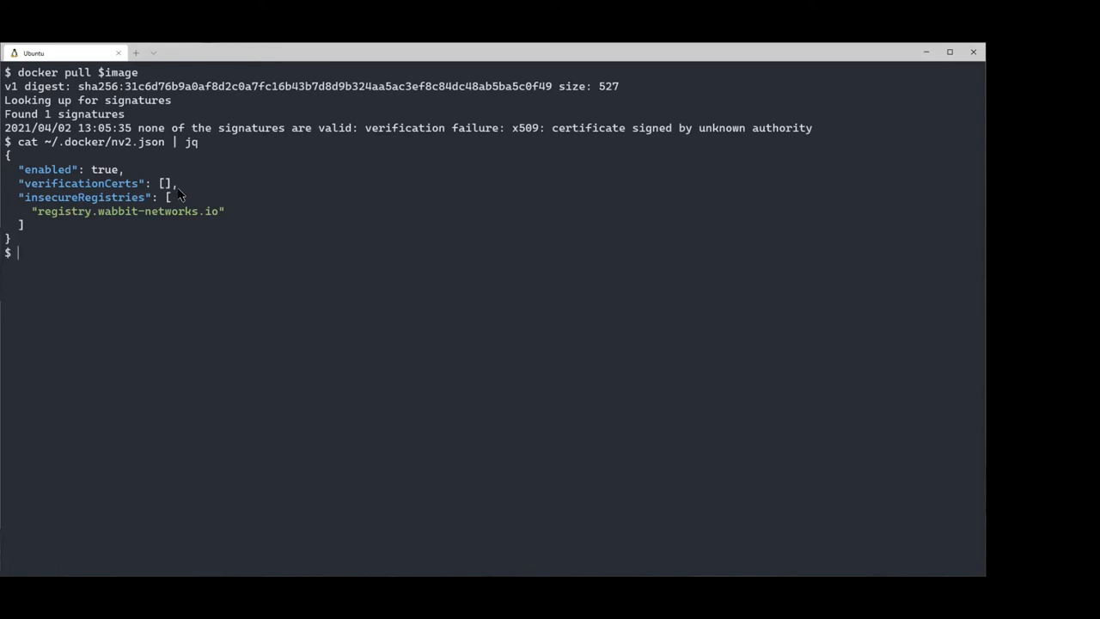
pyautogui.moveTo(180, 193)
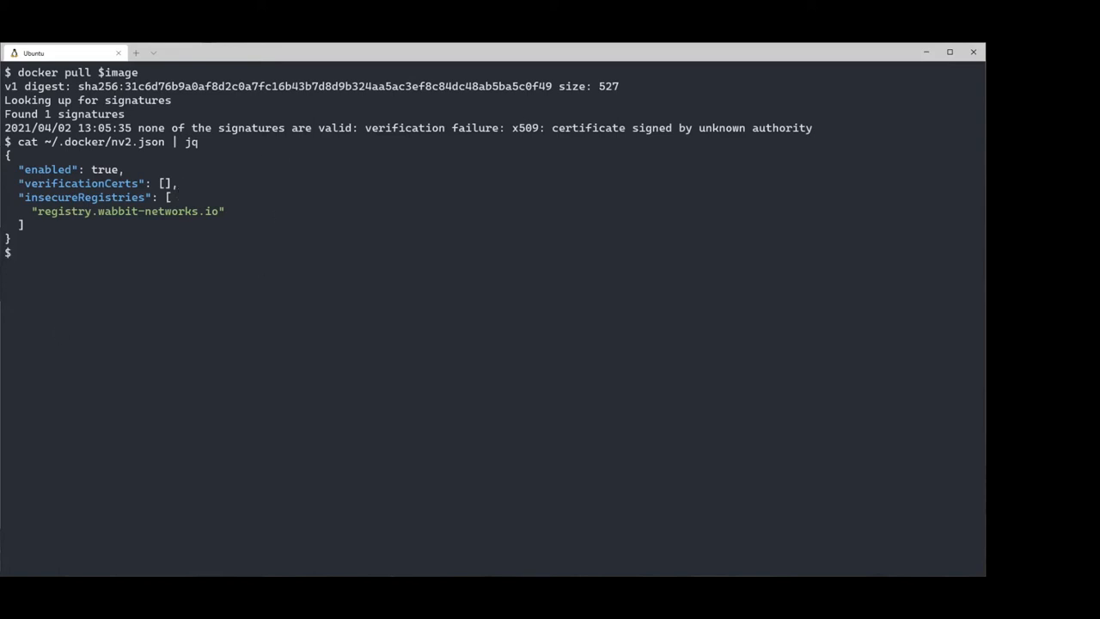
pyautogui.moveTo(169, 335)
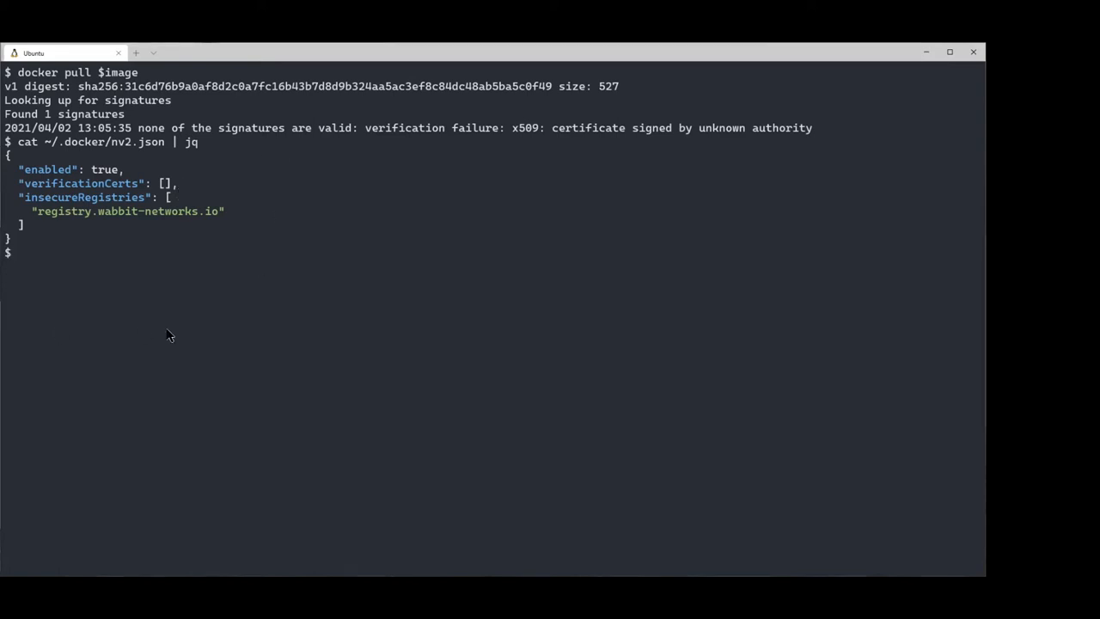
# Show the trusted wabbit-networks.crt in nv2.json, then pull net-monitor:v1 successfully.
pyautogui.press('Return')
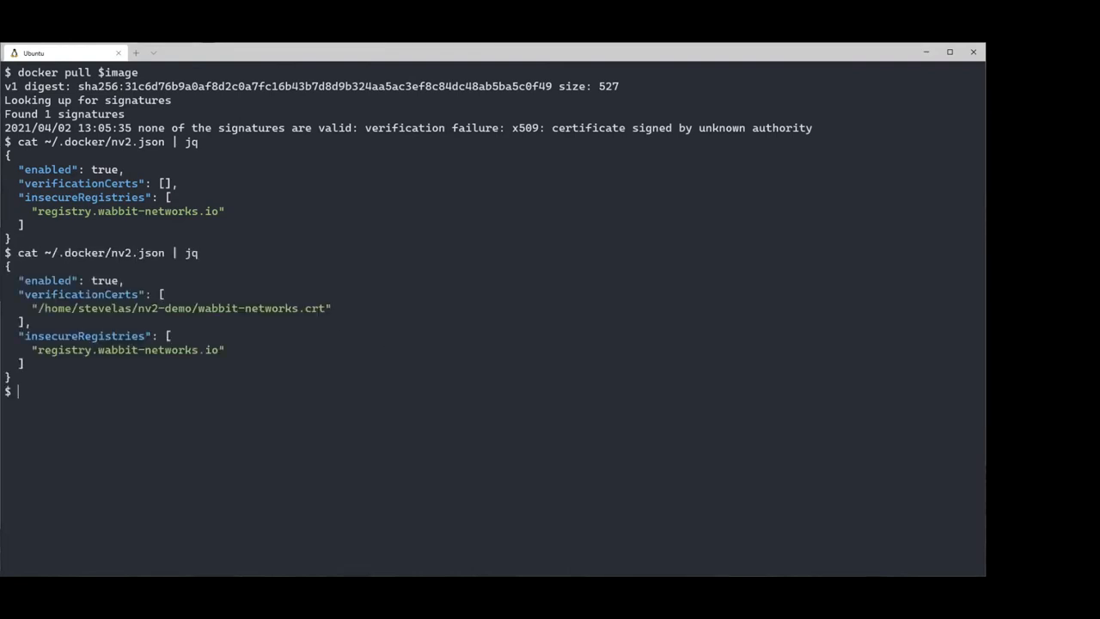
pyautogui.moveTo(105, 316)
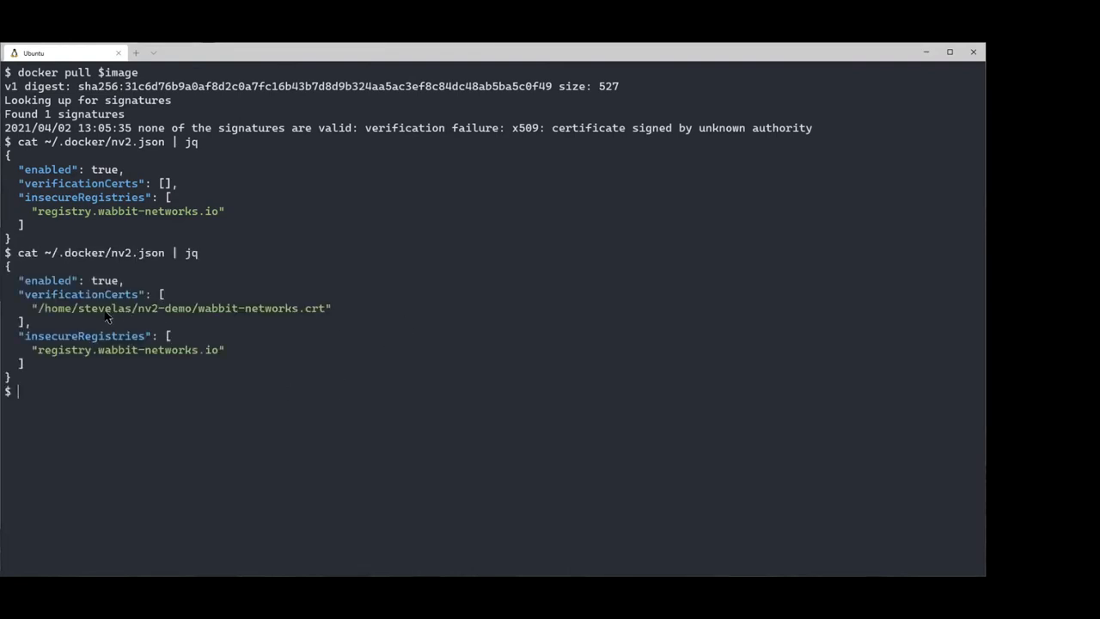
pyautogui.moveTo(419, 320)
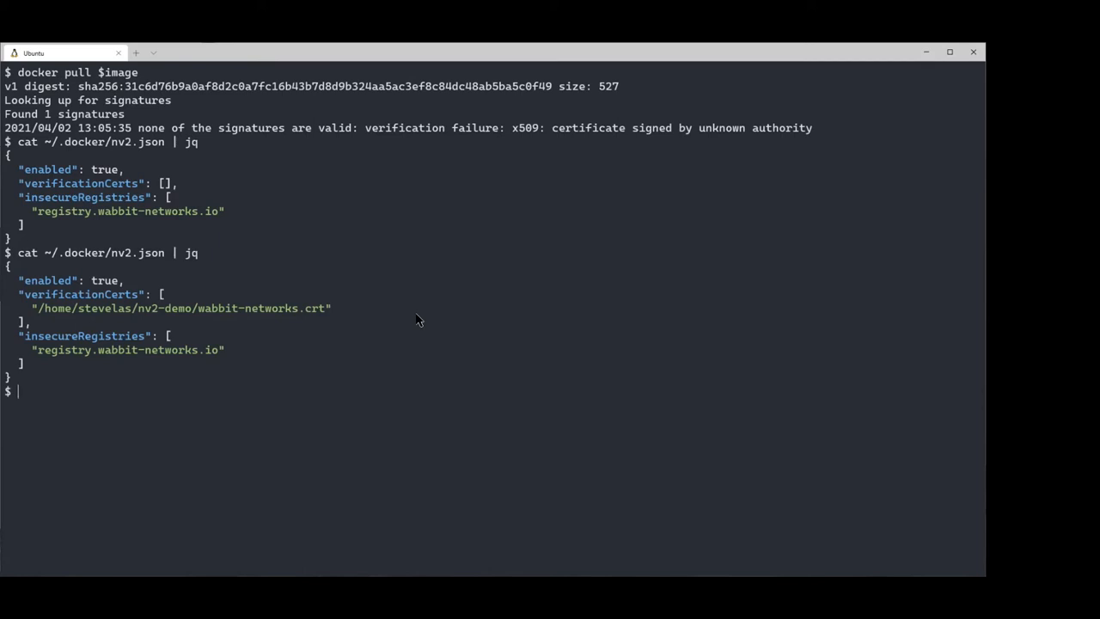
pyautogui.write('docker pu')
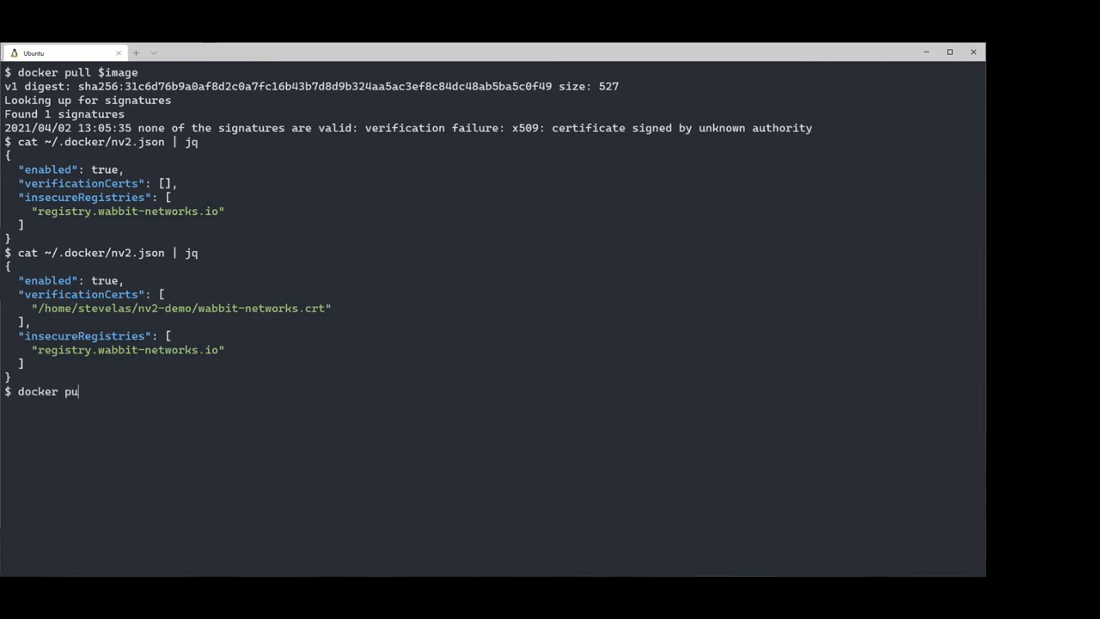
pyautogui.press('Return')
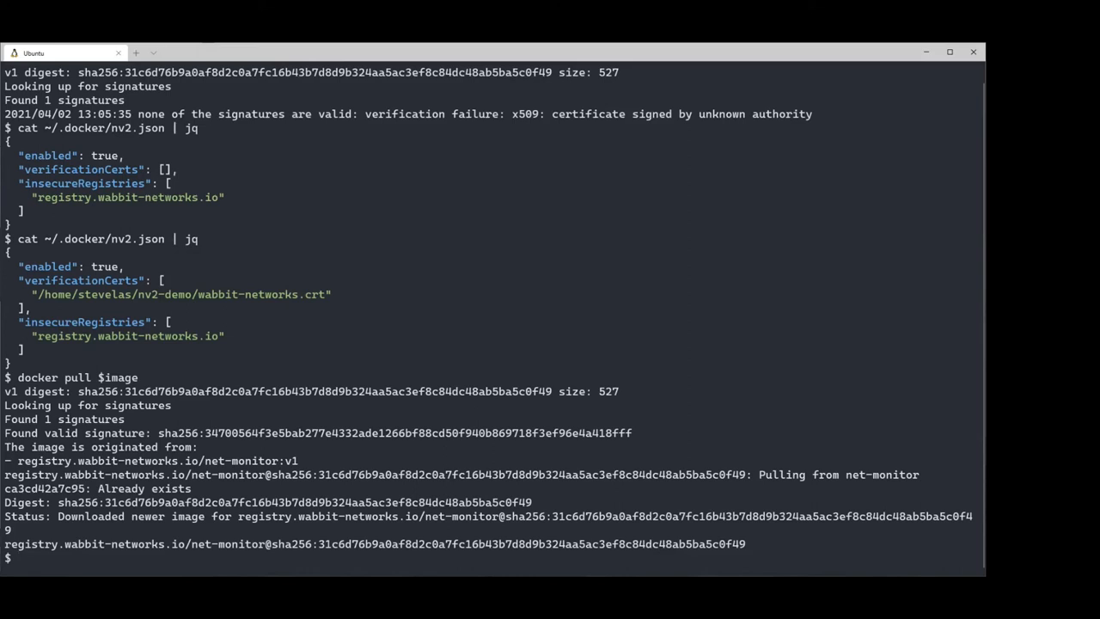
pyautogui.write('c')
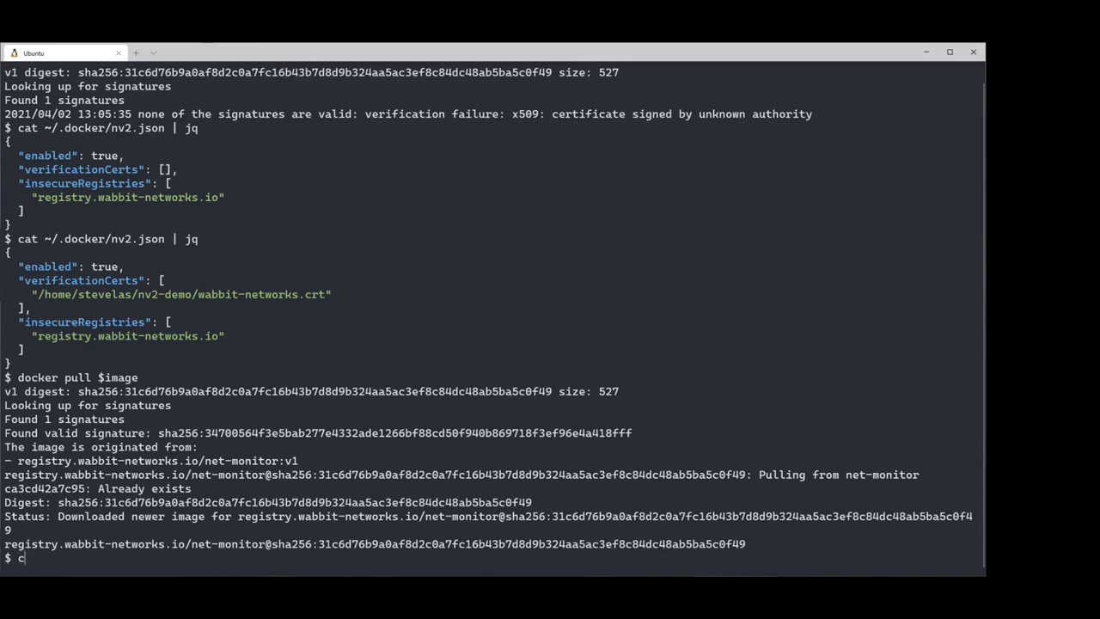
# List local Docker images, showing notaryv2/registry and net-monitor v1, then clear the screen.
pyautogui.write('docker image')
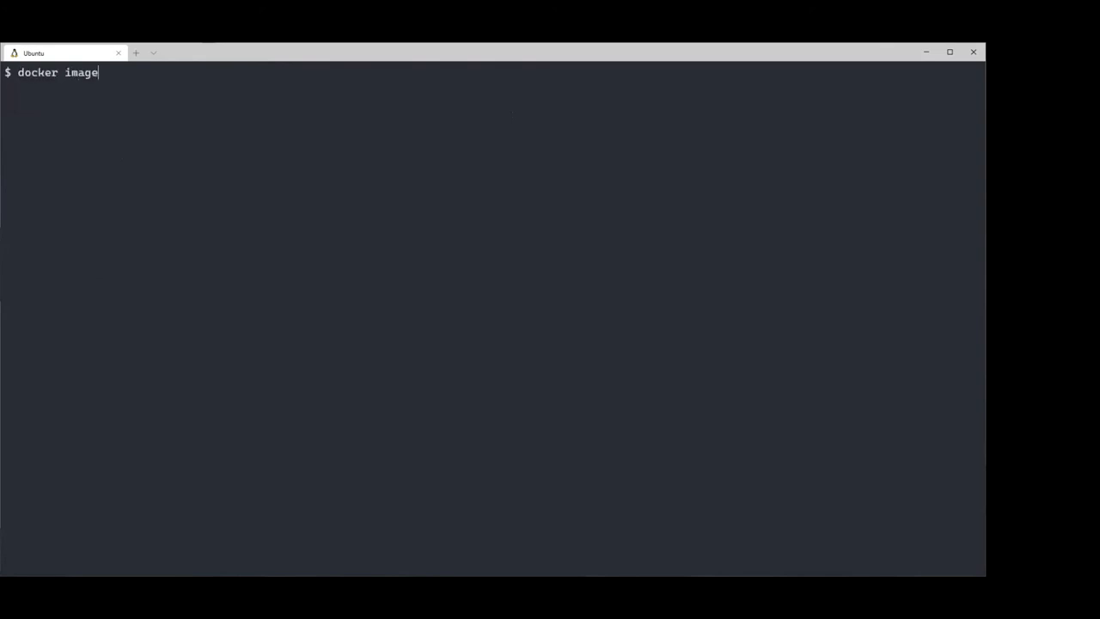
pyautogui.press('Return')
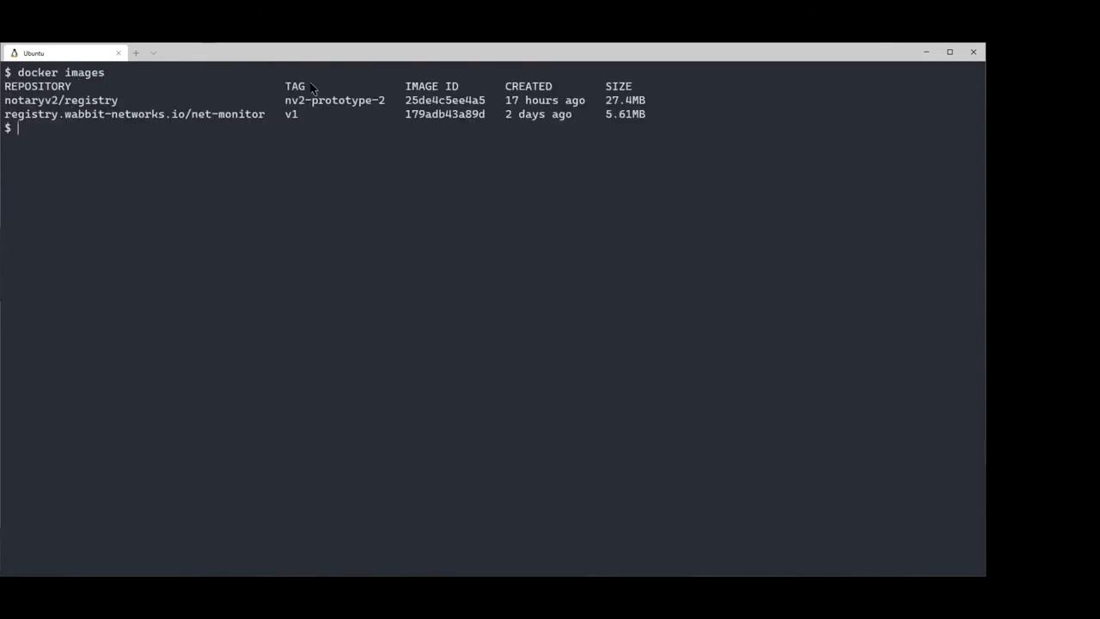
pyautogui.moveTo(318, 145)
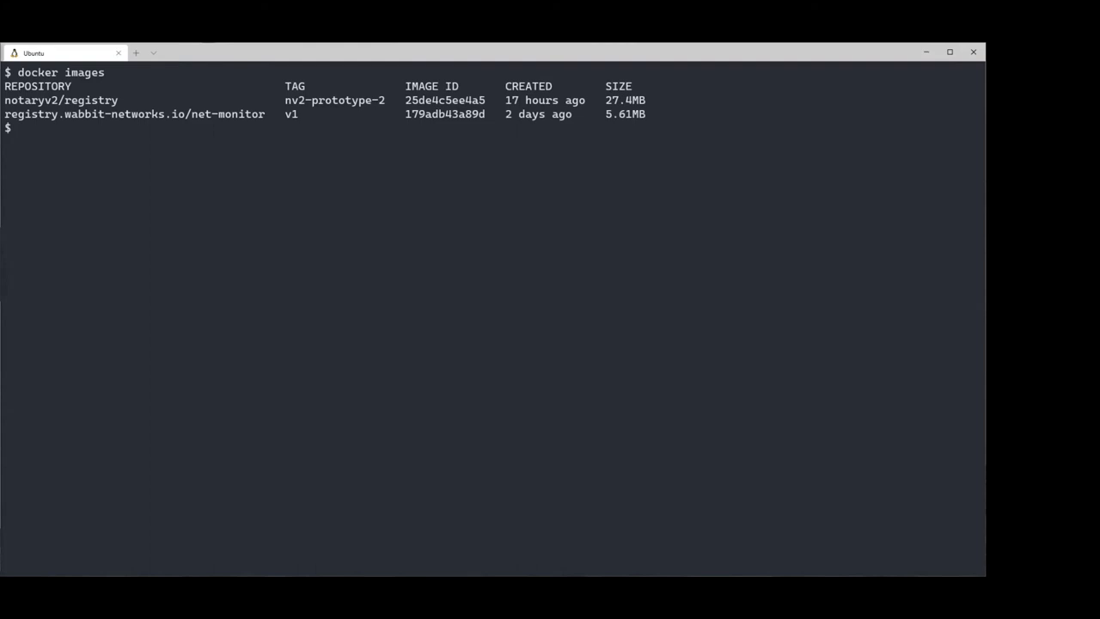
pyautogui.press('ctrl+l')
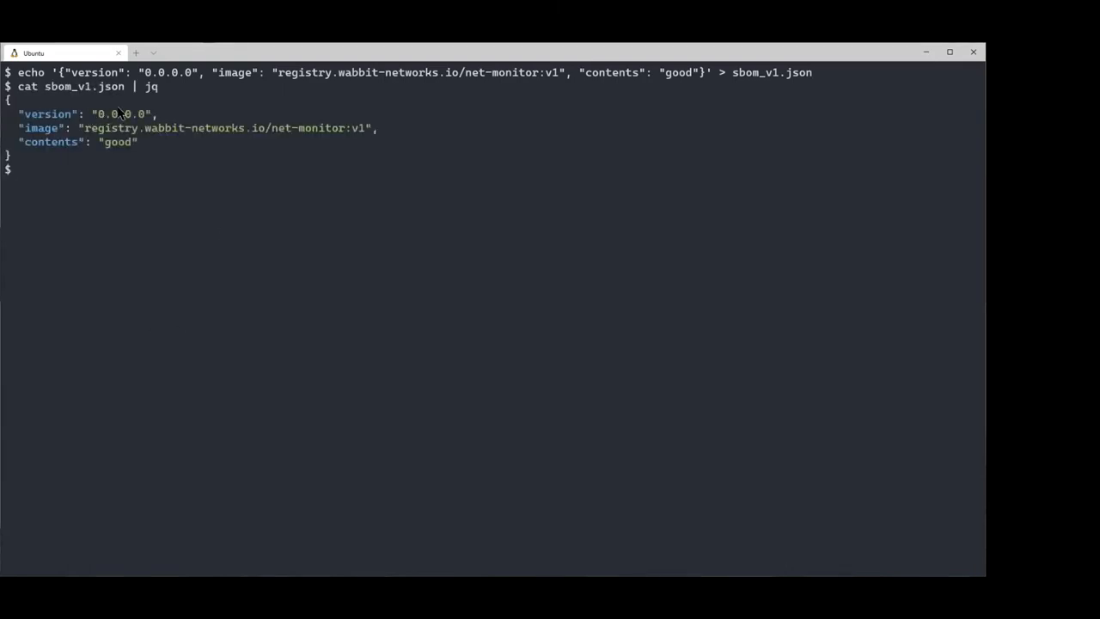
pyautogui.moveTo(308, 122)
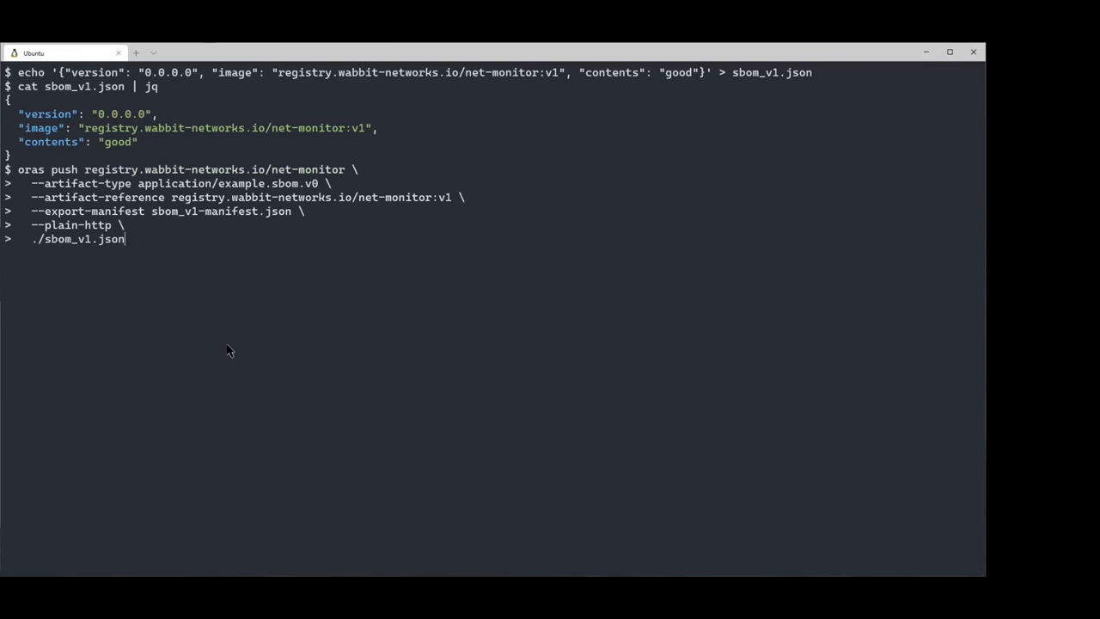
pyautogui.moveTo(84, 182)
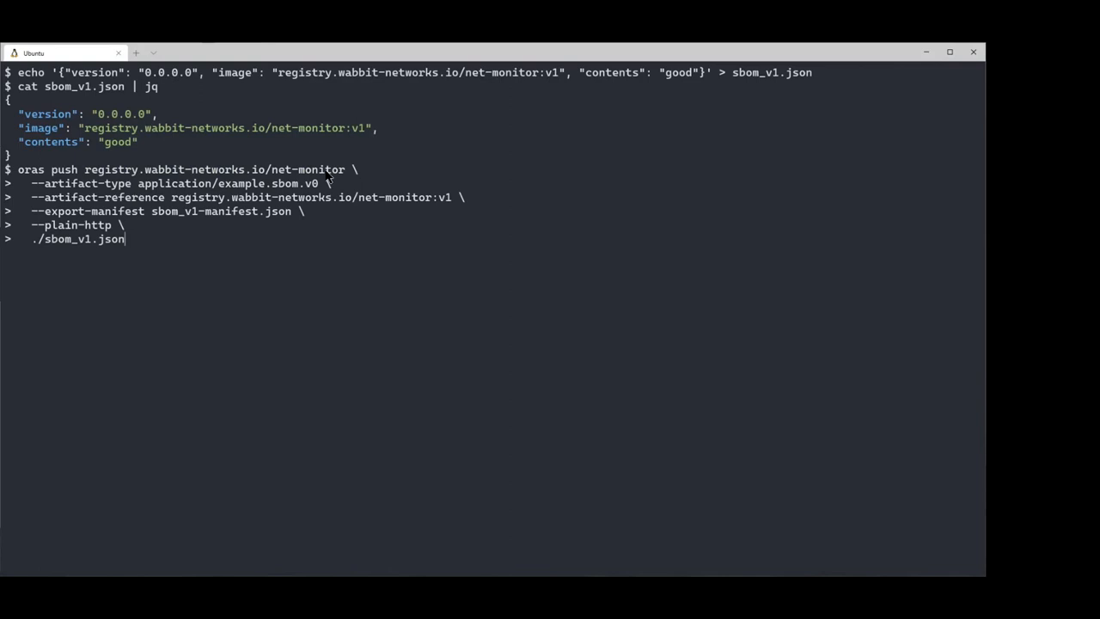
pyautogui.moveTo(329, 178)
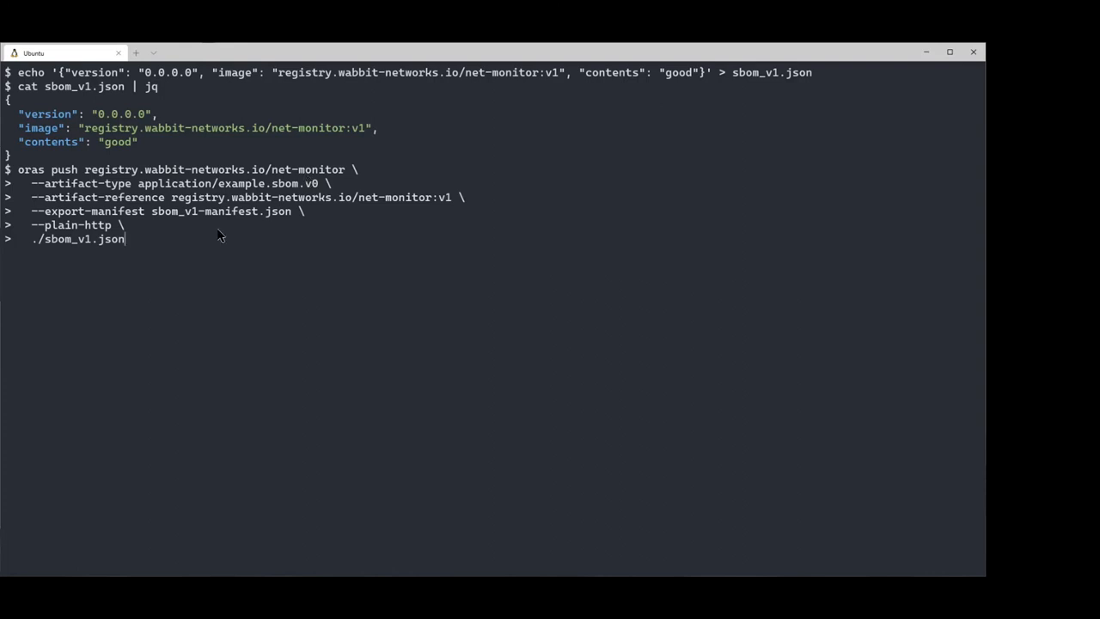
pyautogui.moveTo(90, 245)
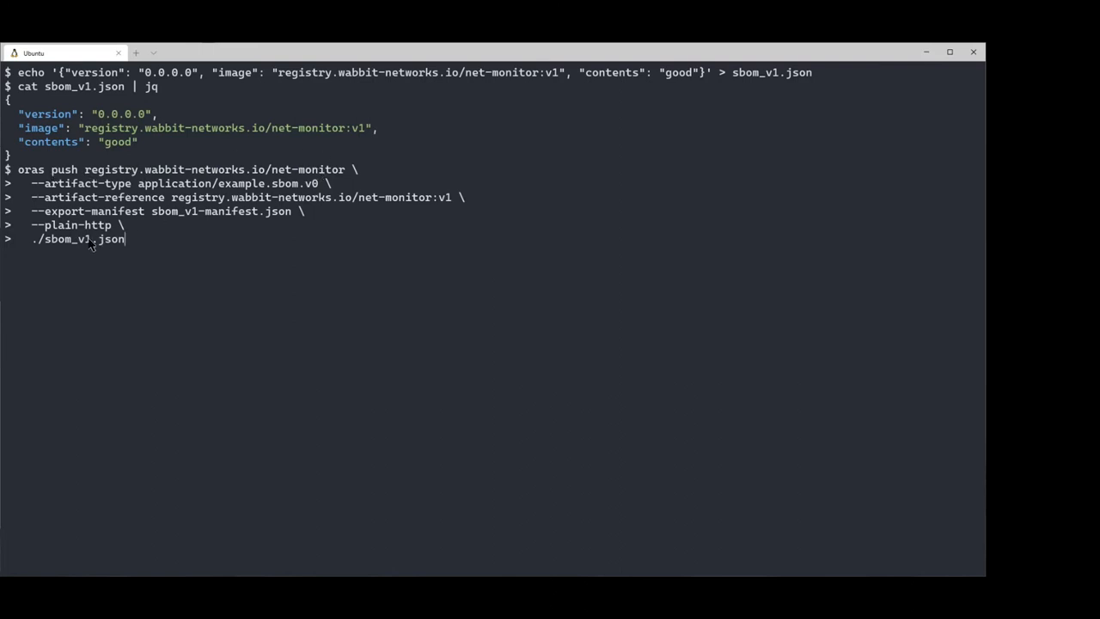
pyautogui.moveTo(222, 198)
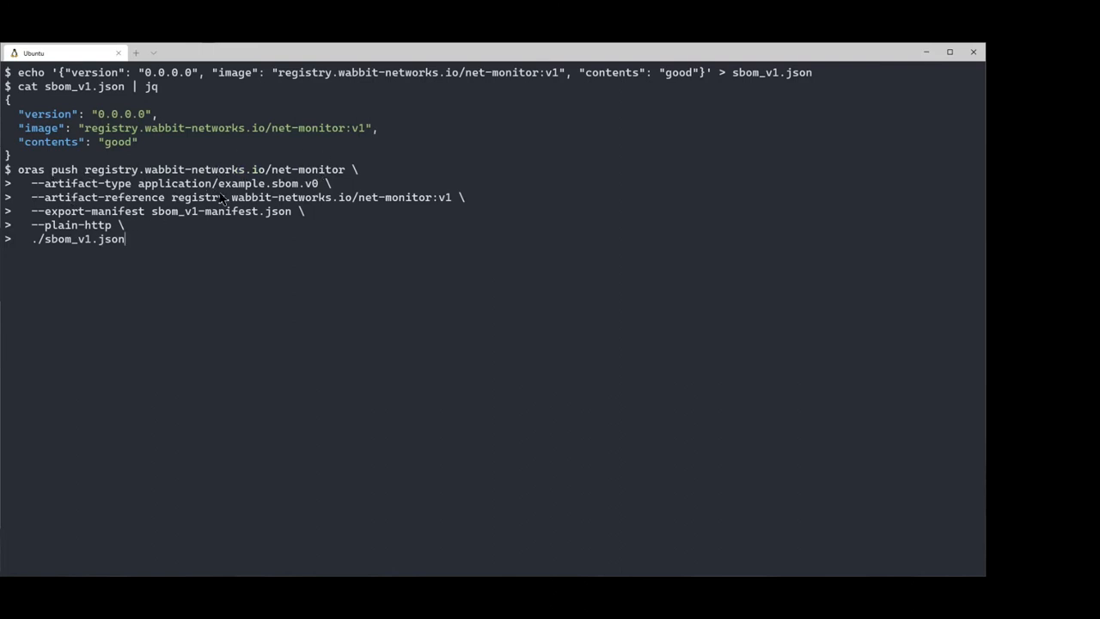
pyautogui.moveTo(283, 185)
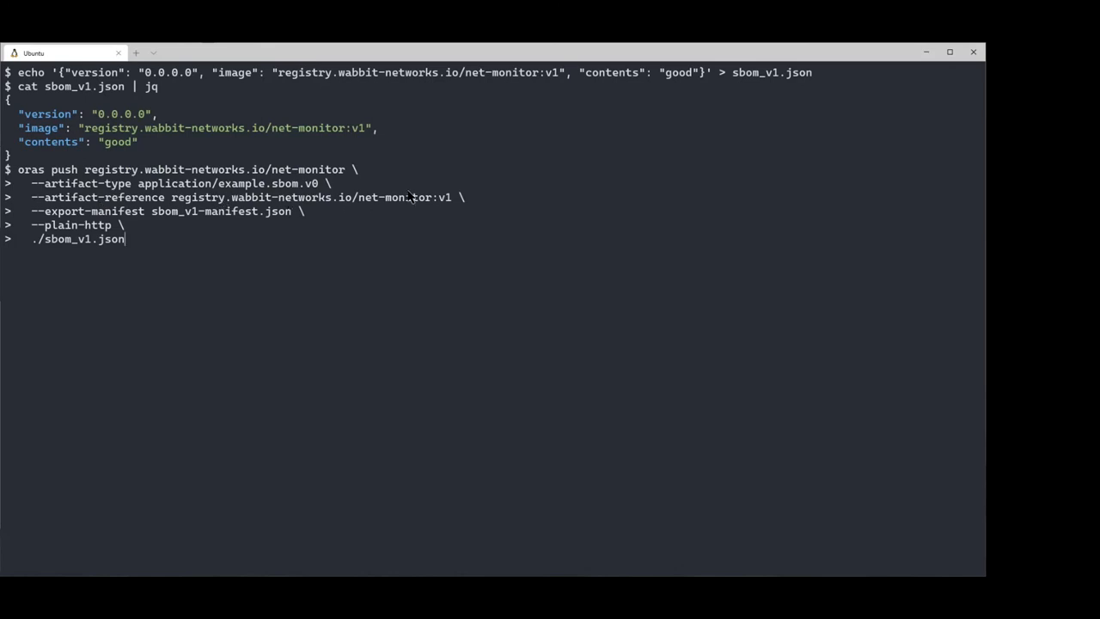
pyautogui.moveTo(448, 206)
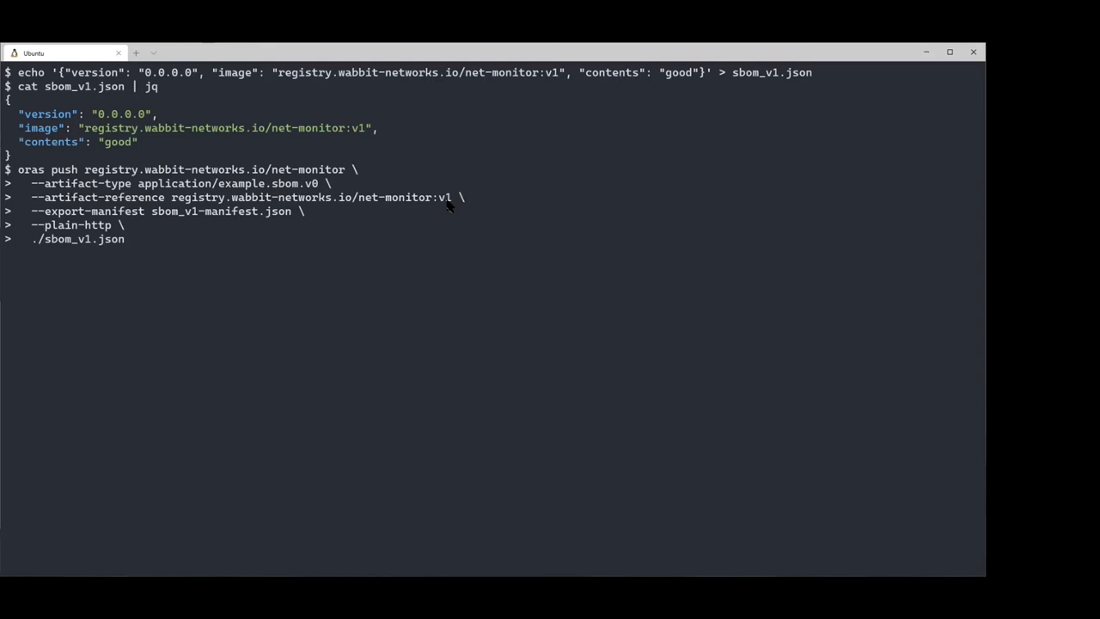
pyautogui.moveTo(135, 268)
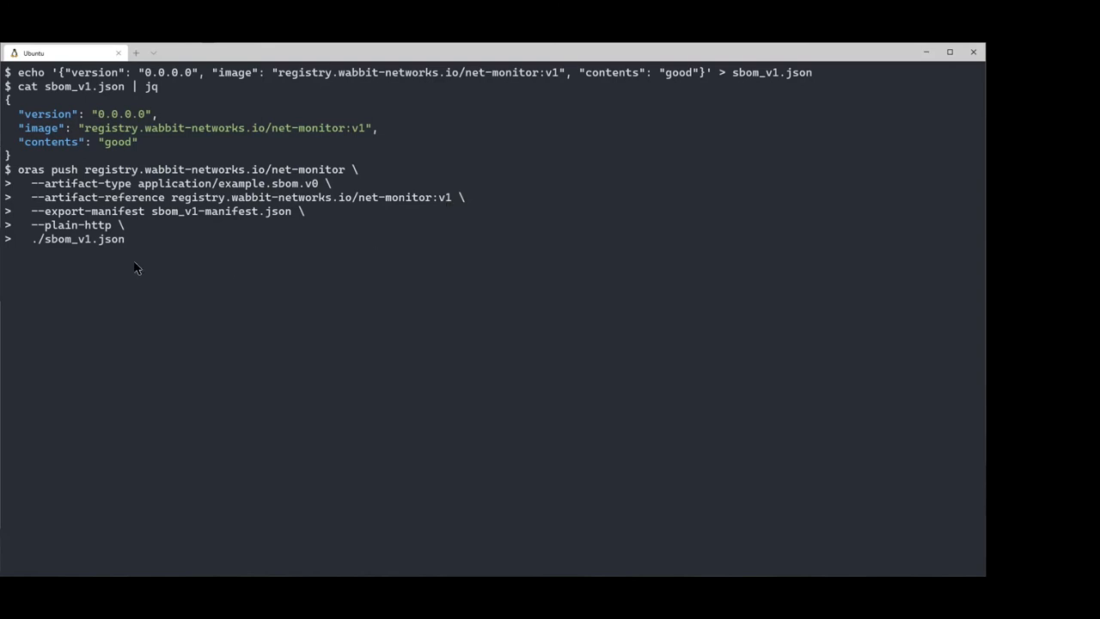
pyautogui.moveTo(254, 222)
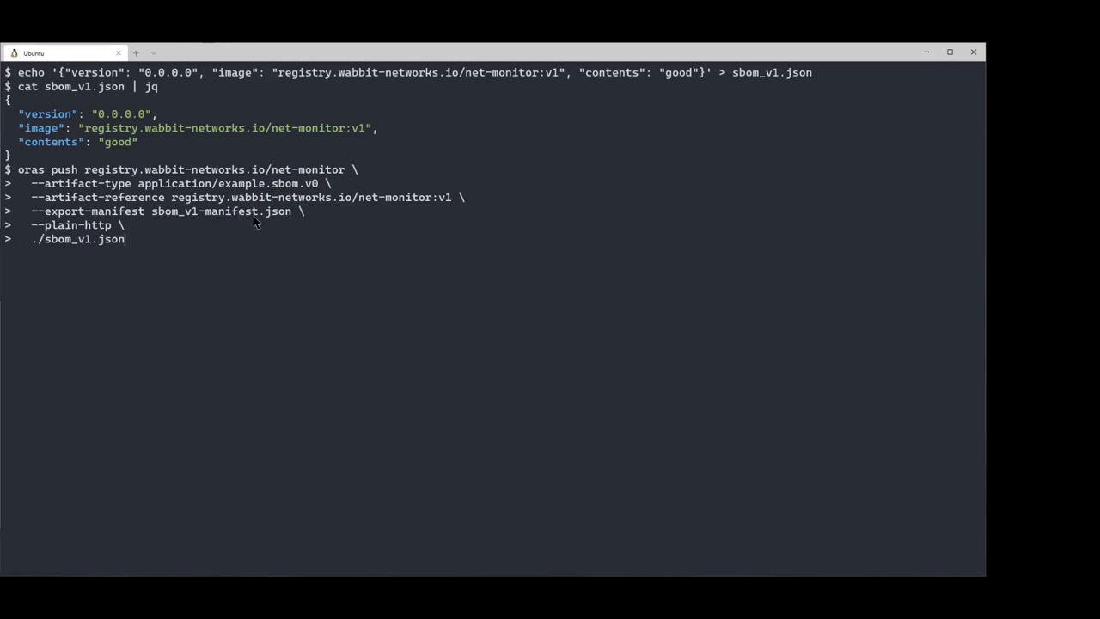
# Push sbom_v1.json as an SBOM artifact referencing net-monitor:v1, then begin typing oras discover.
pyautogui.press('Return')
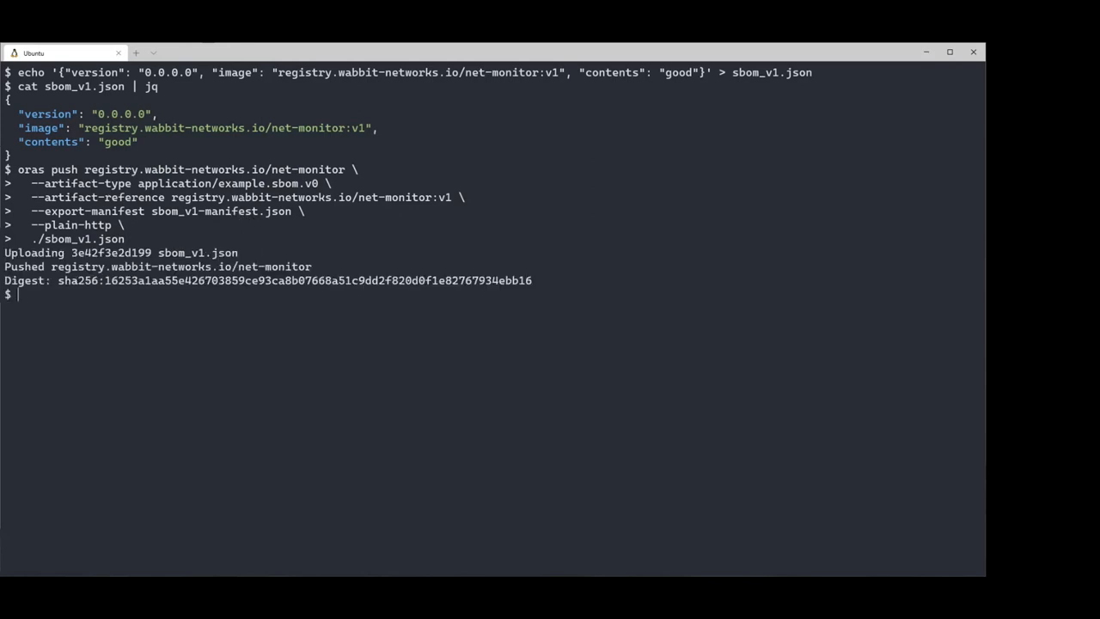
pyautogui.moveTo(251, 252)
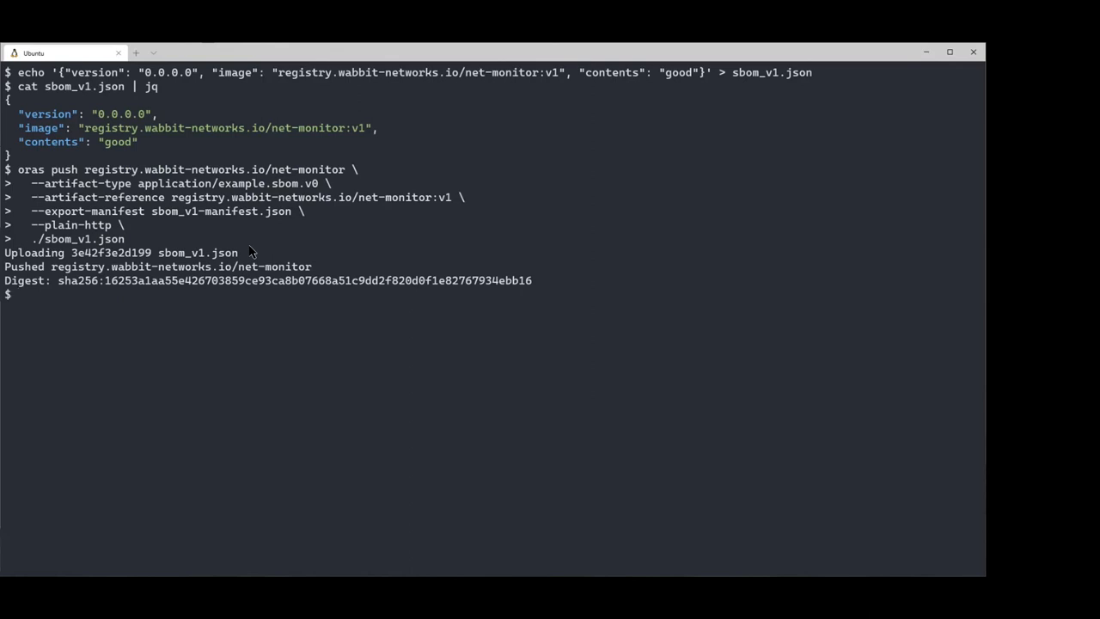
pyautogui.write('dlc')
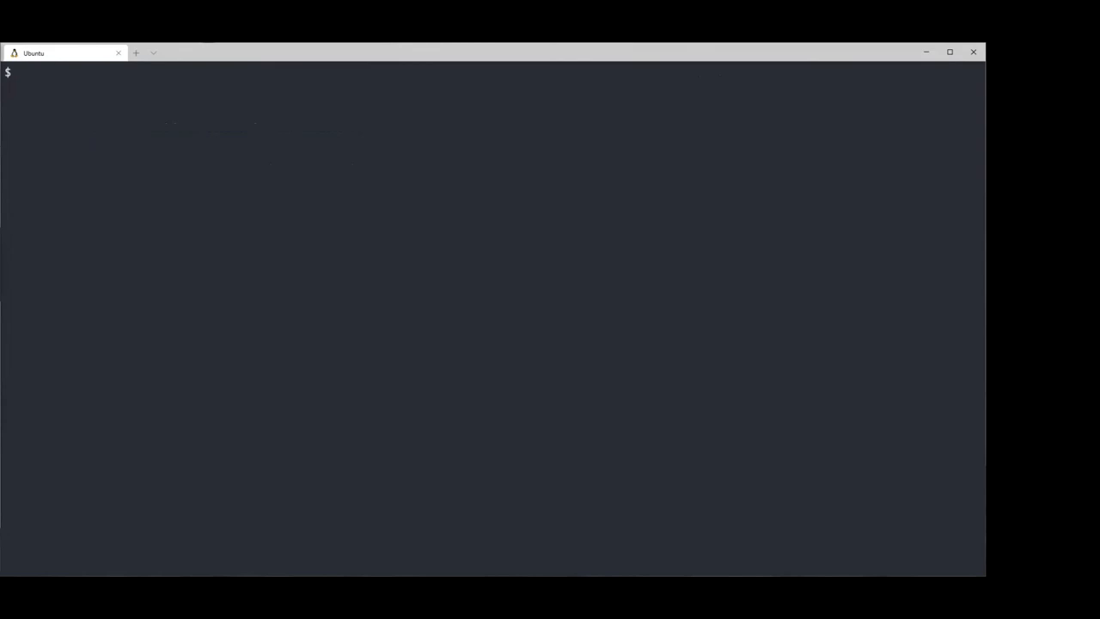
pyautogui.write('oras discover -v \\')
pyautogui.write('registry.wabbit-networks.io/net-monitor:v1 | jq')
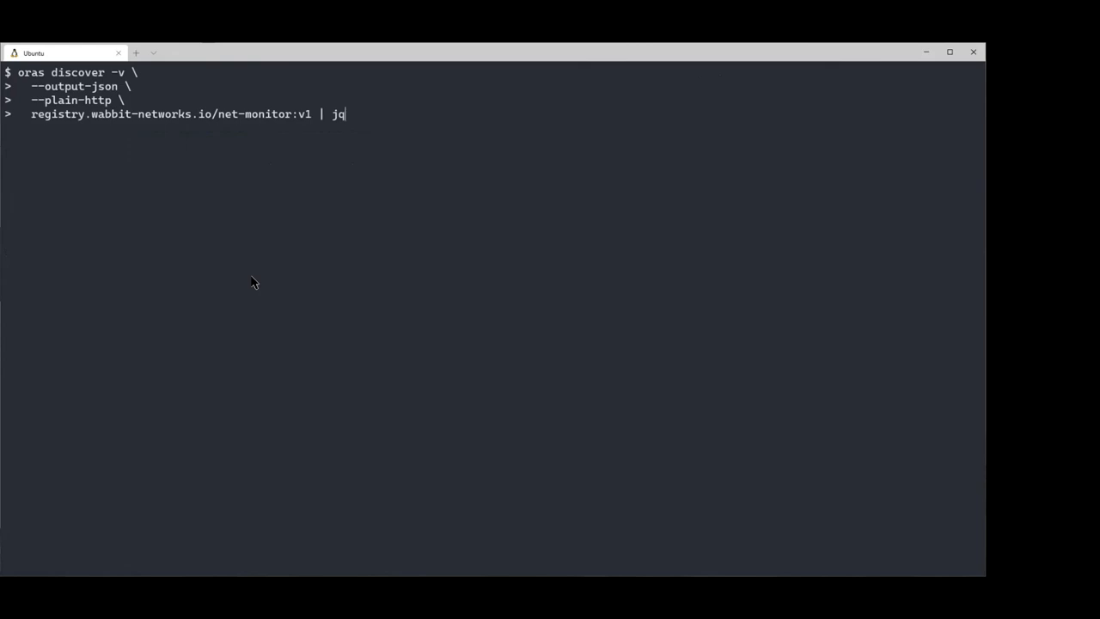
pyautogui.press('Return')
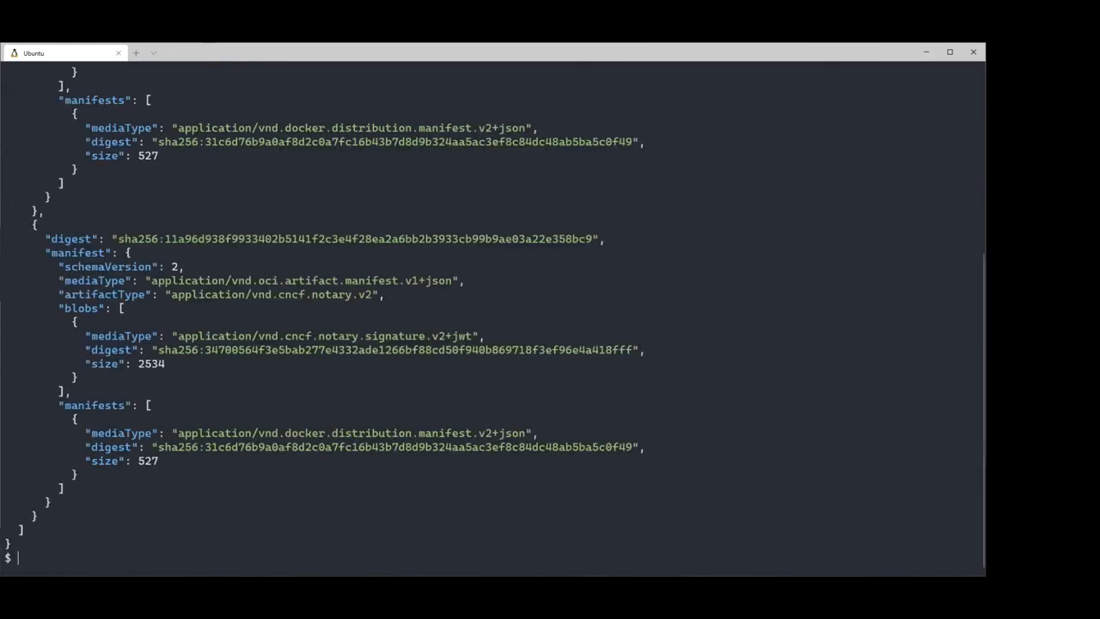
pyautogui.scroll(3)
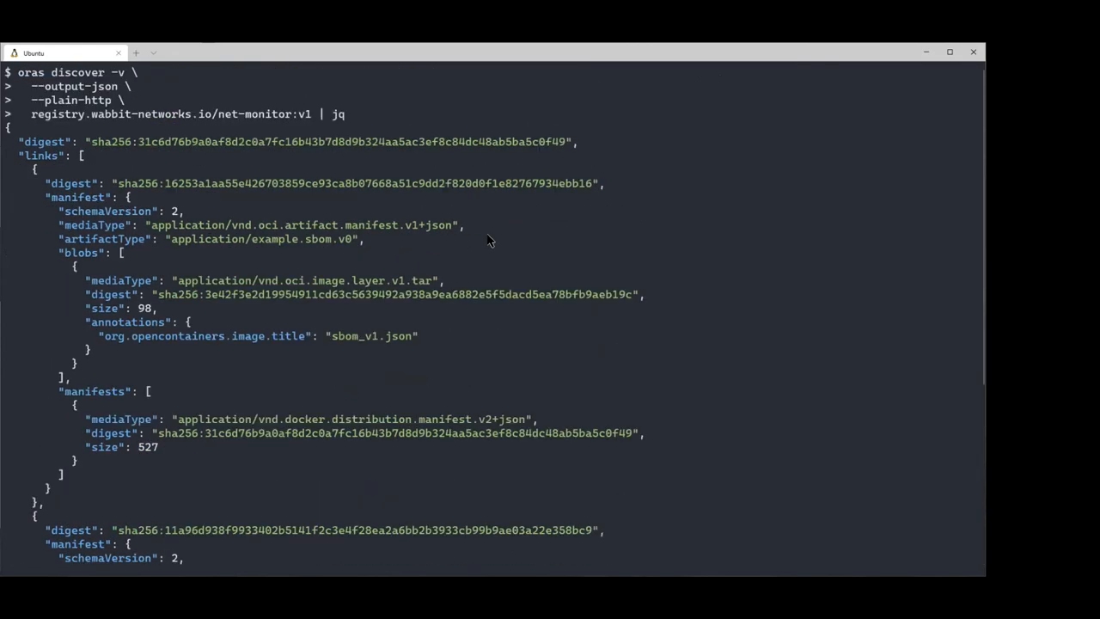
pyautogui.moveTo(495, 162)
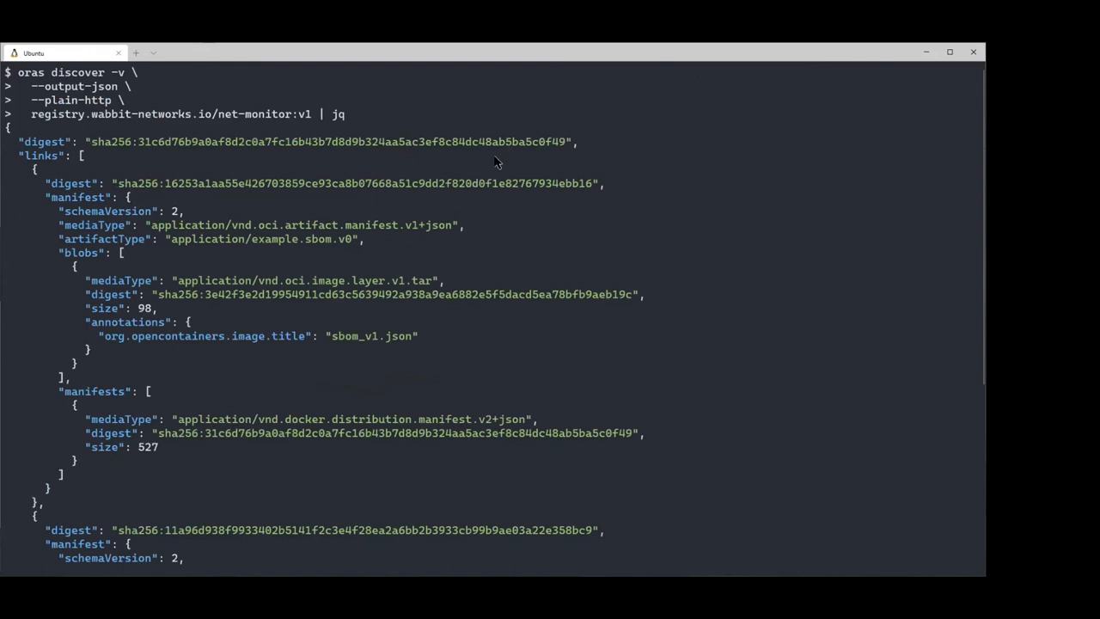
pyautogui.doubleClick(275, 239)
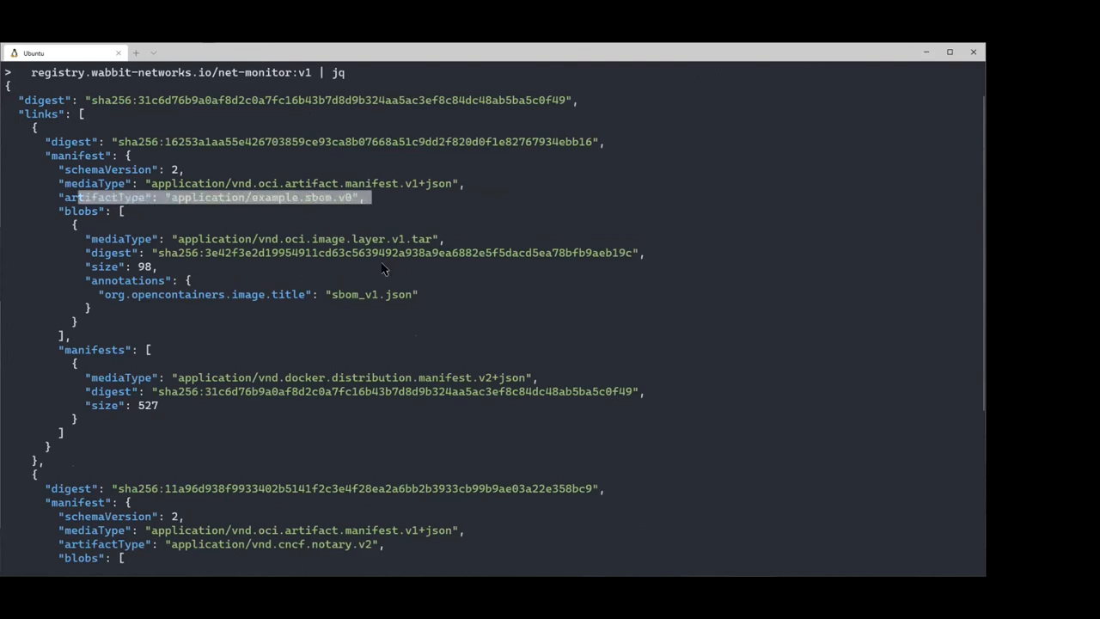
pyautogui.moveTo(421, 262)
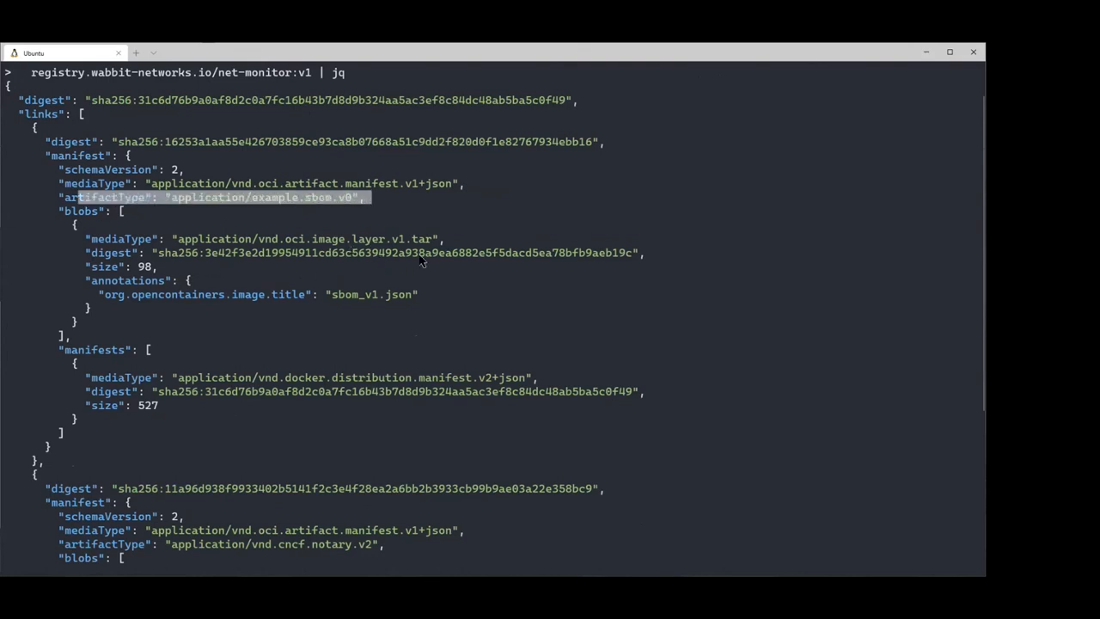
pyautogui.moveTo(376, 312)
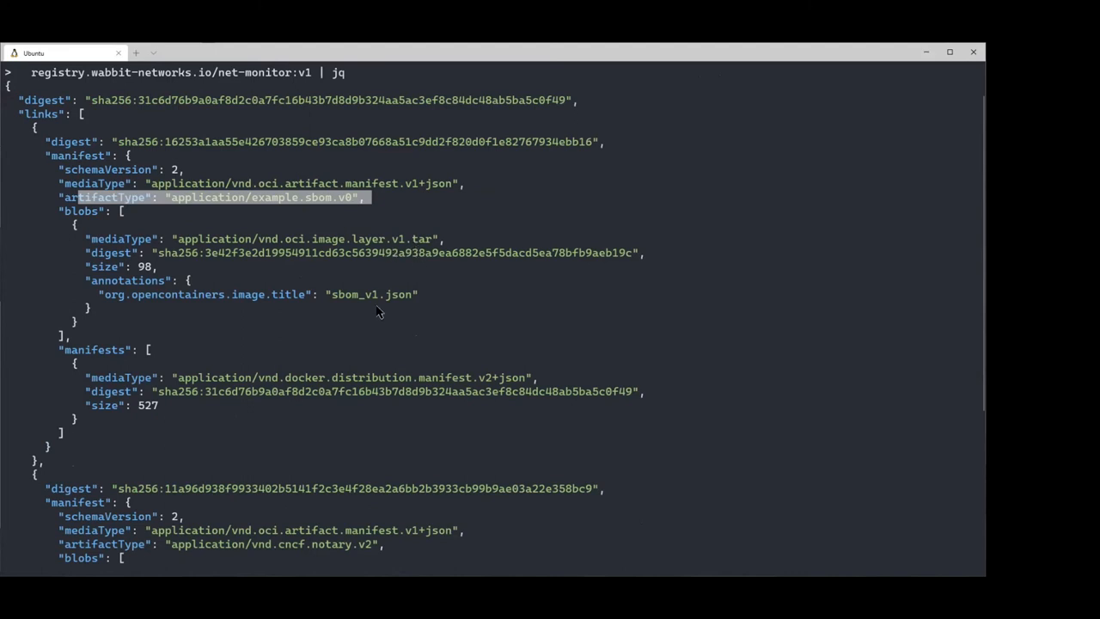
pyautogui.scroll(-3)
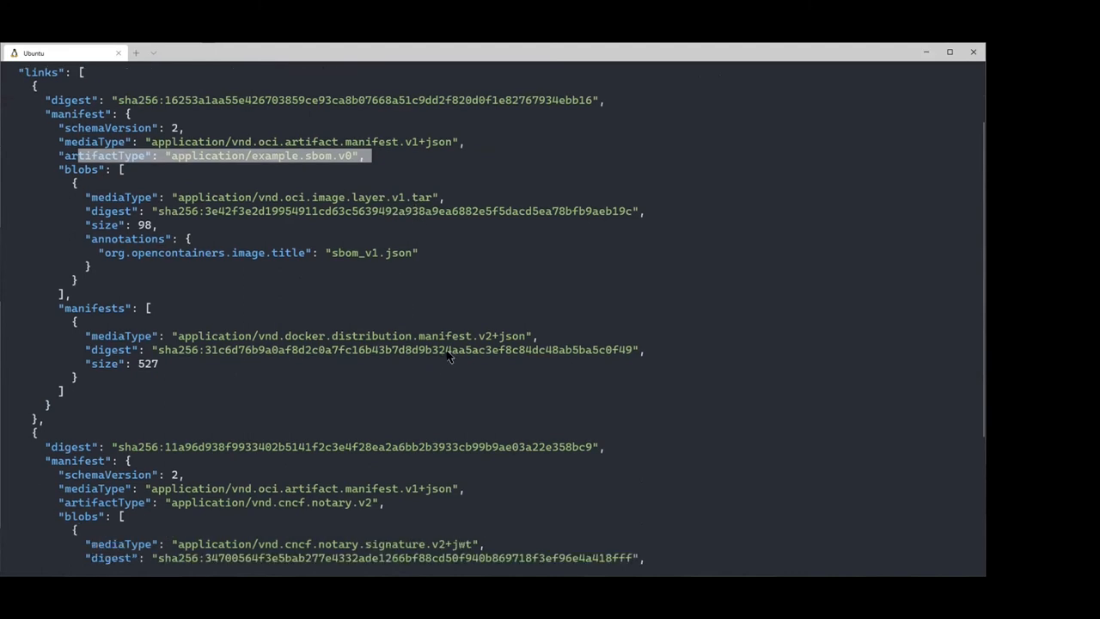
pyautogui.moveTo(300, 335)
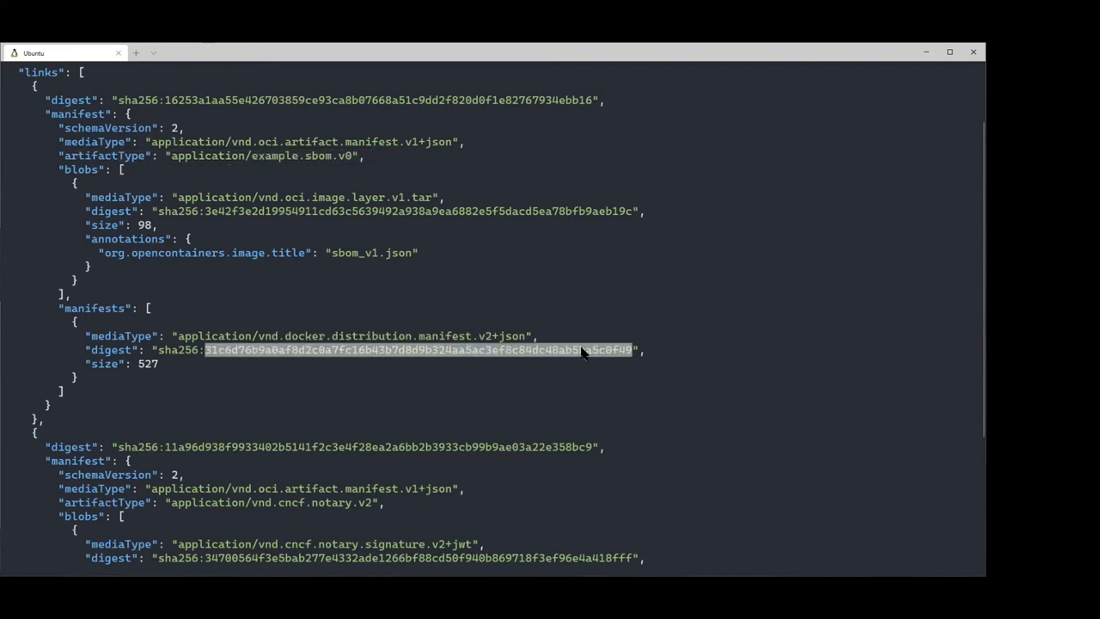
pyautogui.scroll(-3)
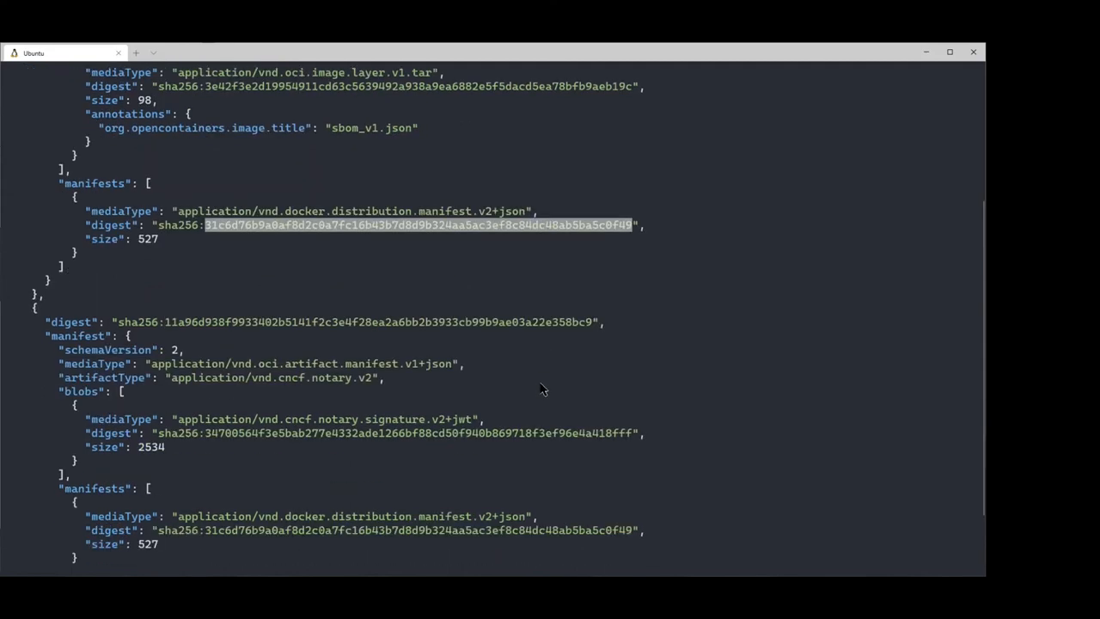
pyautogui.scroll(-3)
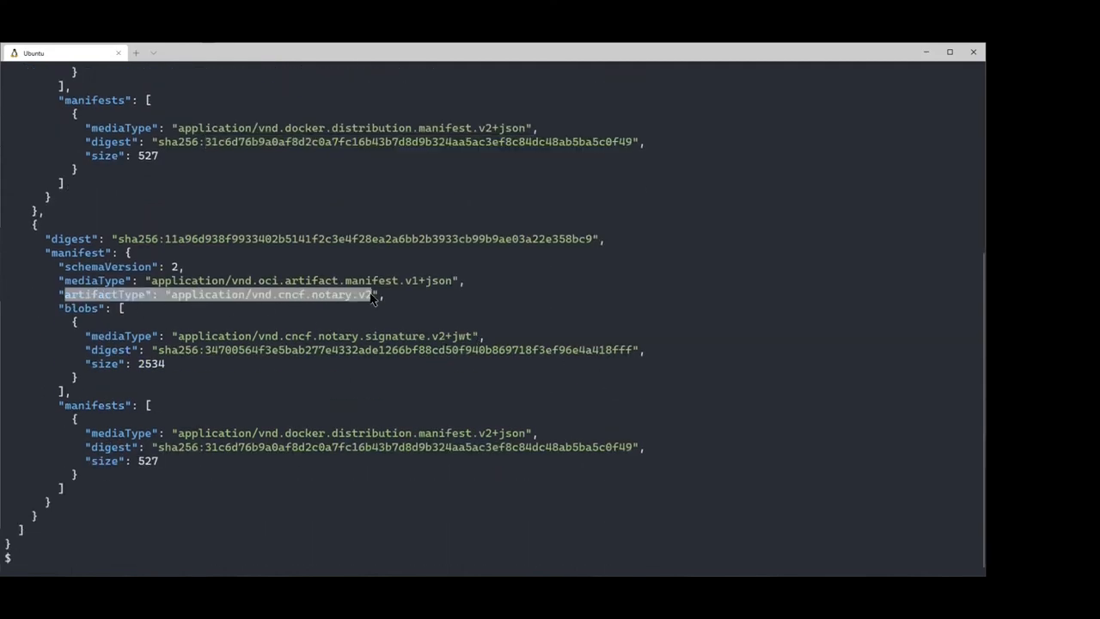
pyautogui.moveTo(481, 367)
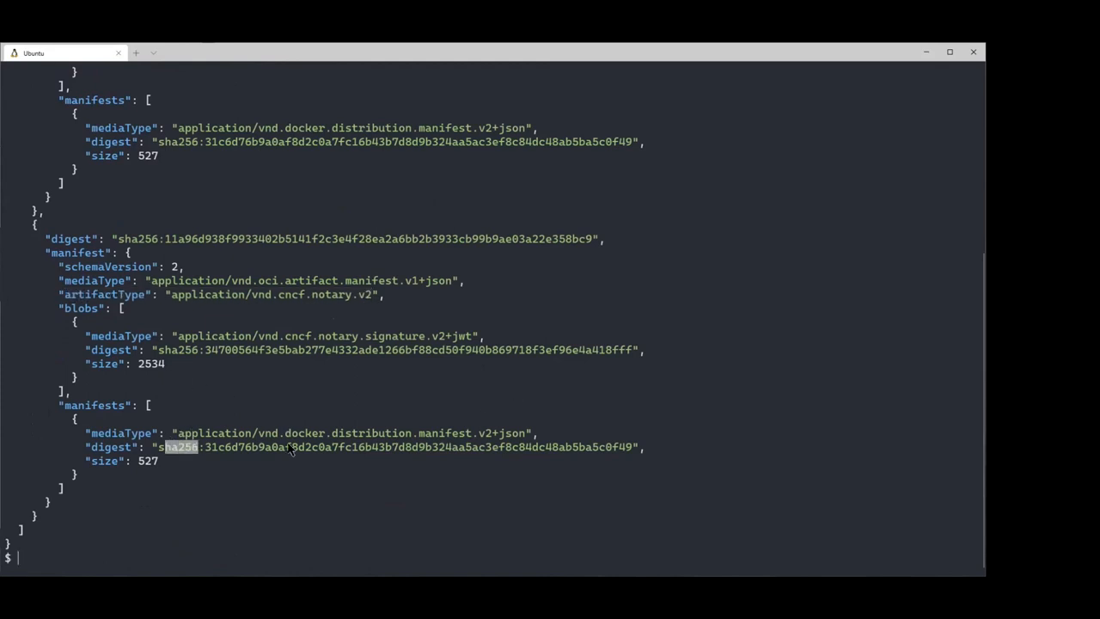
pyautogui.moveTo(289, 446); pyautogui.dragTo(617, 447)
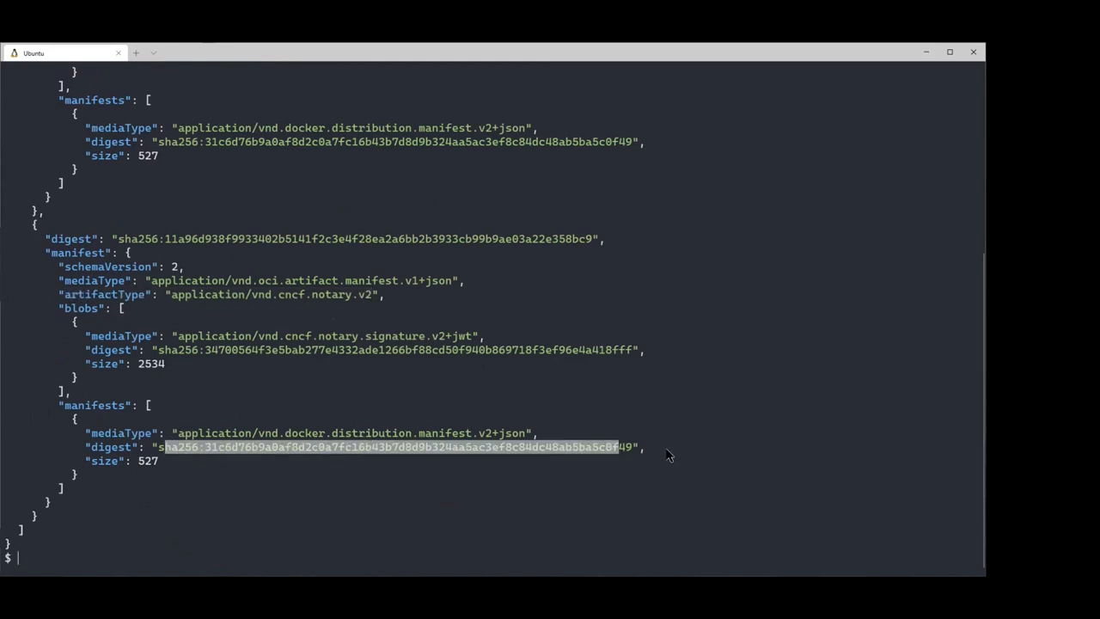
pyautogui.write('clear')
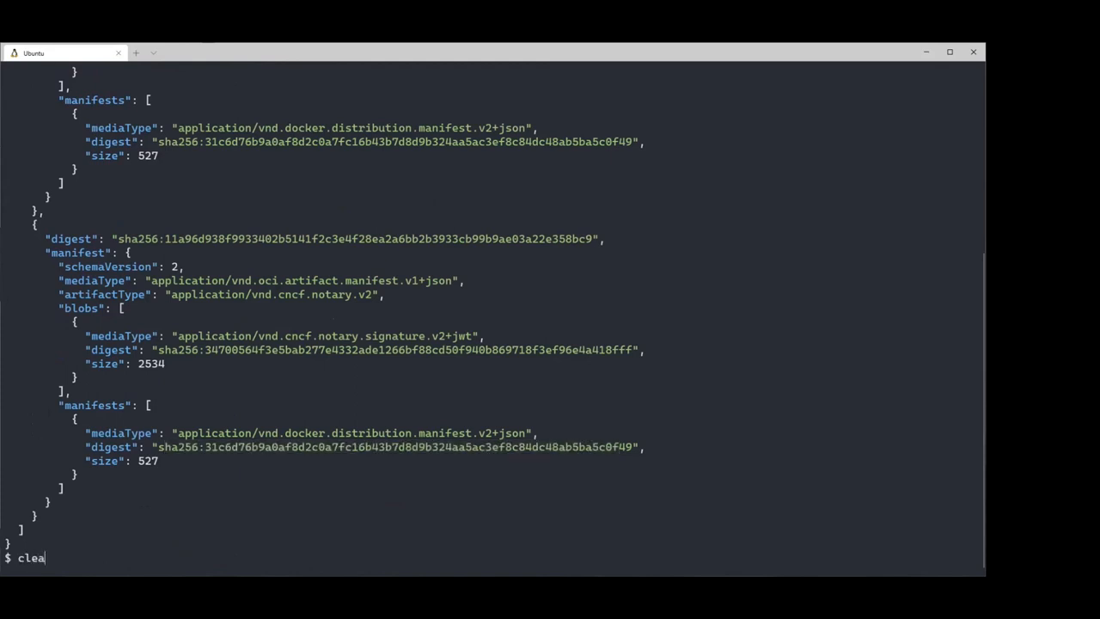
# Clear the screen and show net-monitor:v1's linked artifacts as JSON, selecting the image digest.
pyautogui.press('Return')
pyautogui.write('oras discover -v   --output-json   --plain-http   registry.wabbit-networks.io/net-monitor:v1 | jq')
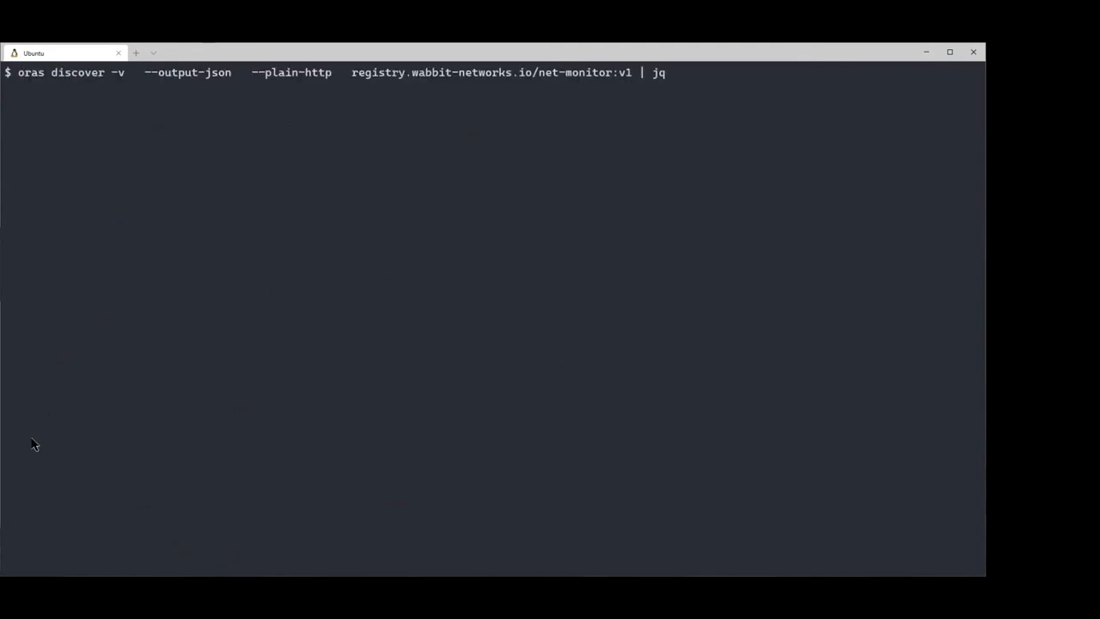
pyautogui.press('Return')
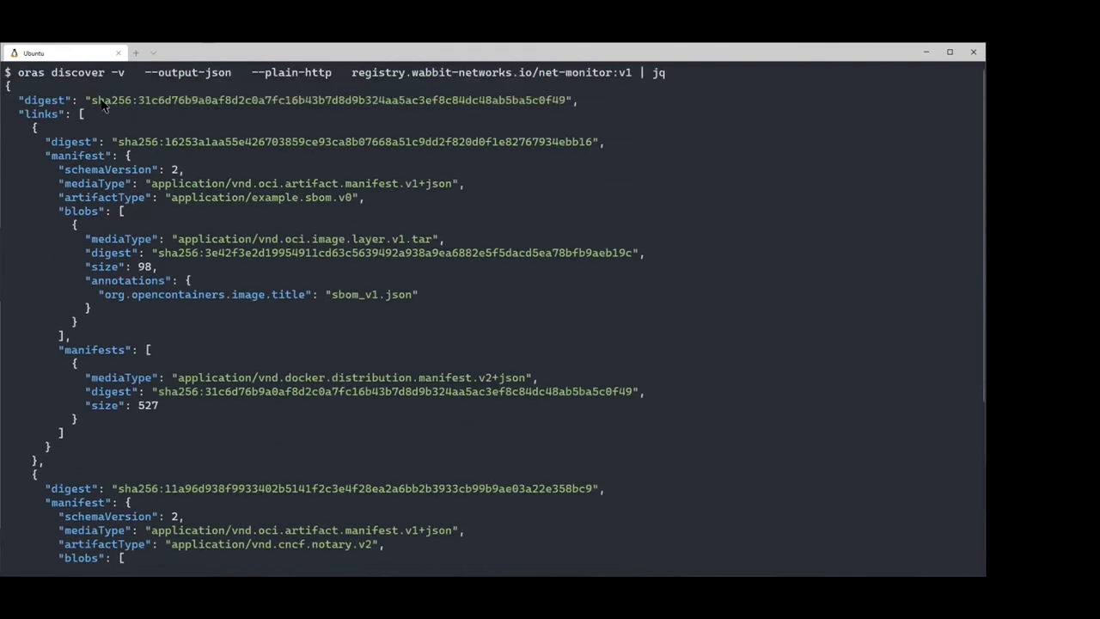
pyautogui.moveTo(90, 100); pyautogui.dragTo(563, 99)
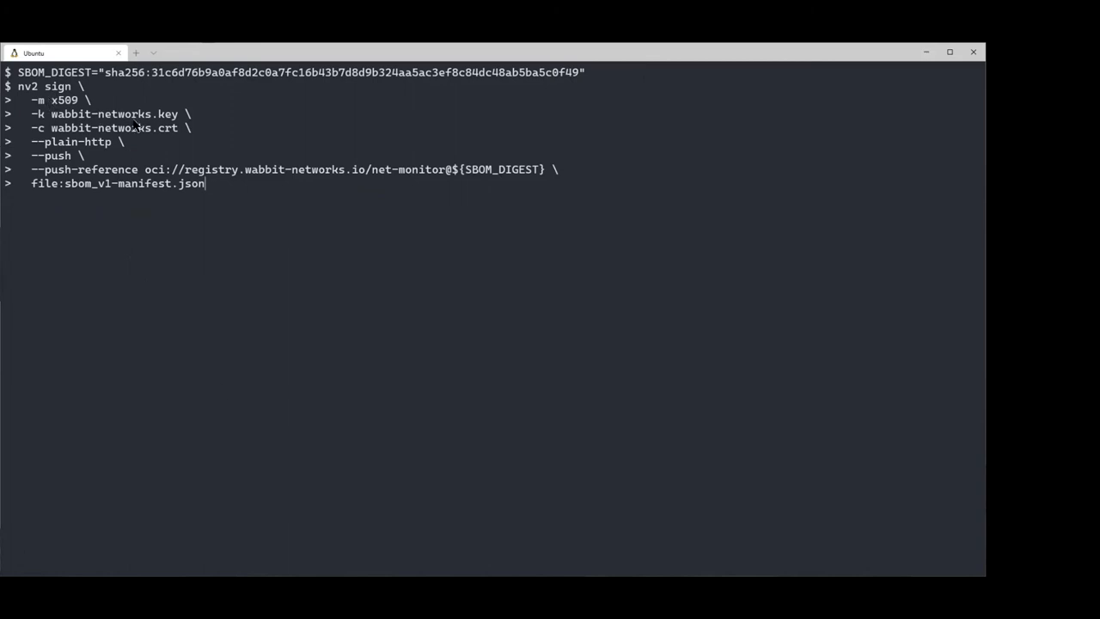
pyautogui.moveTo(164, 146)
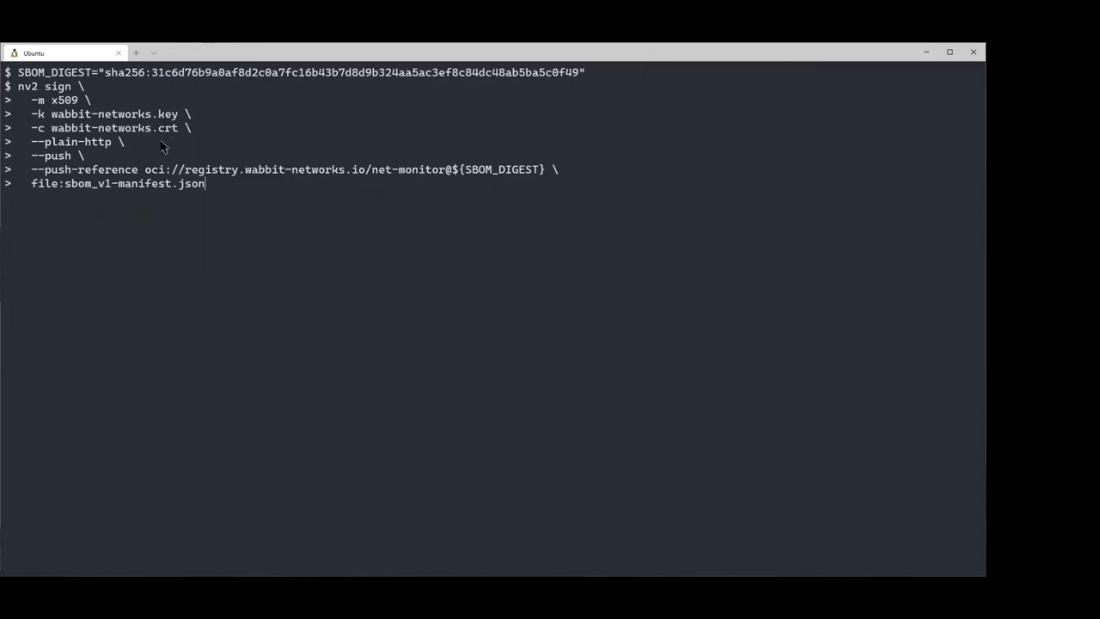
pyautogui.moveTo(65, 186)
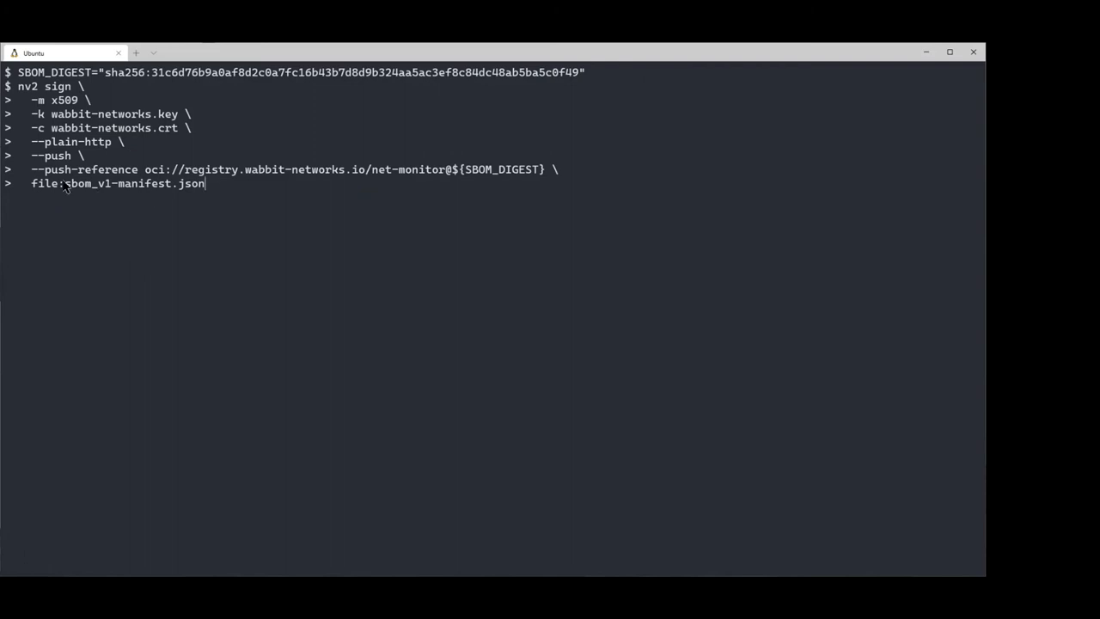
pyautogui.moveTo(92, 160)
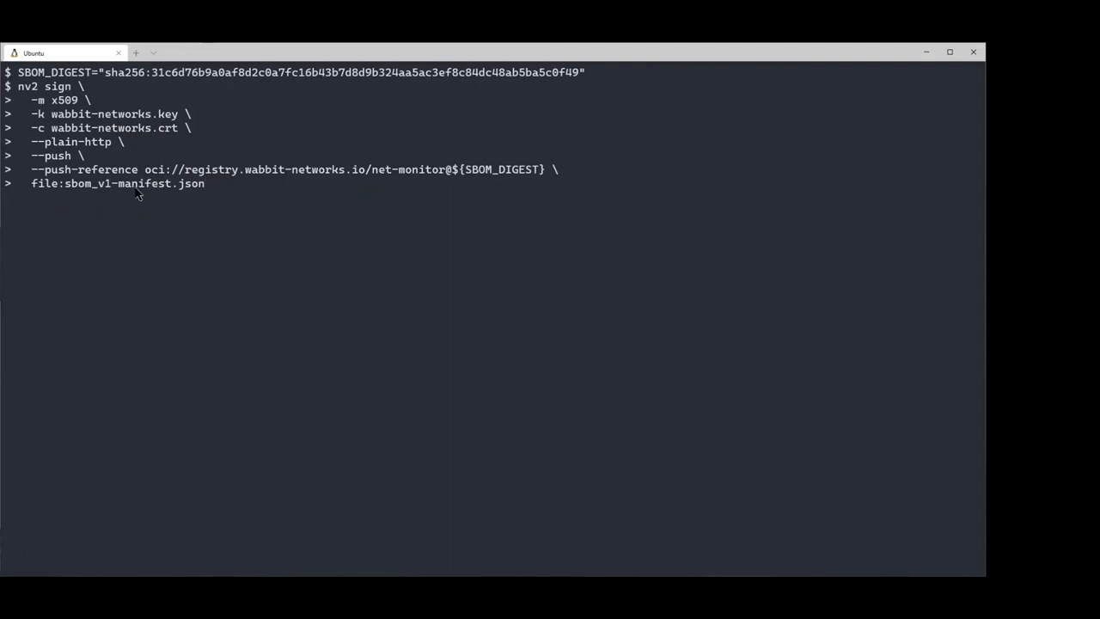
pyautogui.moveTo(72, 160)
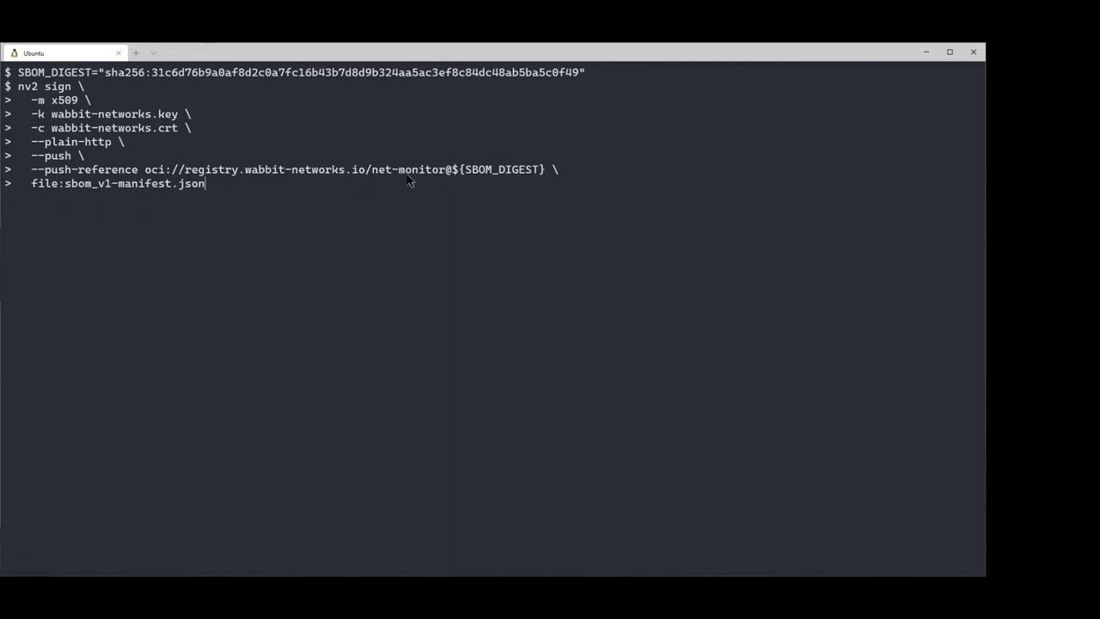
pyautogui.moveTo(409, 200)
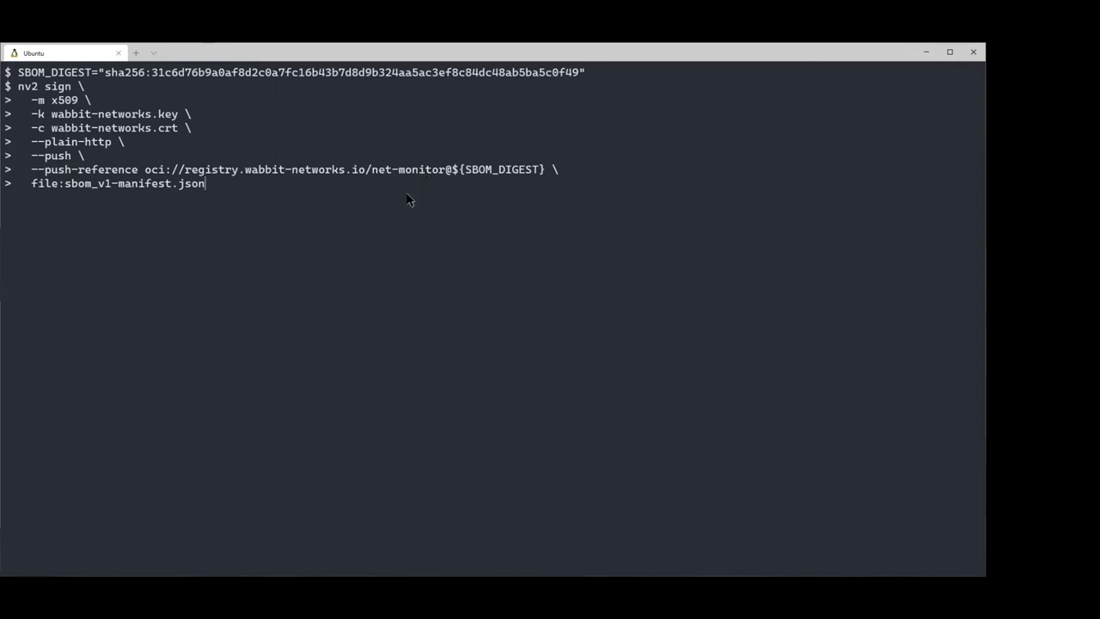
# Sign sbom_v1-manifest.json with nv2 x509 and push the signature referencing SBOM_DIGEST.
pyautogui.press('Return')
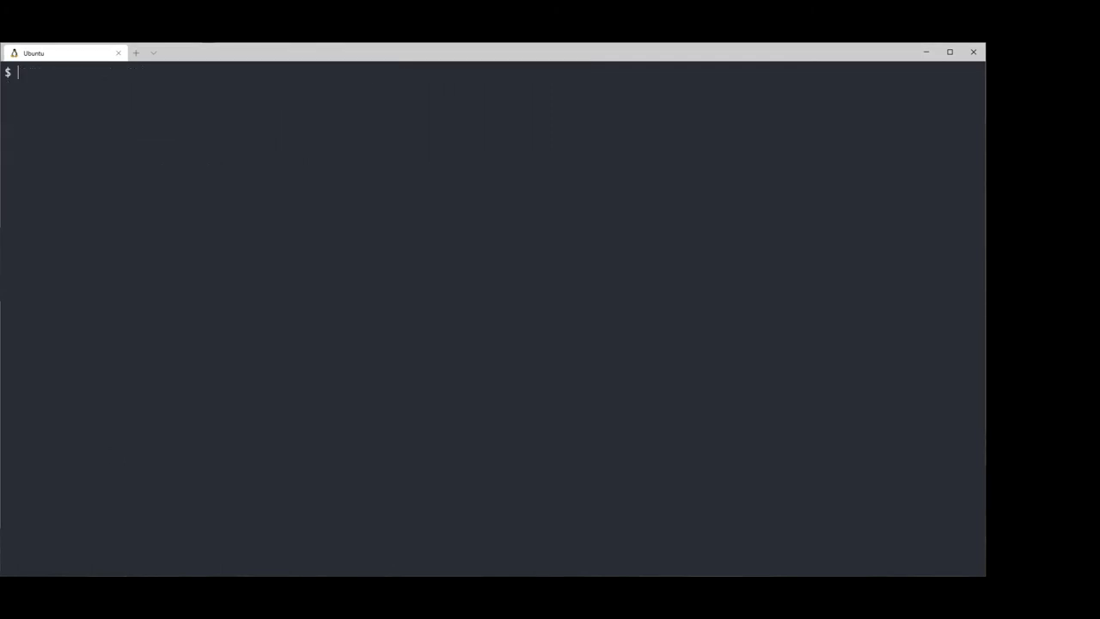
# Rerun oras discover with jq and scroll up to review the new notary signature link.
pyautogui.press('Return')
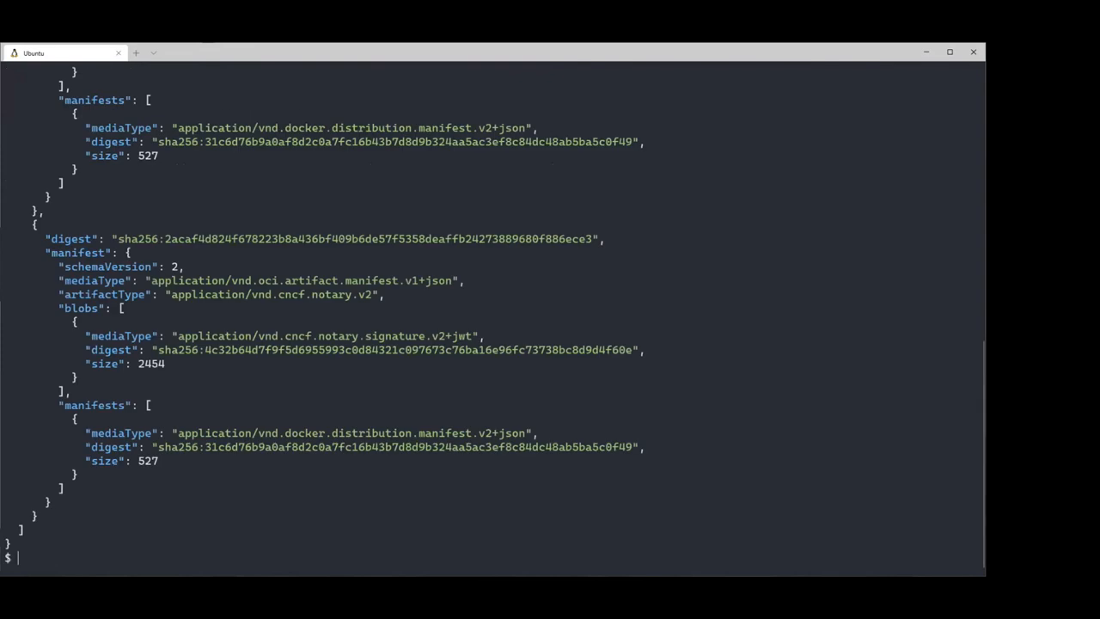
pyautogui.moveTo(346, 385)
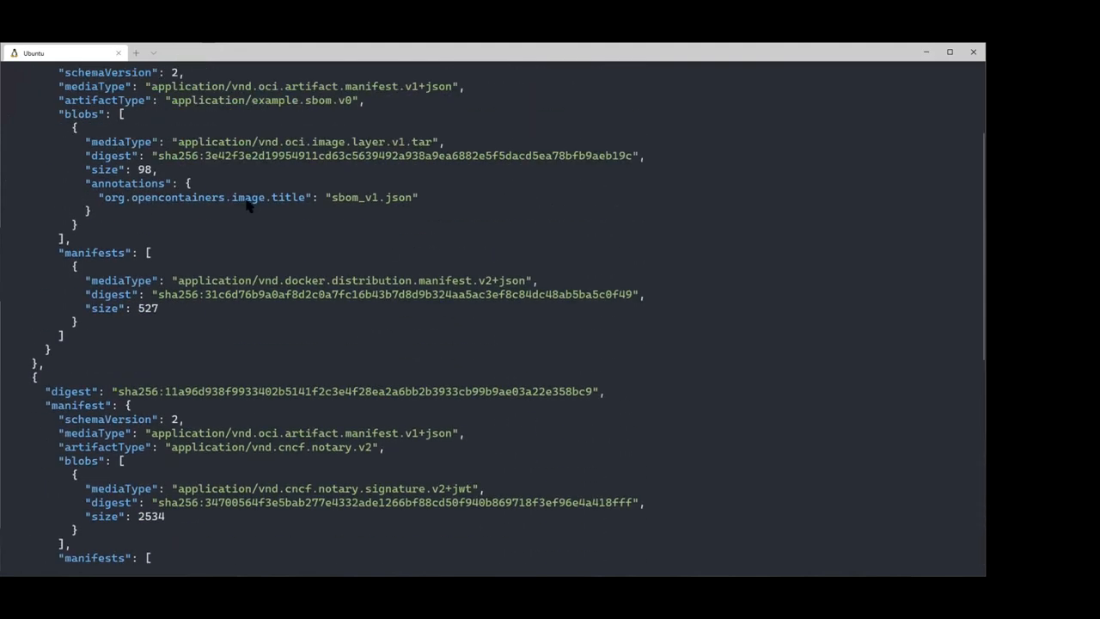
pyautogui.scroll(3)
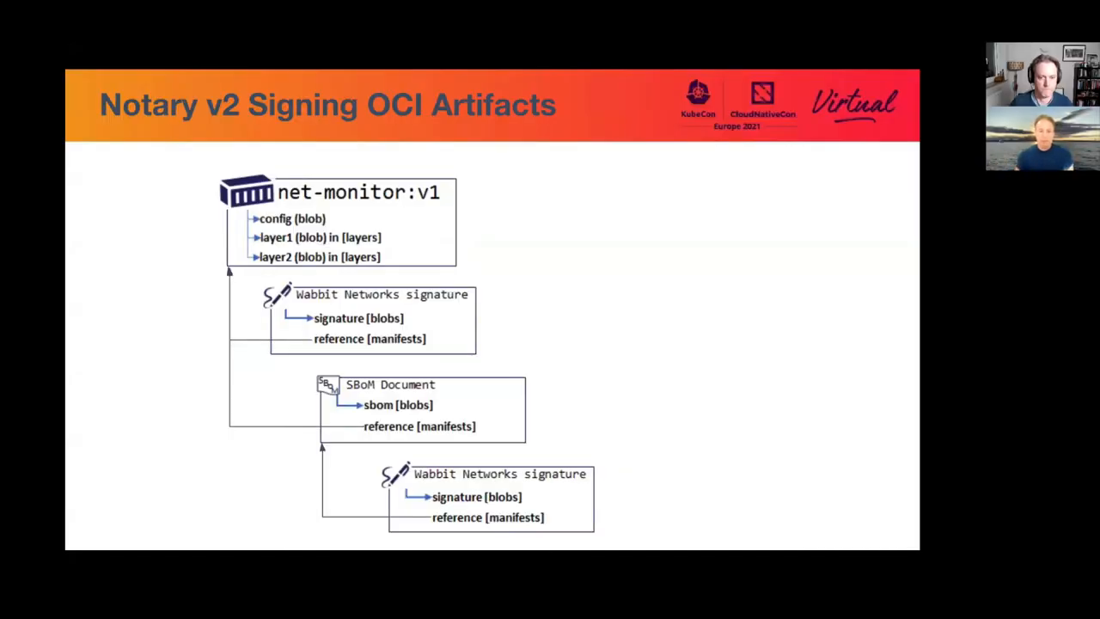
pyautogui.moveTo(826, 456)
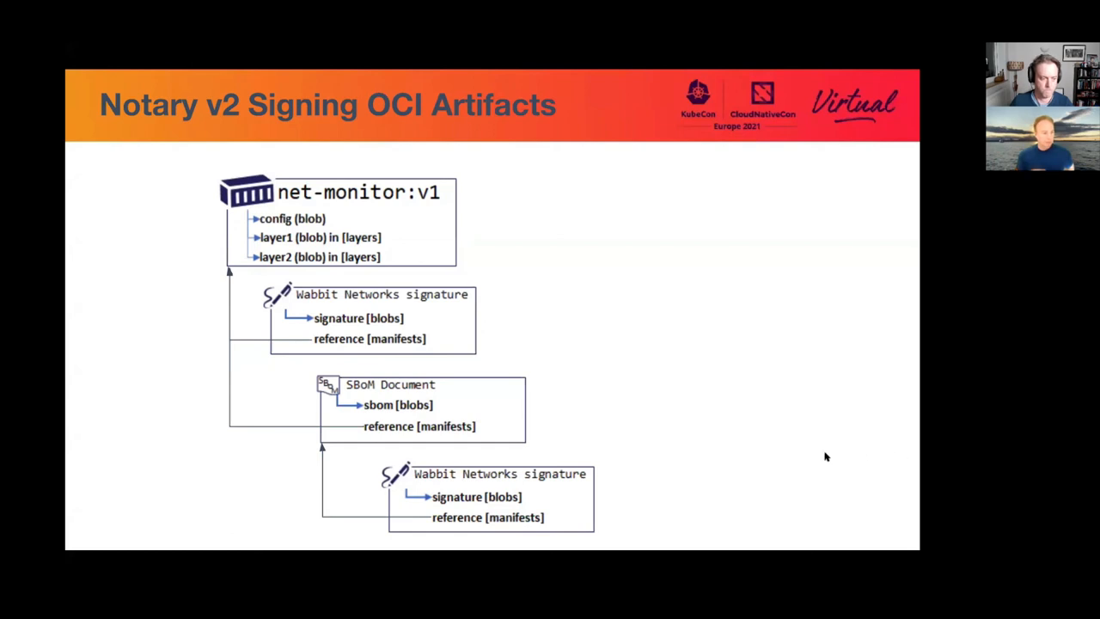
pyautogui.moveTo(902, 470)
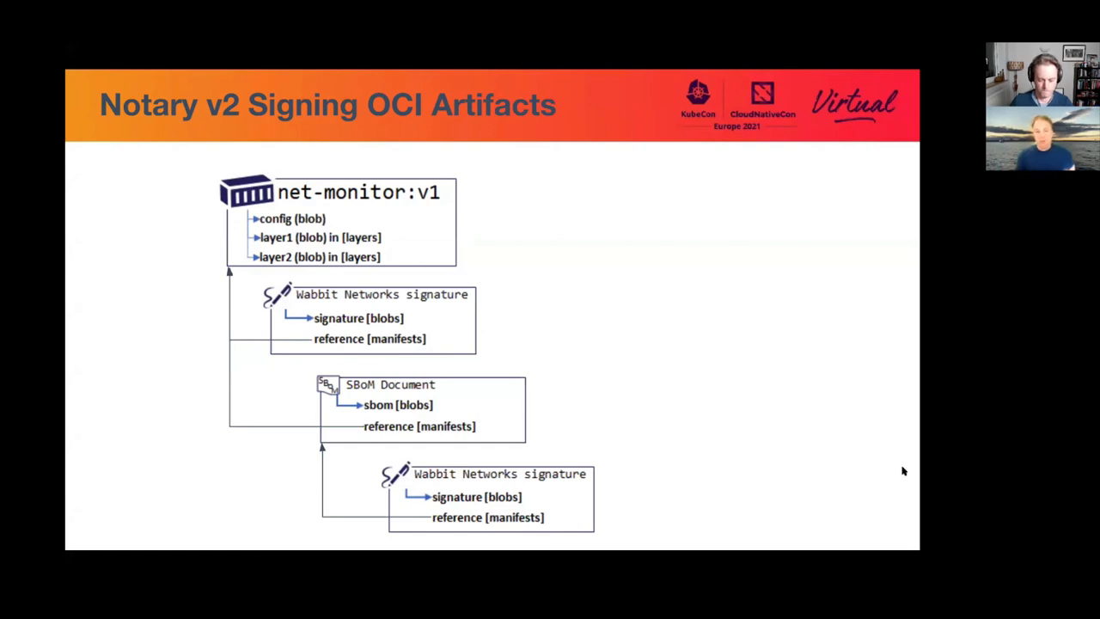